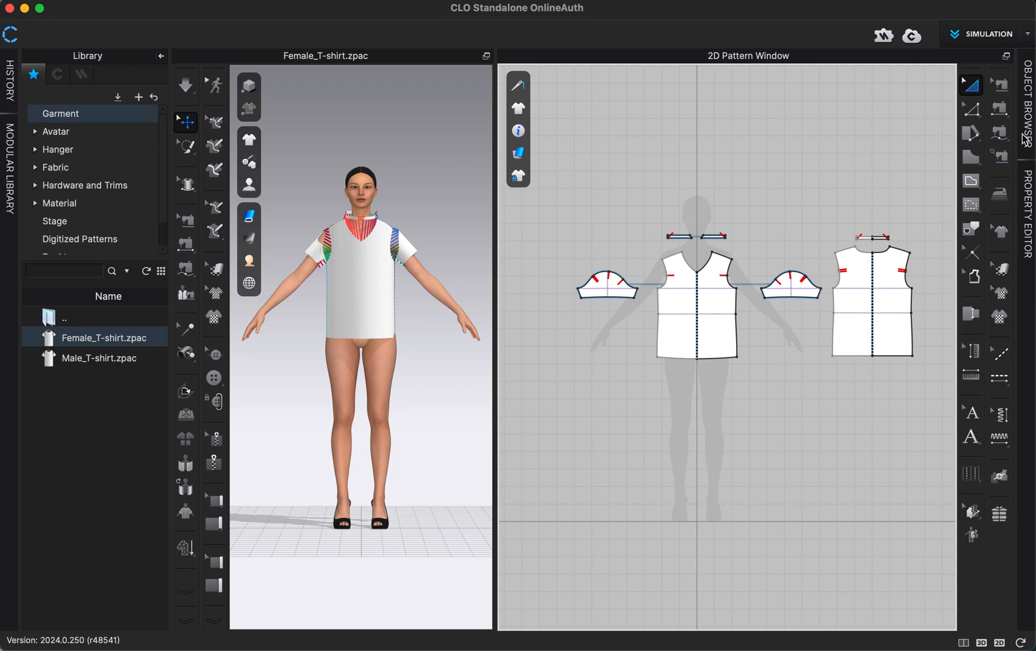
mouse_move(476, 192)
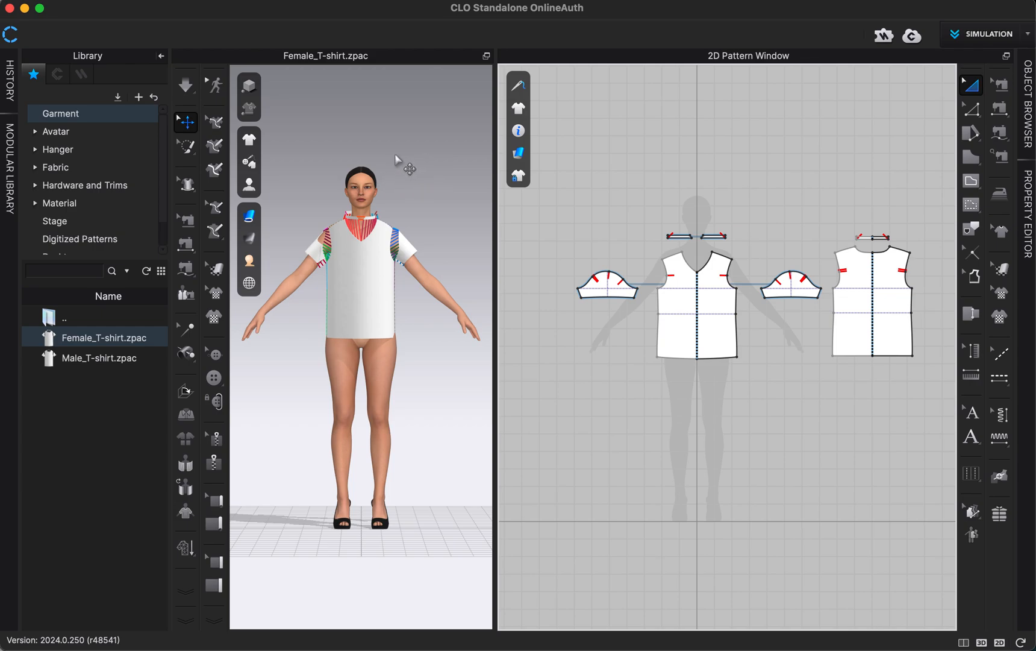
mouse_move(370, 275)
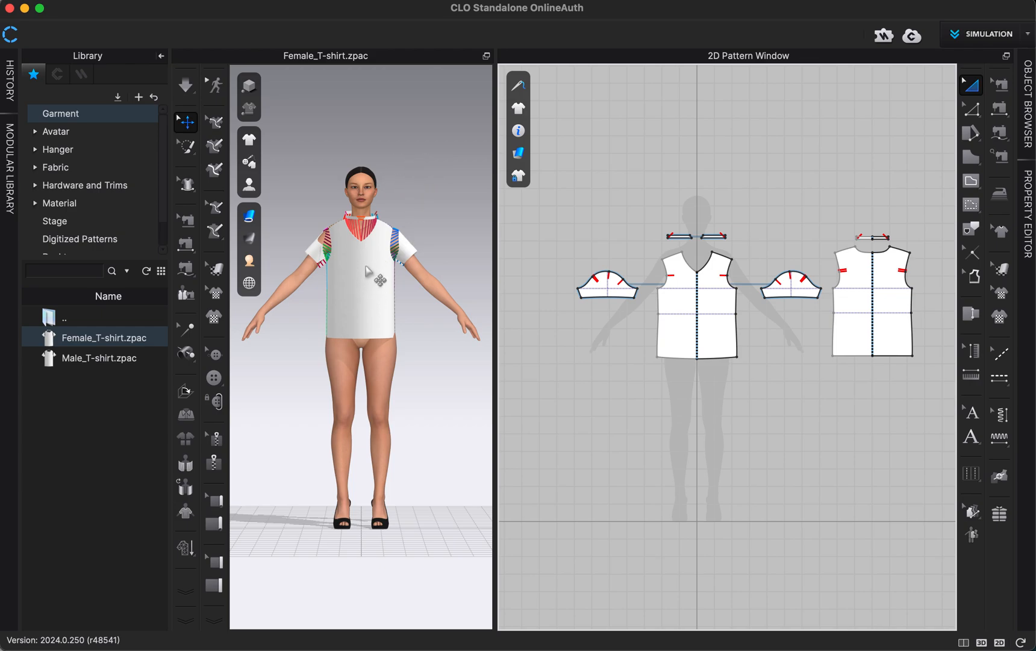
mouse_move(382, 303)
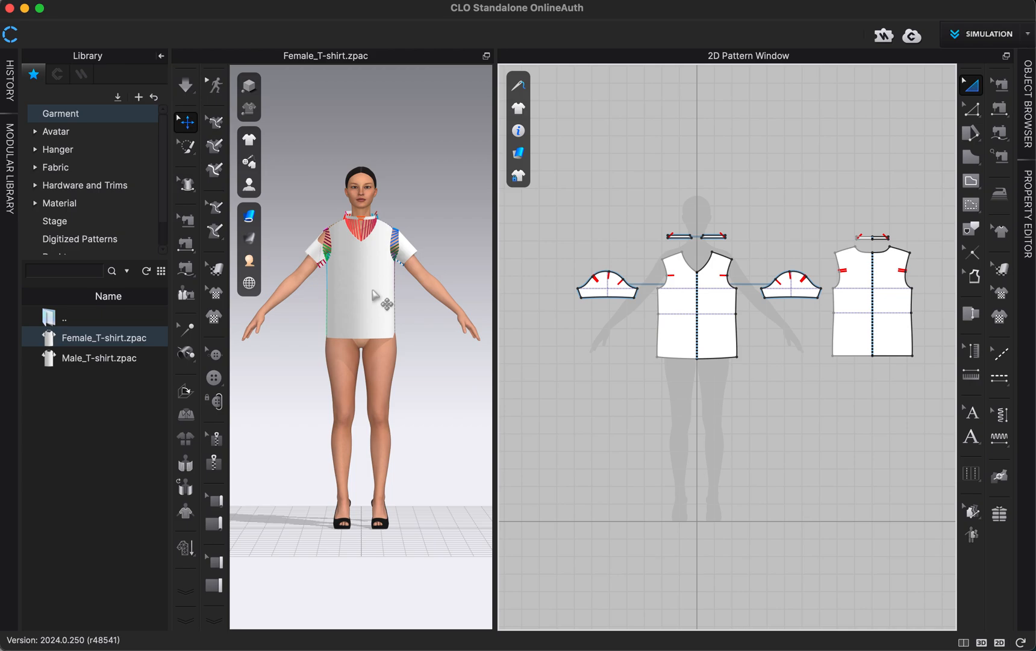
mouse_move(81, 139)
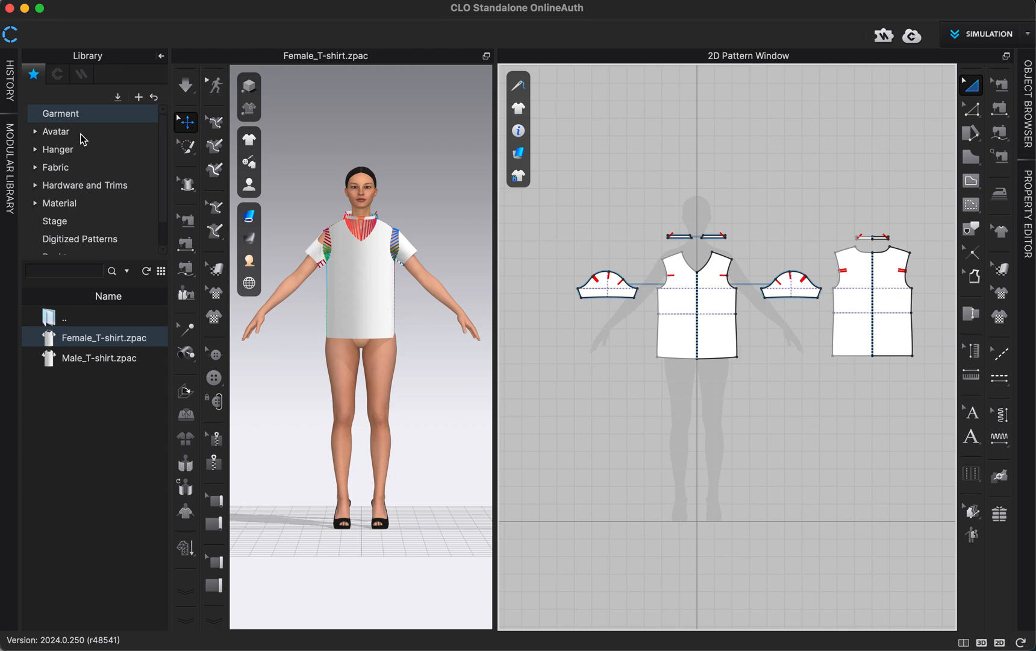
mouse_move(84, 139)
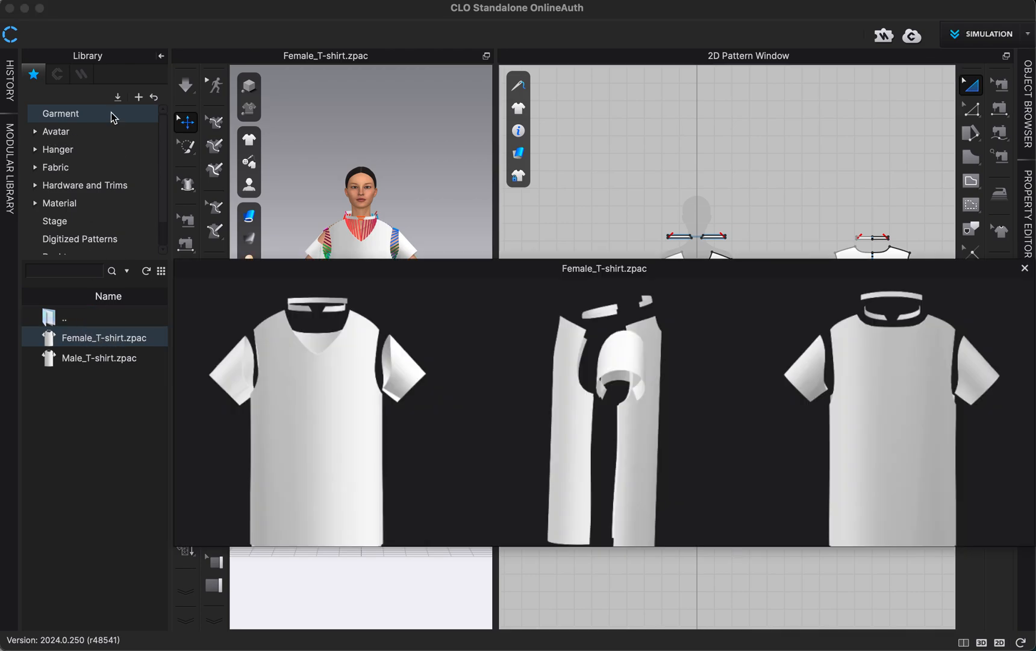
- Collapse the Library panel to widen the 3D view of the draped T-shirt
double_click(100, 337)
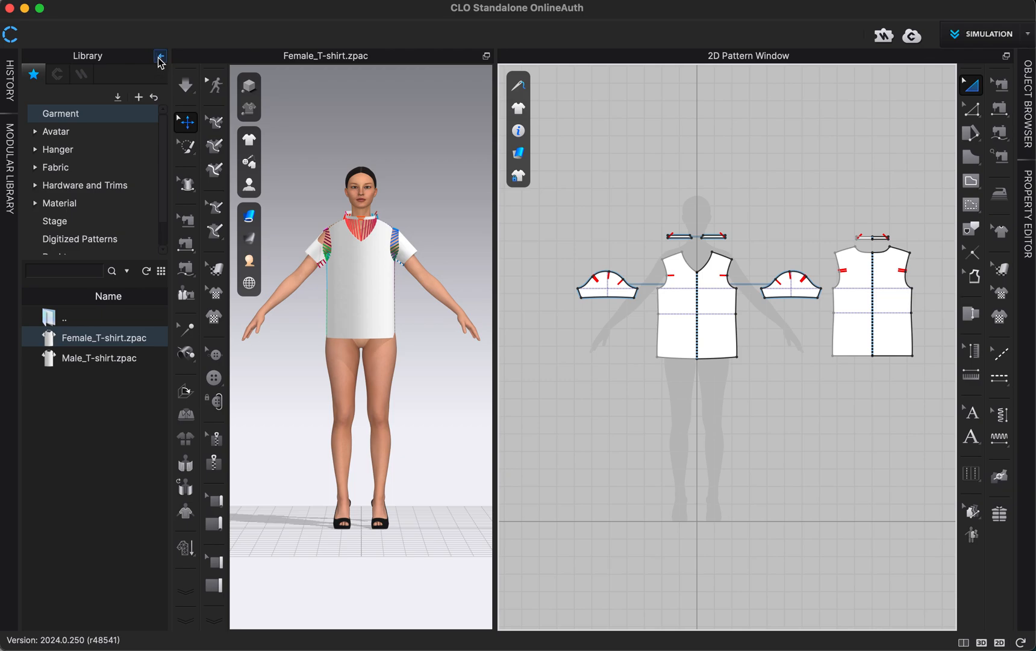
mouse_move(158, 63)
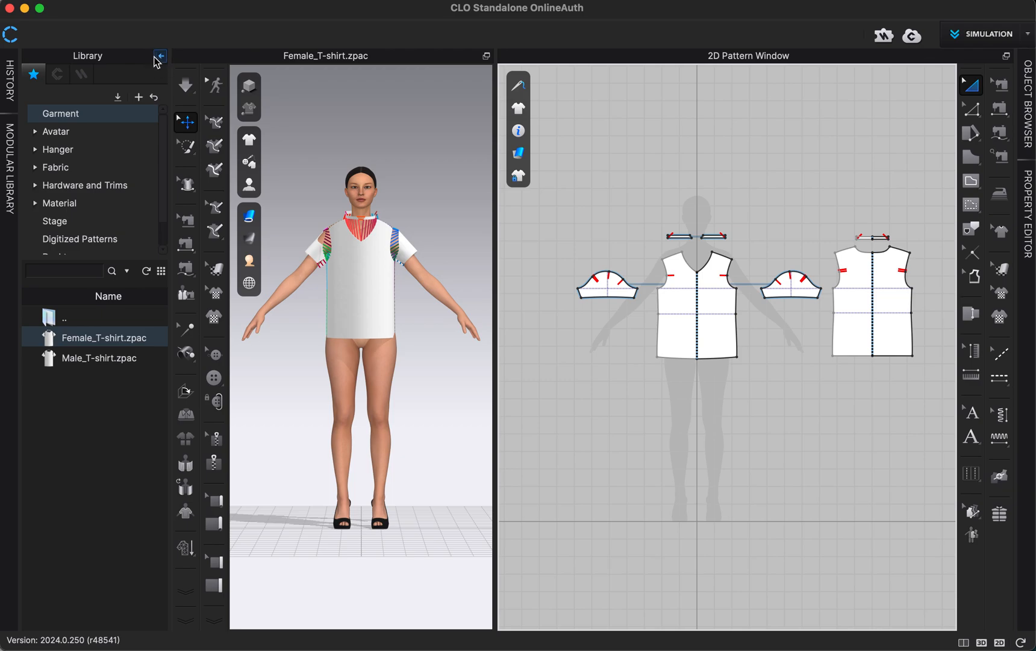
left_click(159, 55)
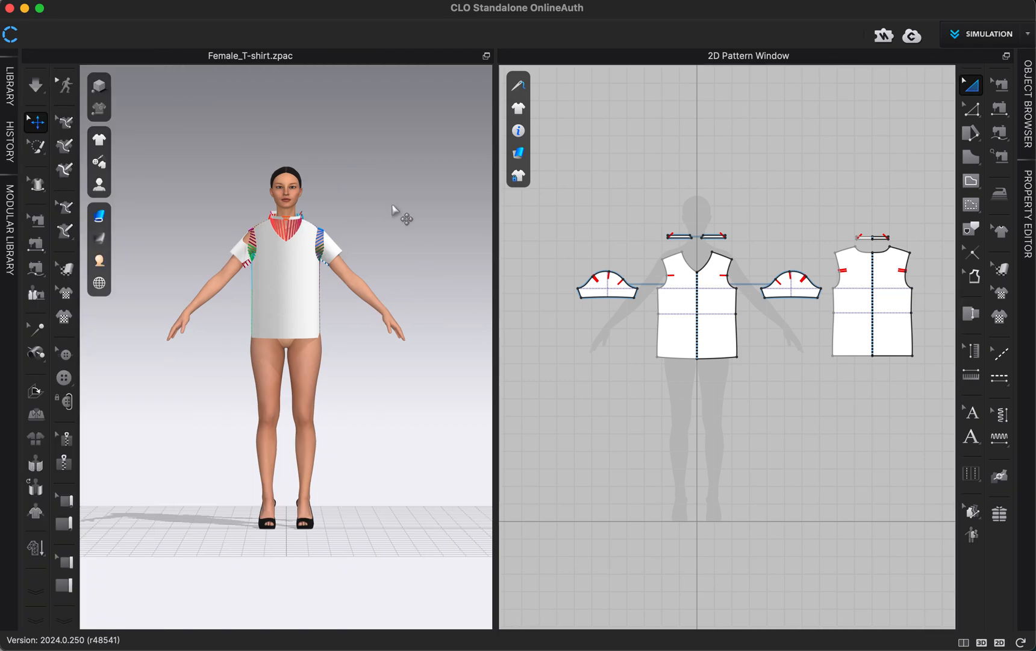
left_click(722, 274)
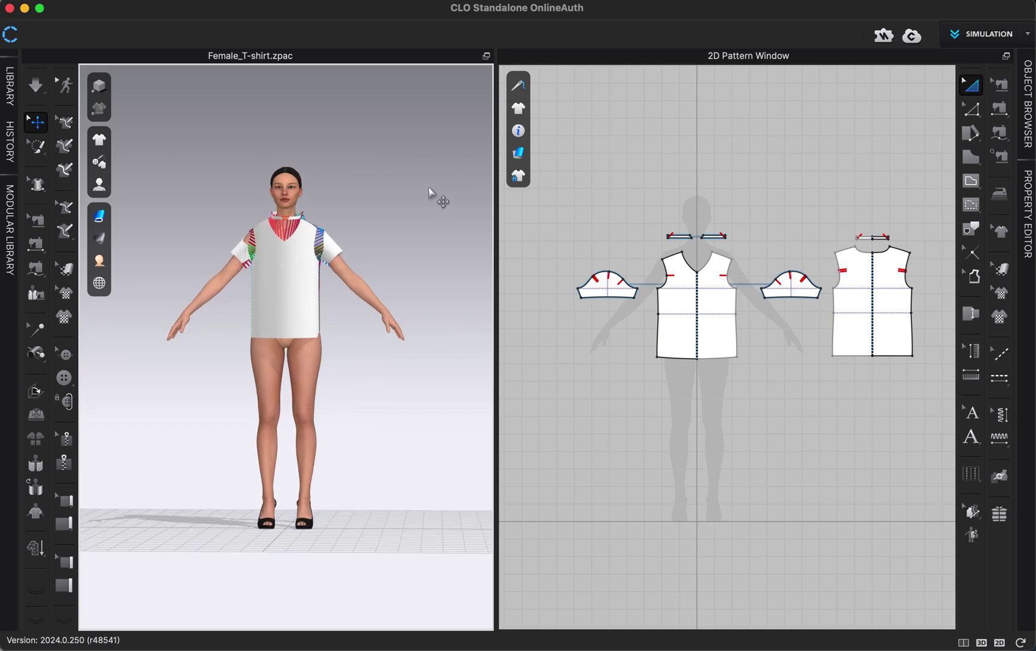
- Turn on Simulation so the V-neck T-shirt drapes smoothly on the avatar
left_click(35, 84)
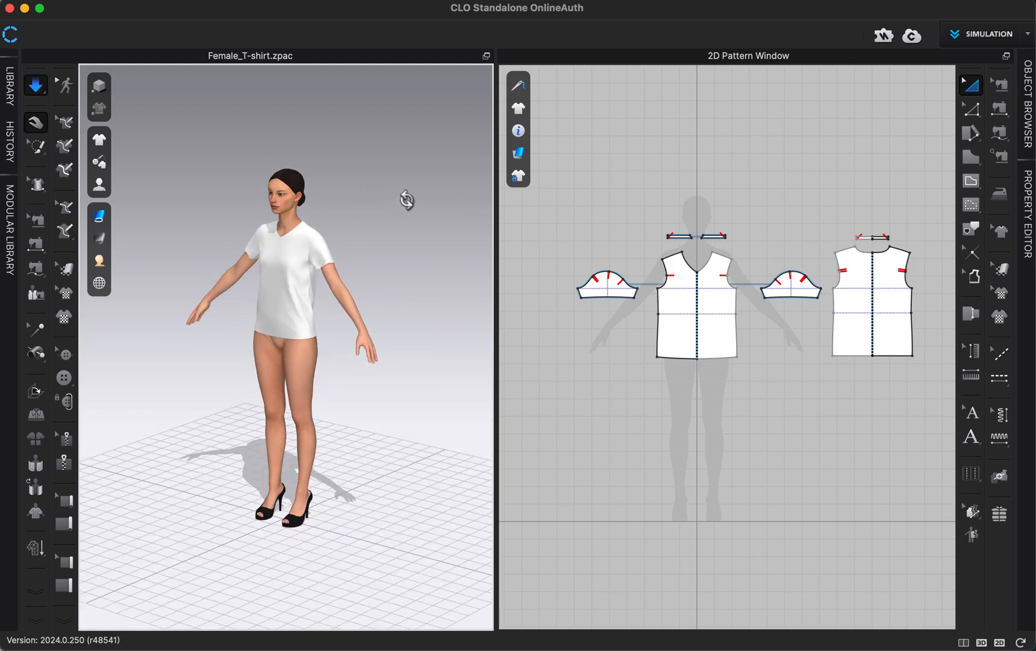
left_click(35, 123)
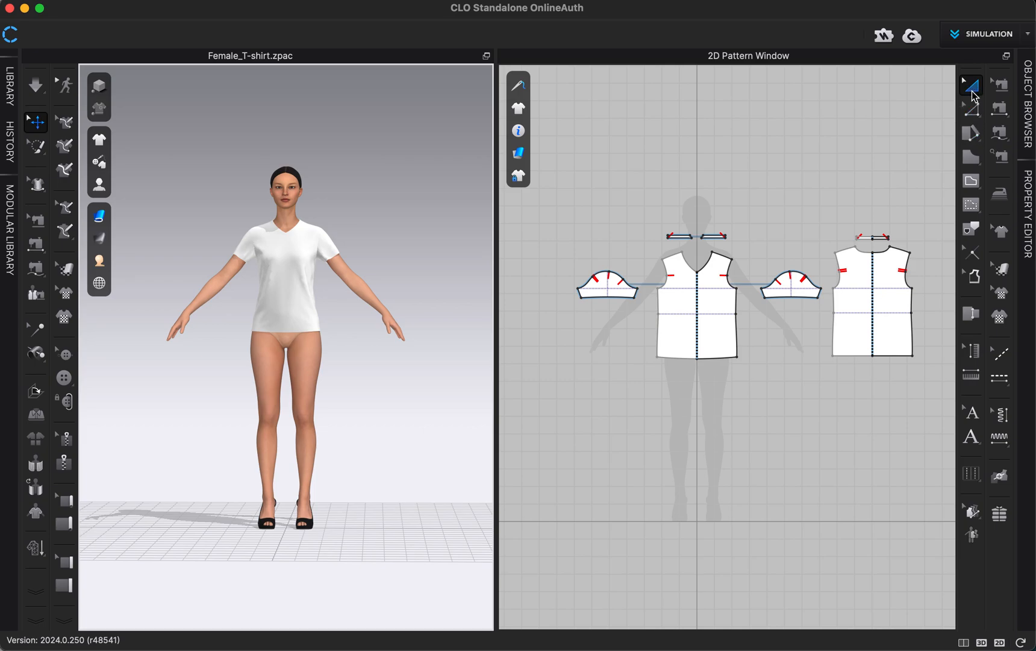
mouse_move(971, 84)
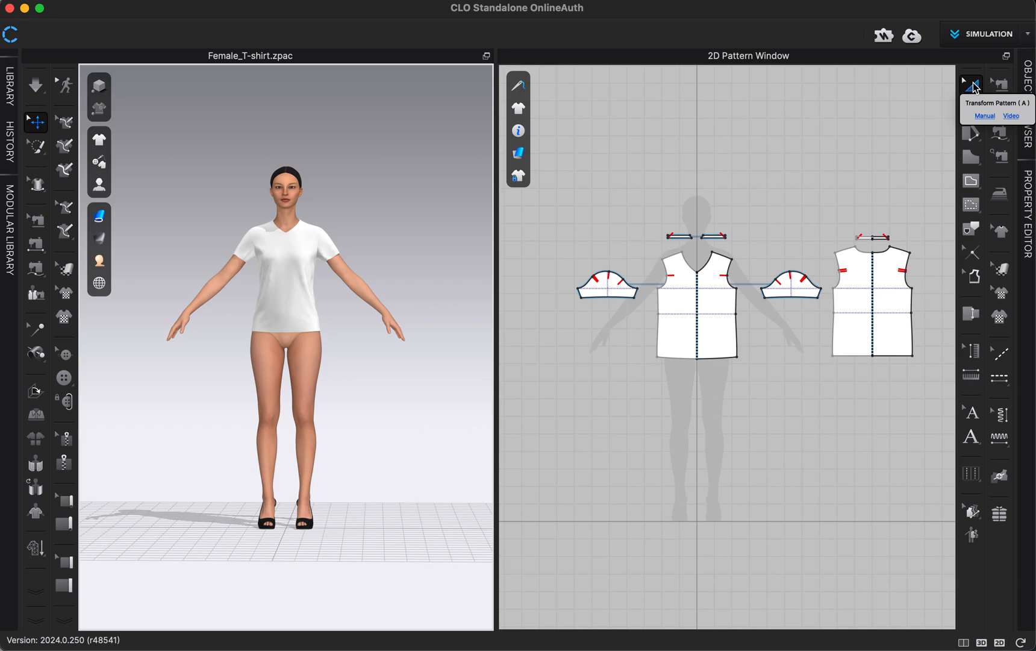
mouse_move(971, 88)
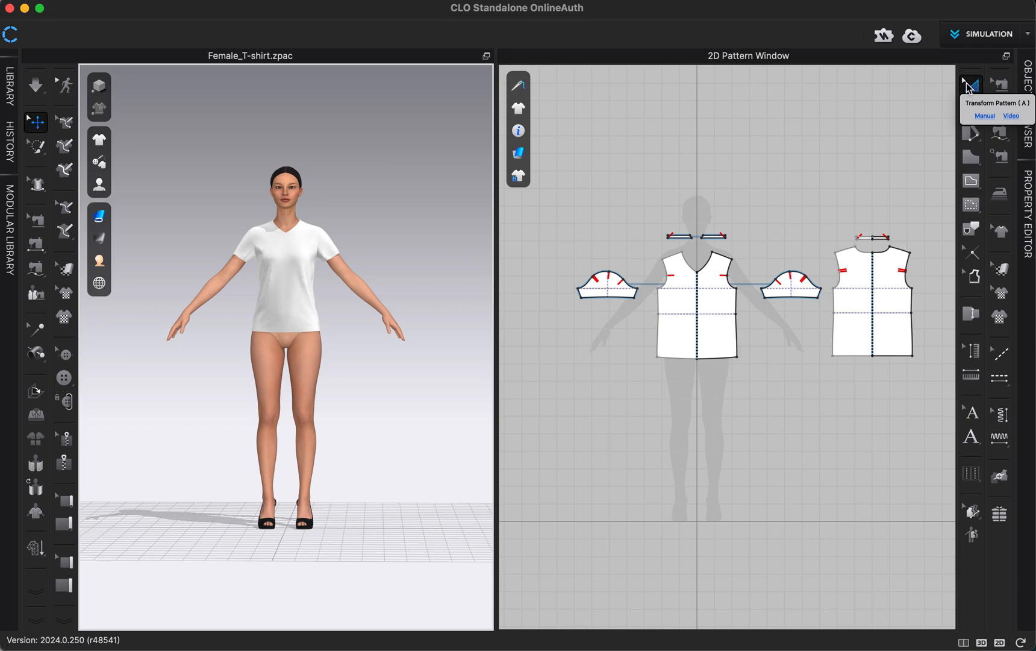
mouse_move(940, 94)
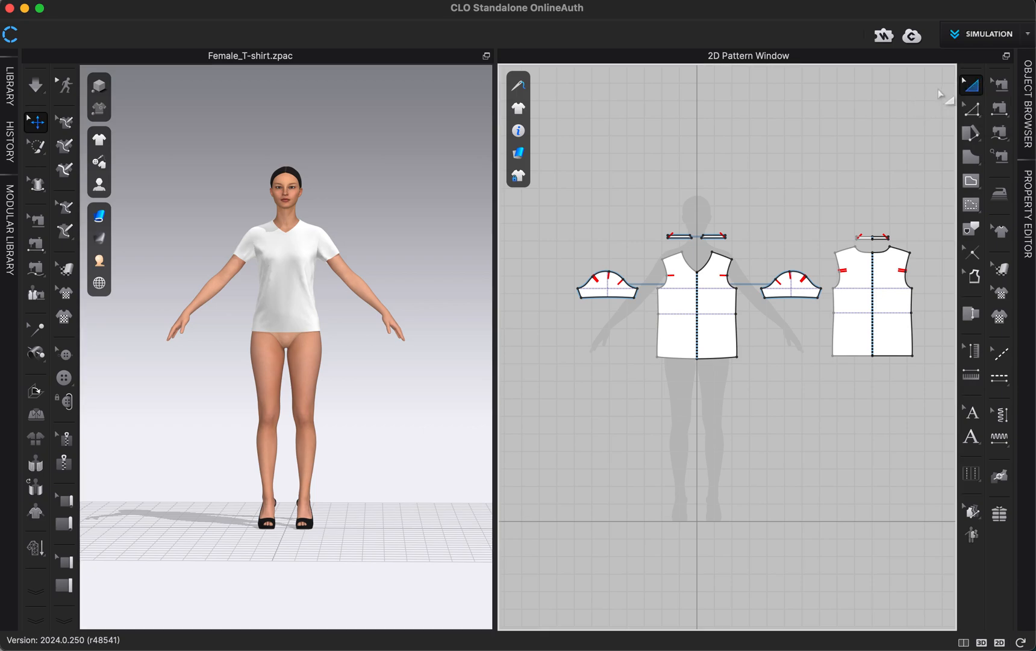
- Select the left sleeve pattern piece so it highlights on the avatar
left_click(871, 297)
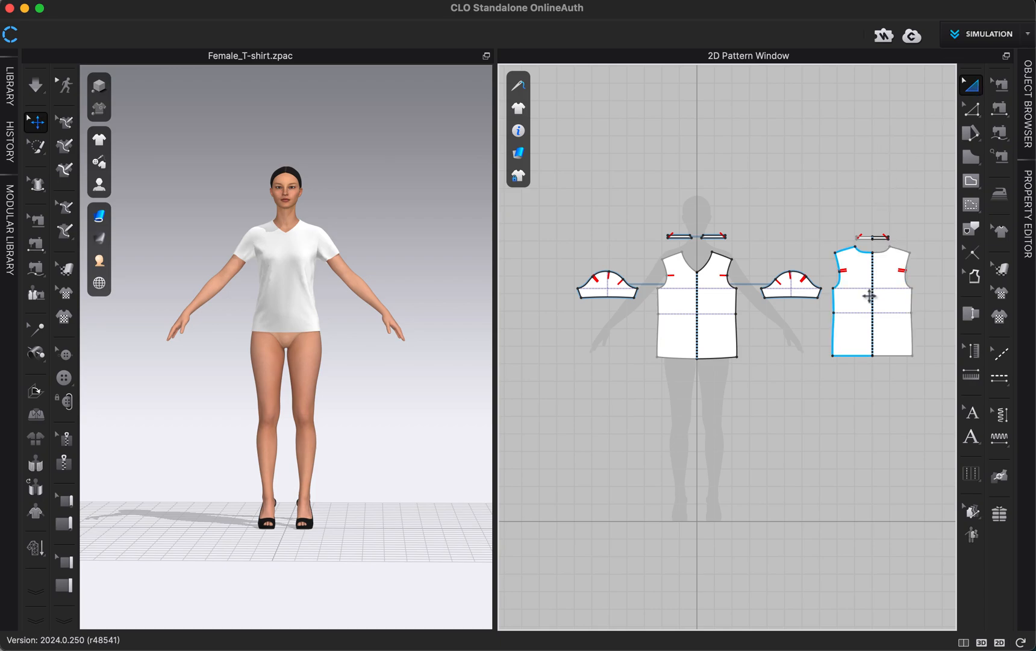
left_click(791, 285)
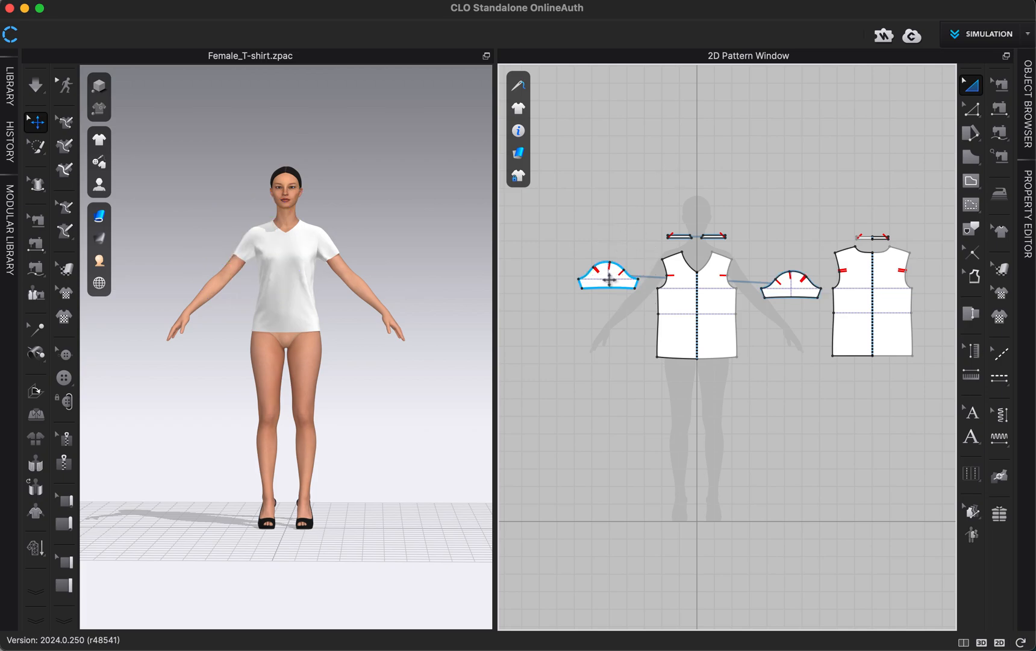
left_click(608, 277)
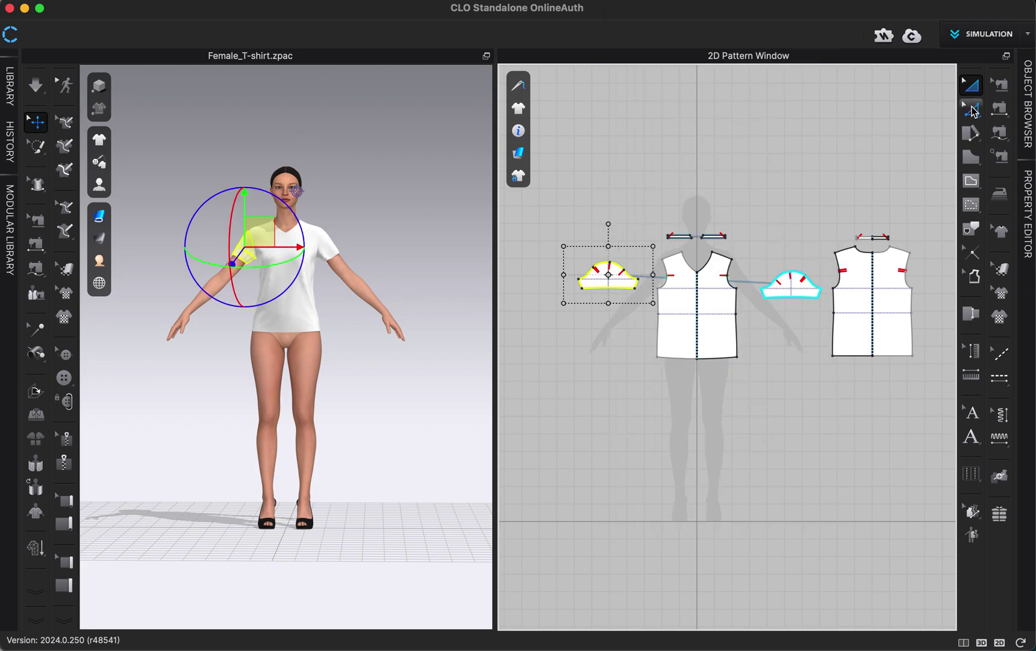
mouse_move(971, 109)
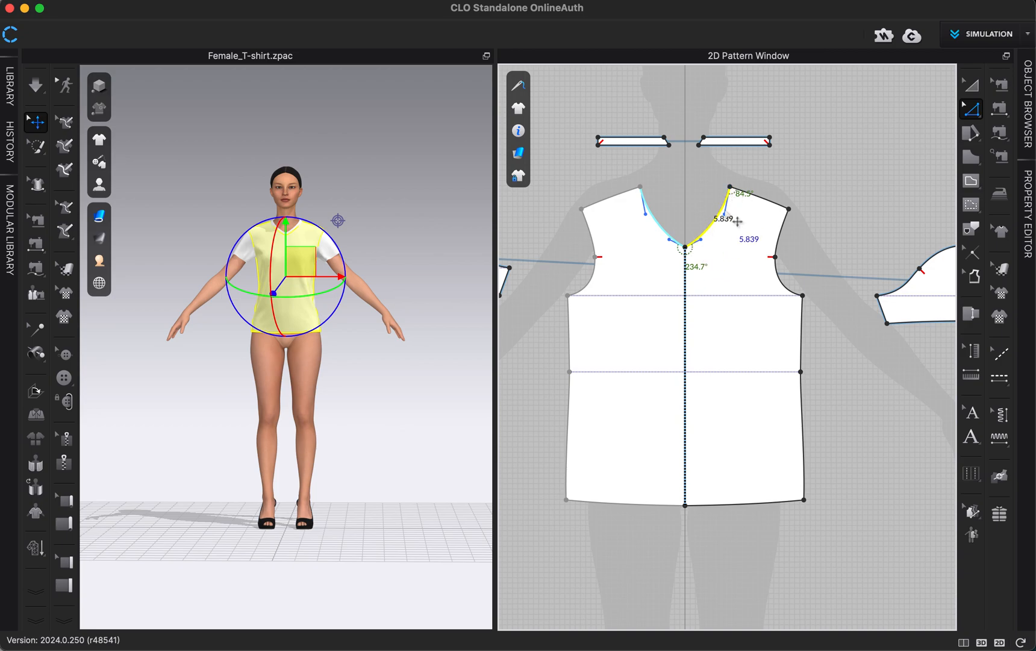
mouse_move(740, 194)
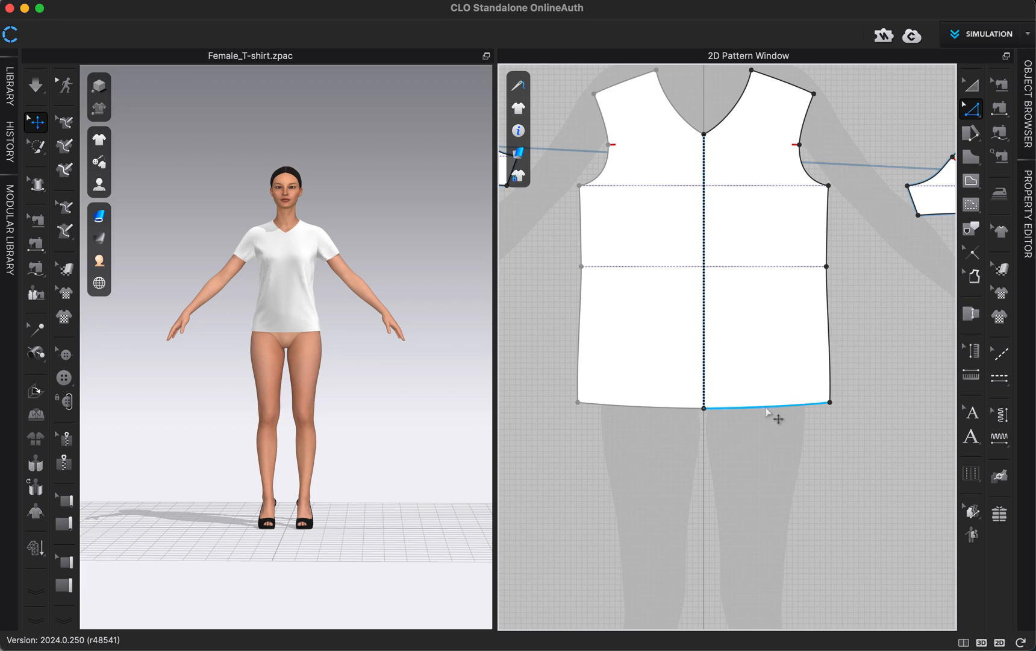
mouse_move(769, 412)
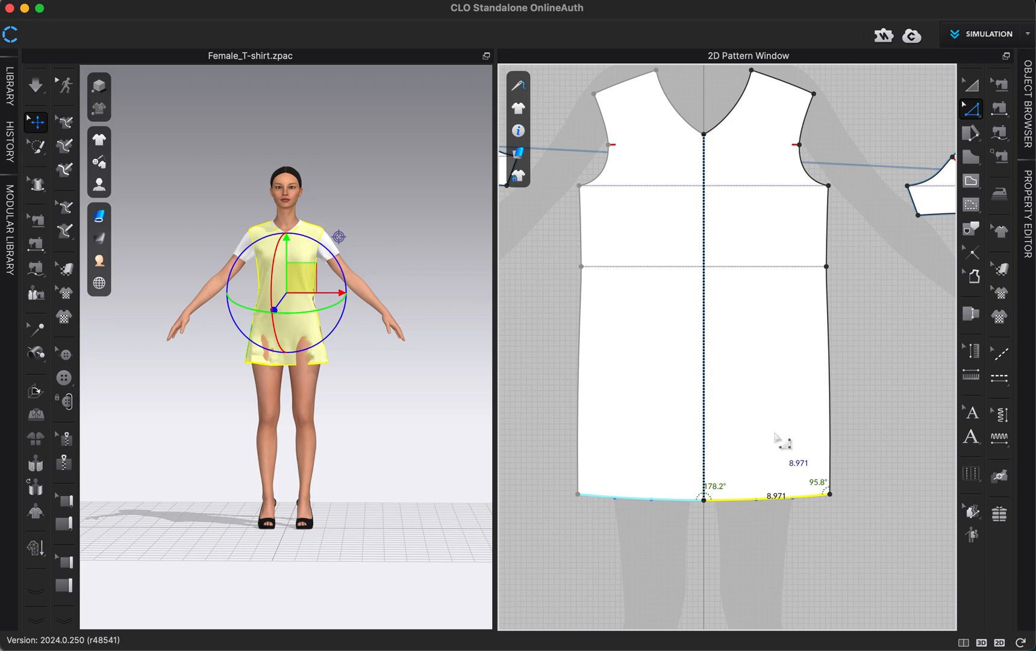
mouse_move(747, 396)
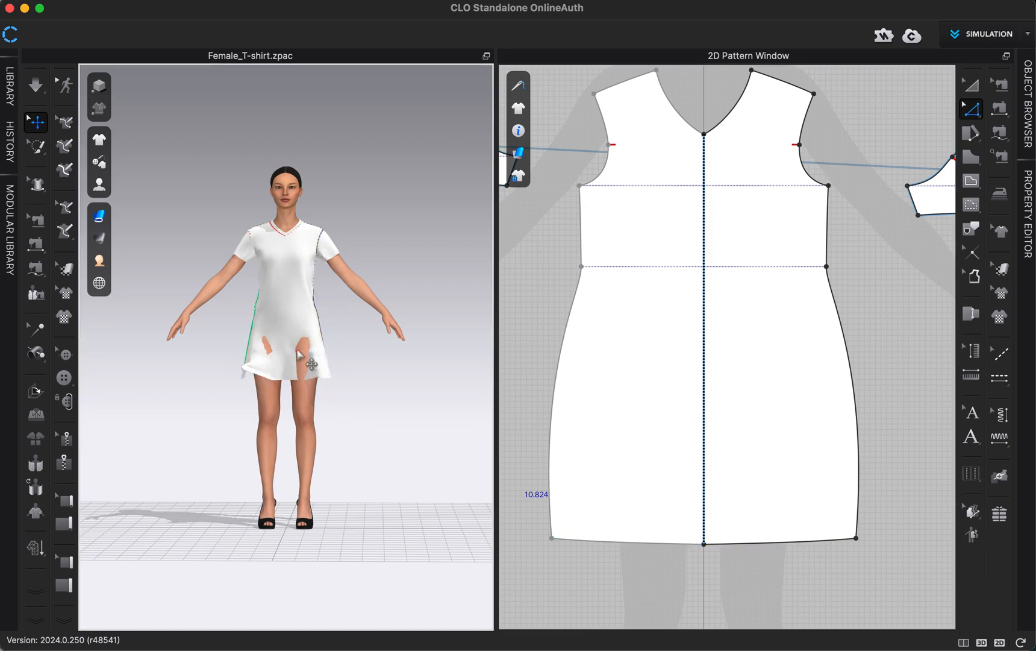
mouse_move(334, 385)
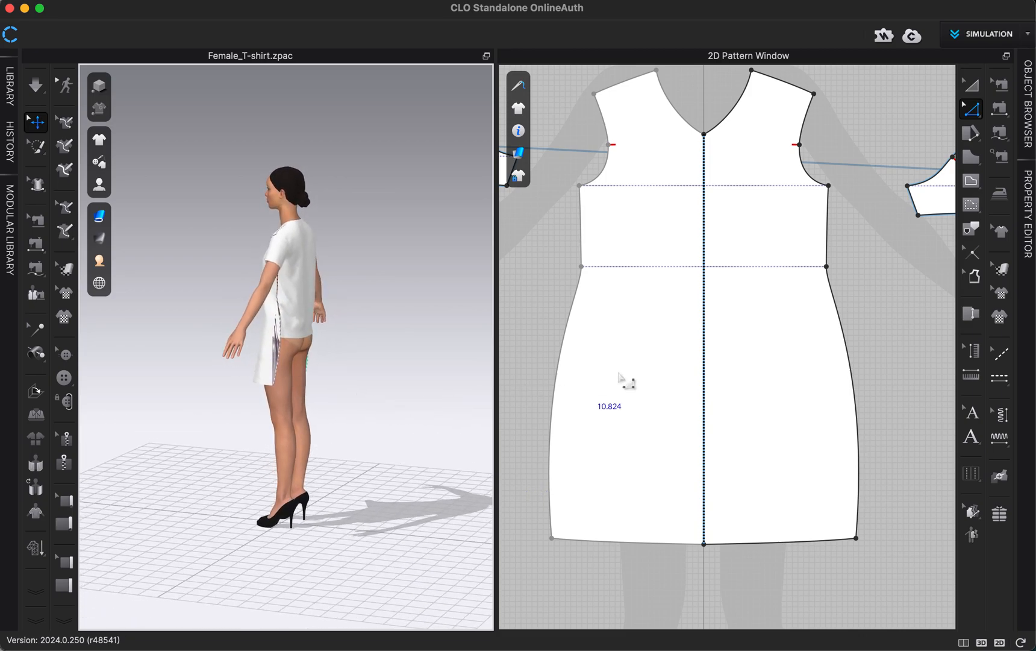
mouse_move(383, 426)
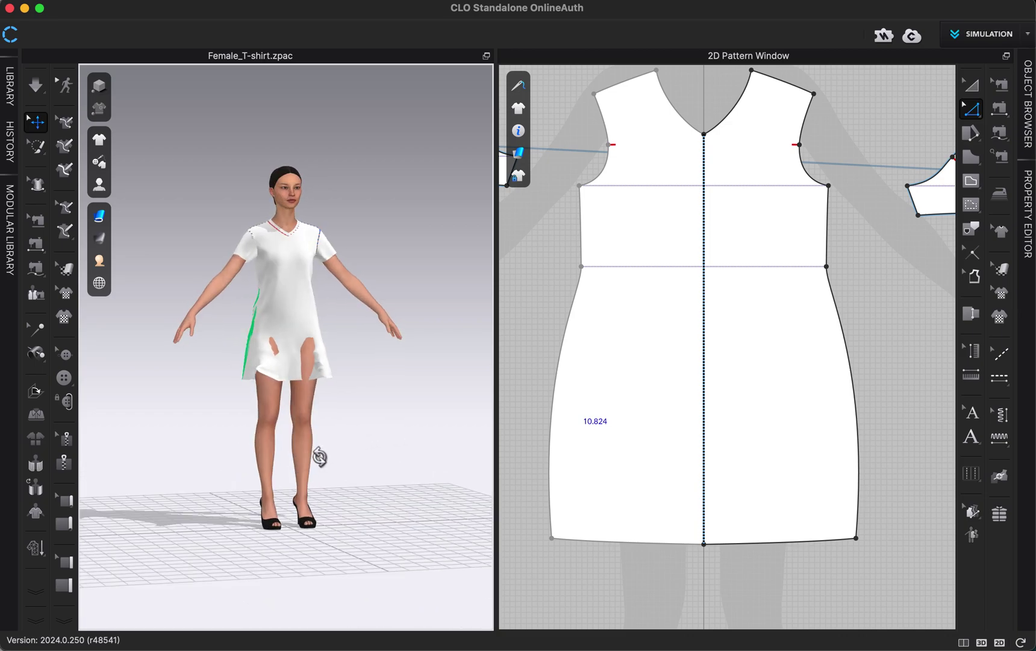
- Run Simulation so the lengthened front drapes as a short dress
left_click(35, 85)
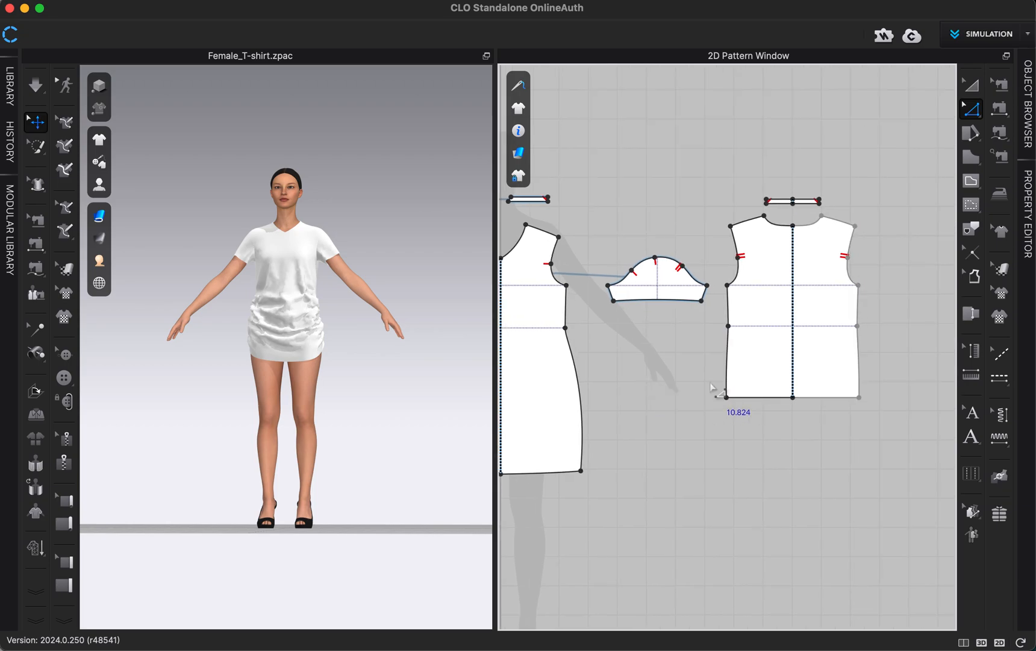
mouse_move(740, 405)
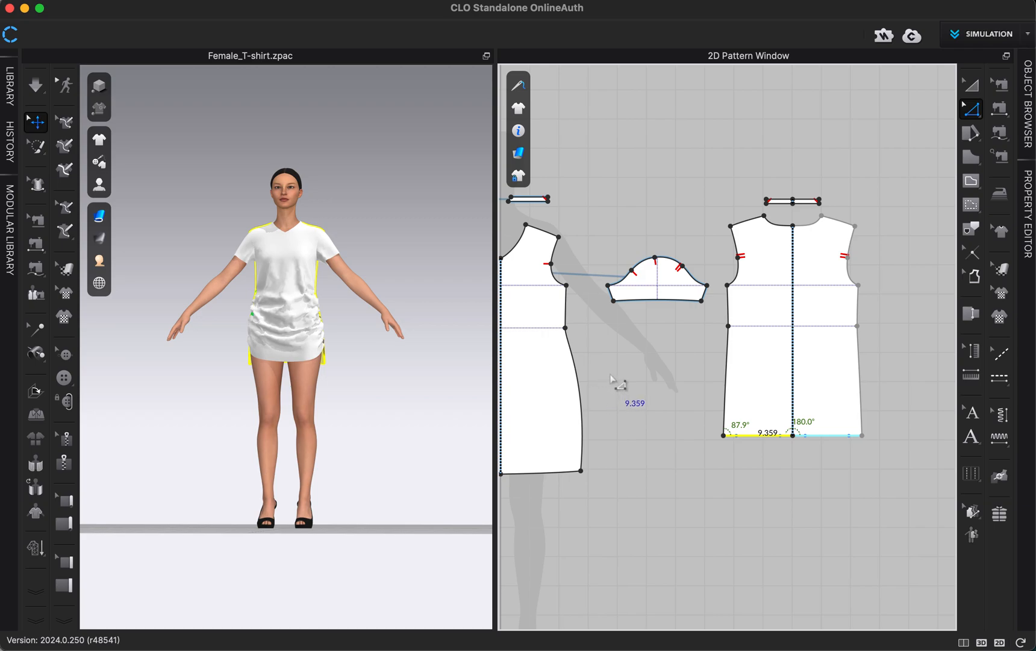
mouse_move(615, 370)
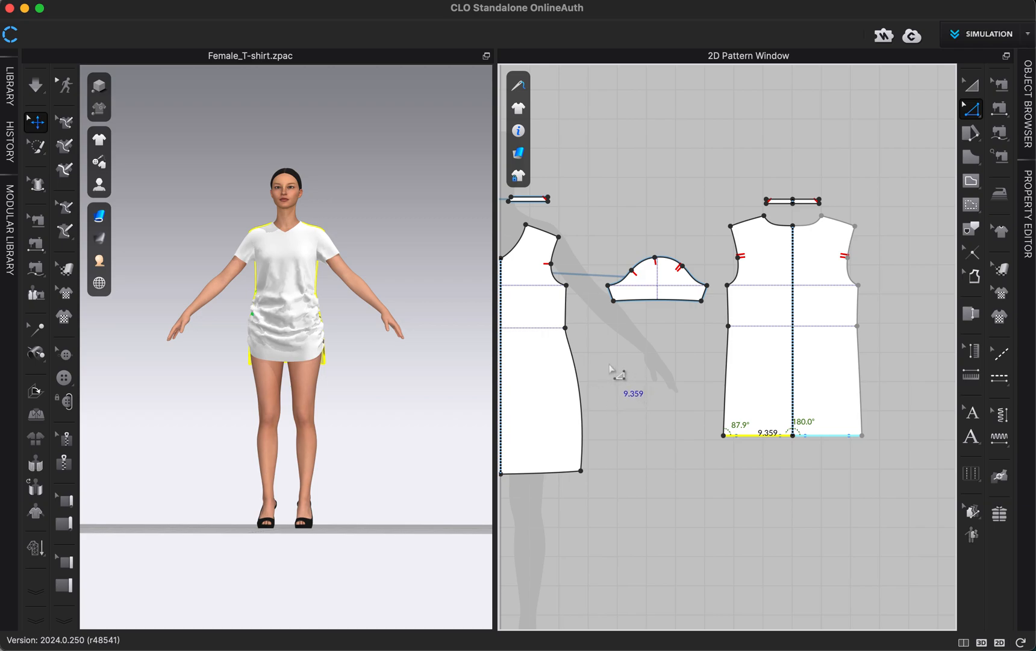
mouse_move(600, 345)
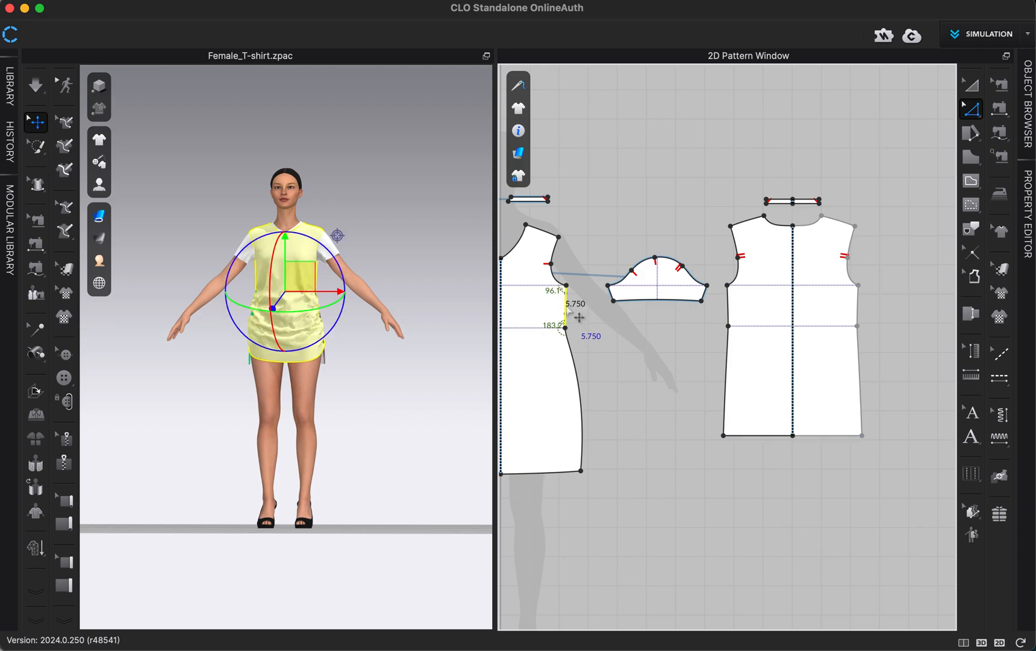
mouse_move(588, 313)
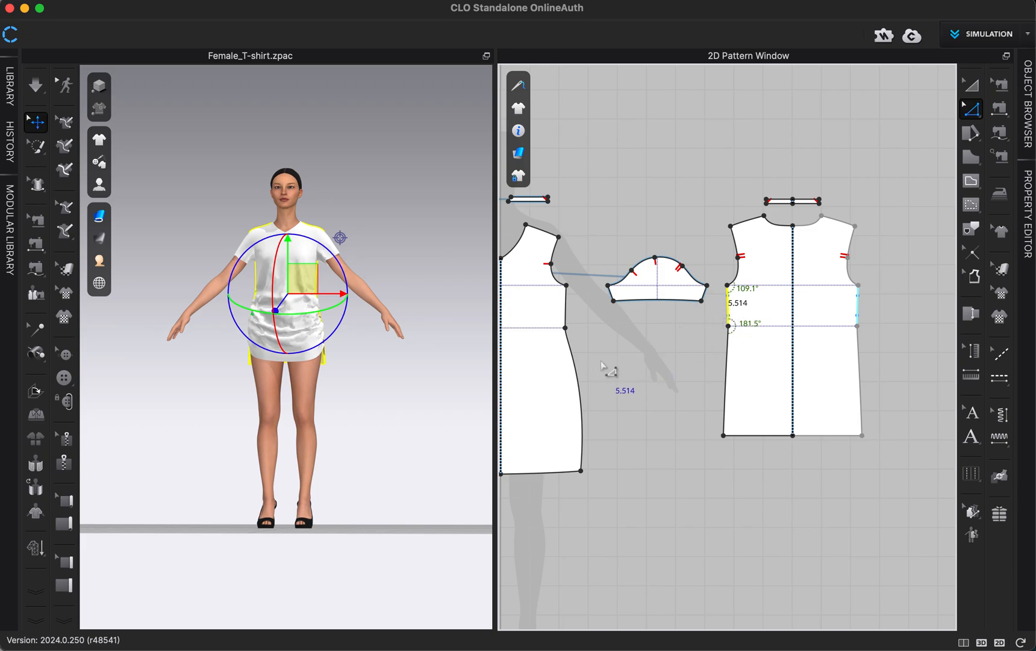
mouse_move(613, 363)
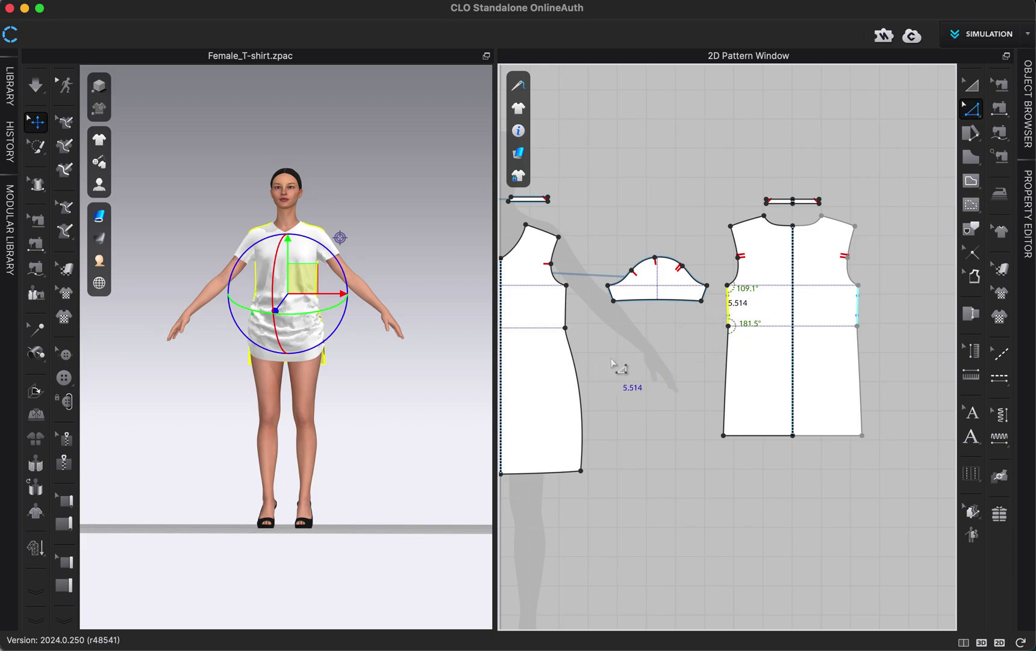
mouse_move(638, 376)
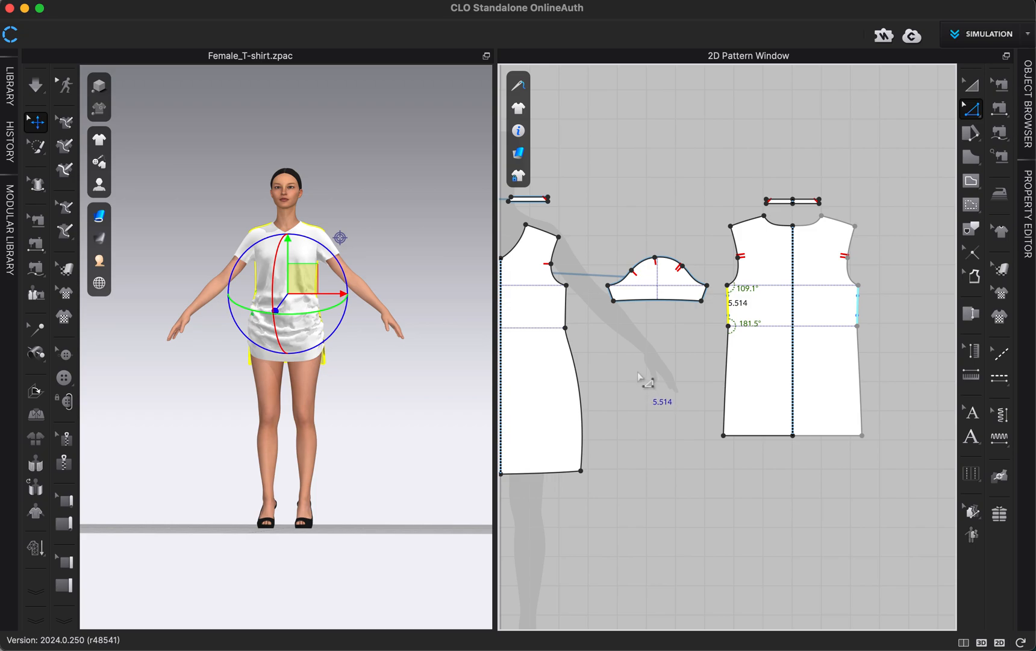
mouse_move(577, 325)
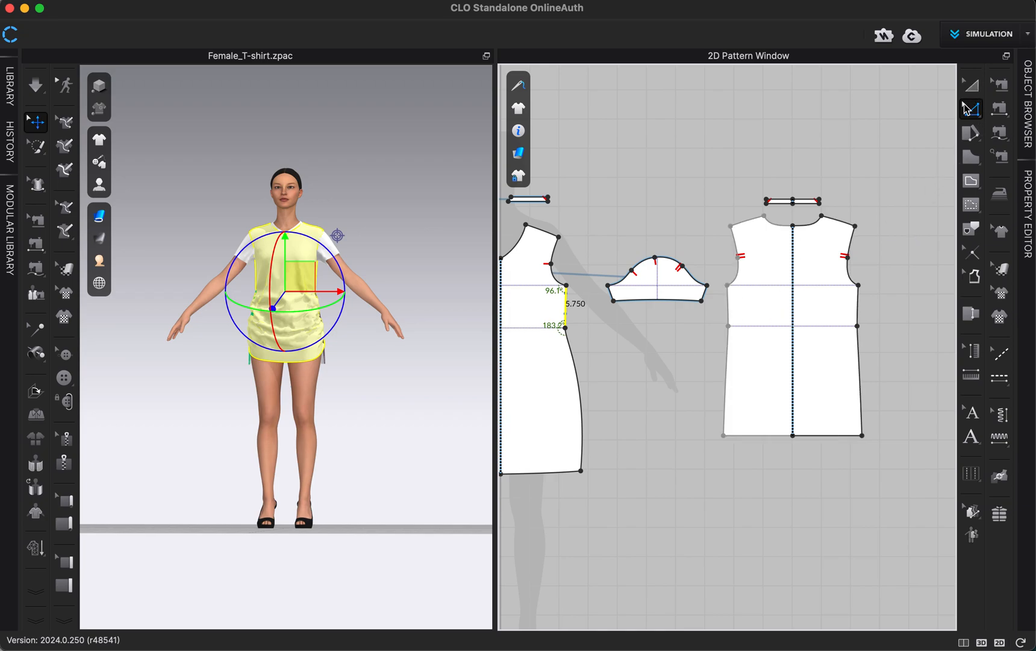
mouse_move(971, 112)
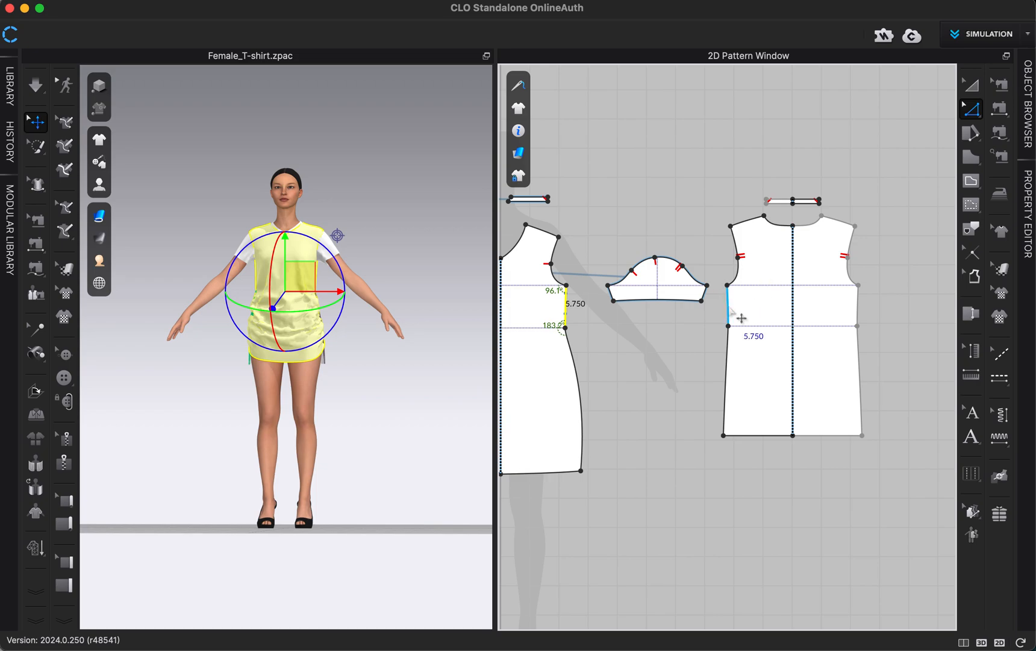
- Change the back waist side-seam segment to 5.75 in, growing from the Start point
right_click(730, 317)
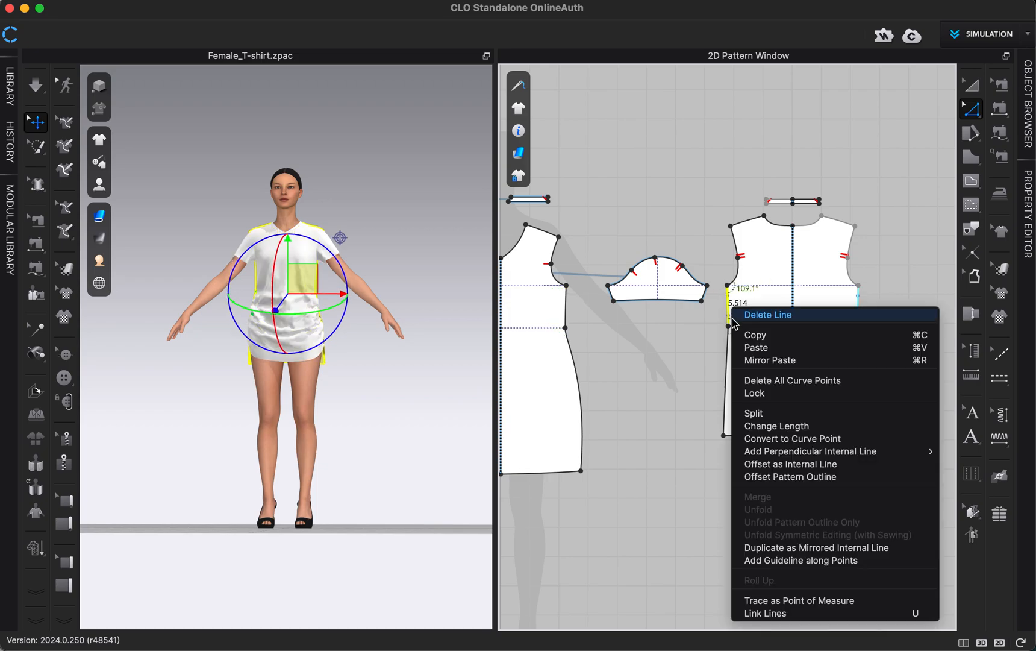
mouse_move(777, 425)
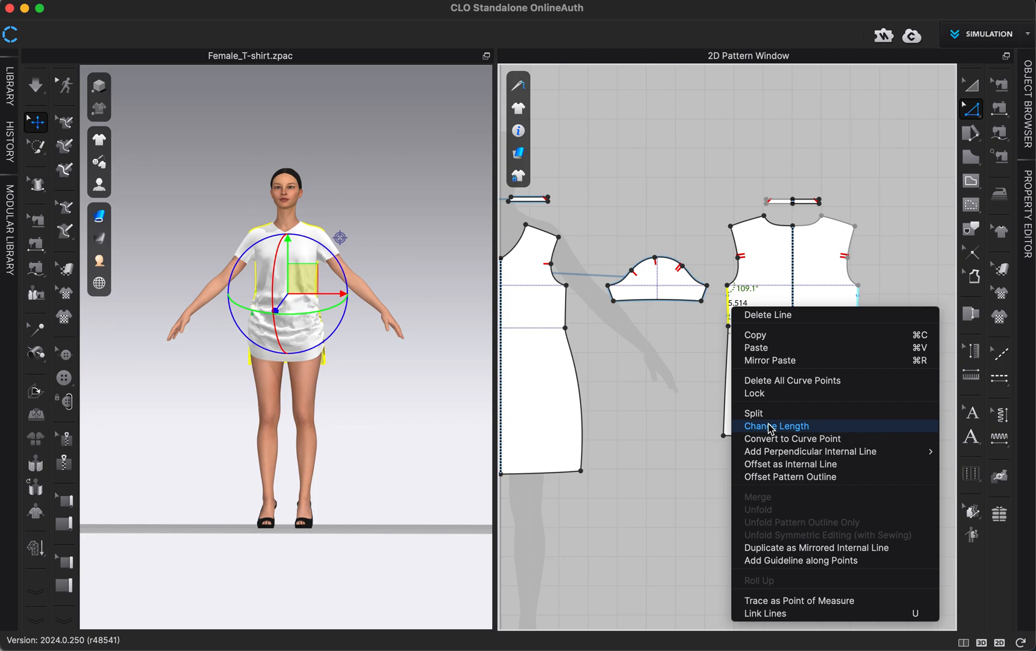
left_click(776, 425)
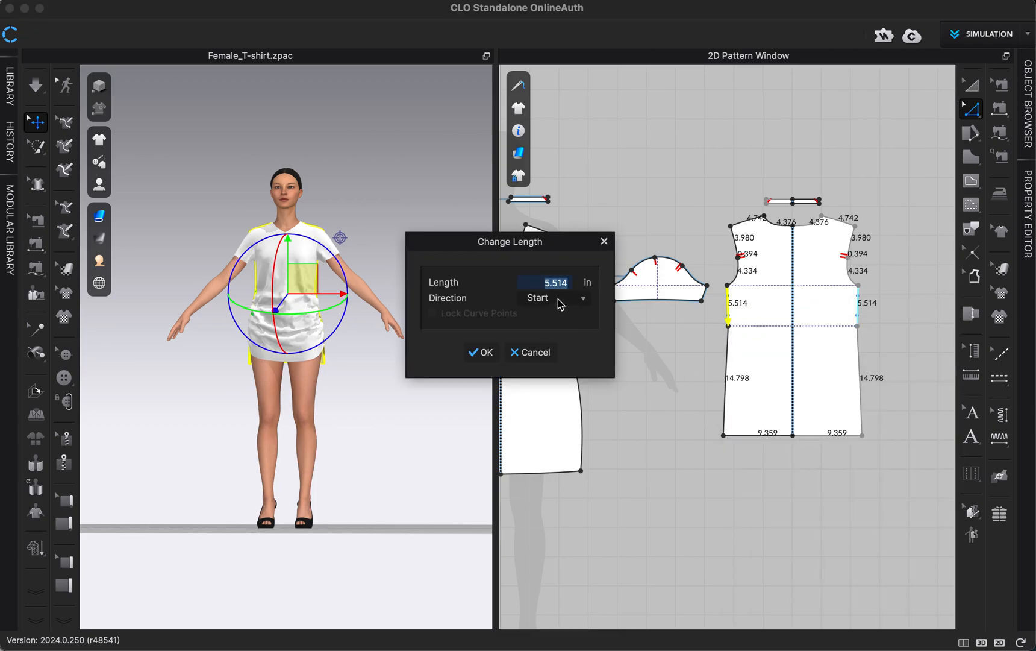
type("5.75")
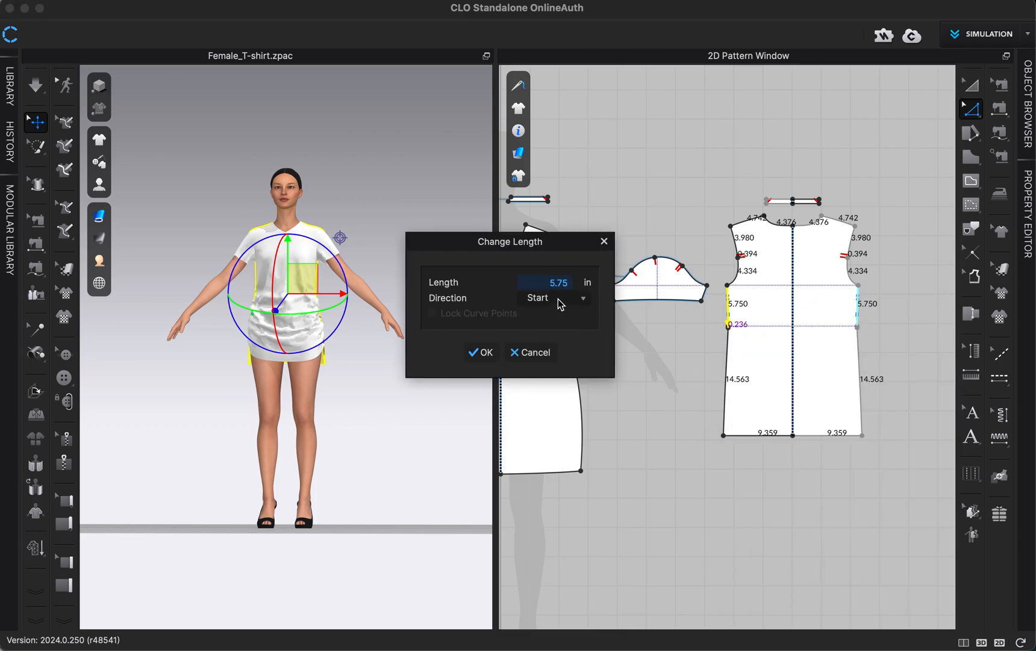
mouse_move(529, 304)
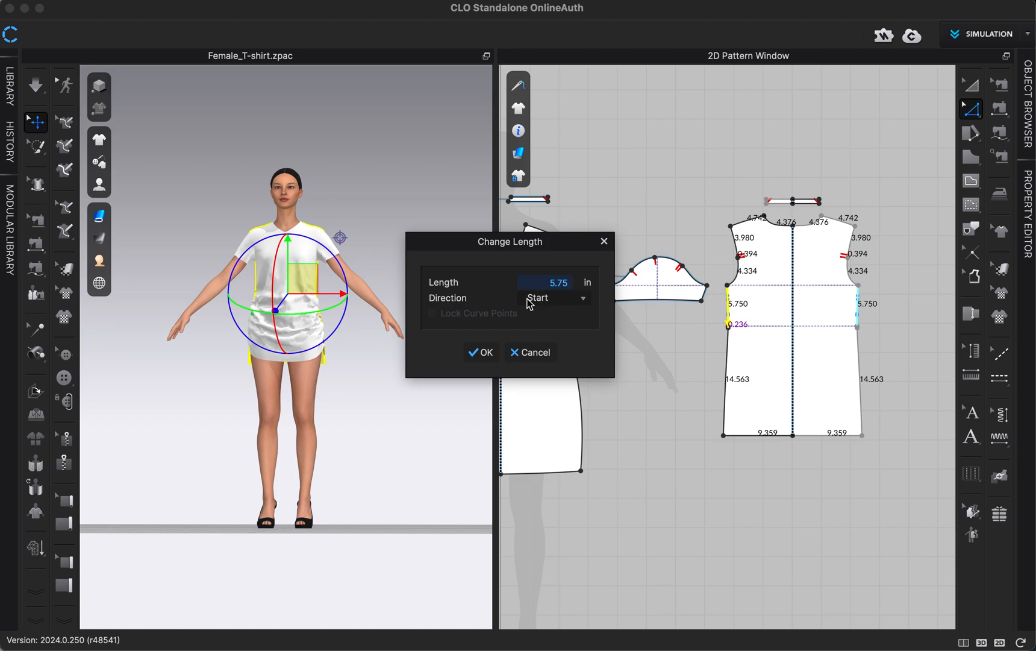
mouse_move(730, 330)
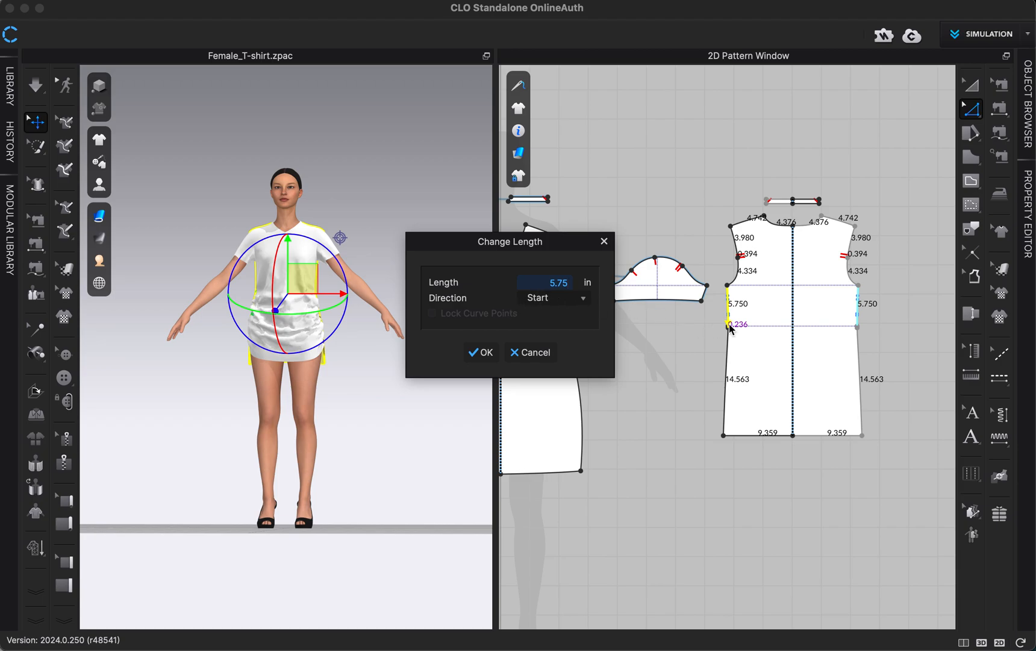
mouse_move(731, 328)
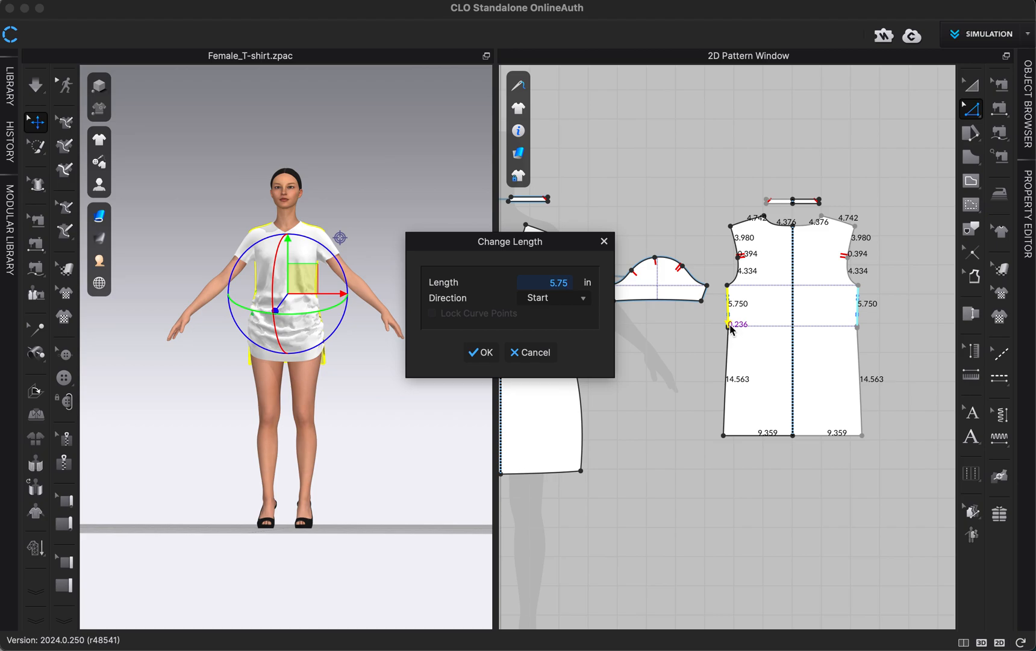
mouse_move(690, 332)
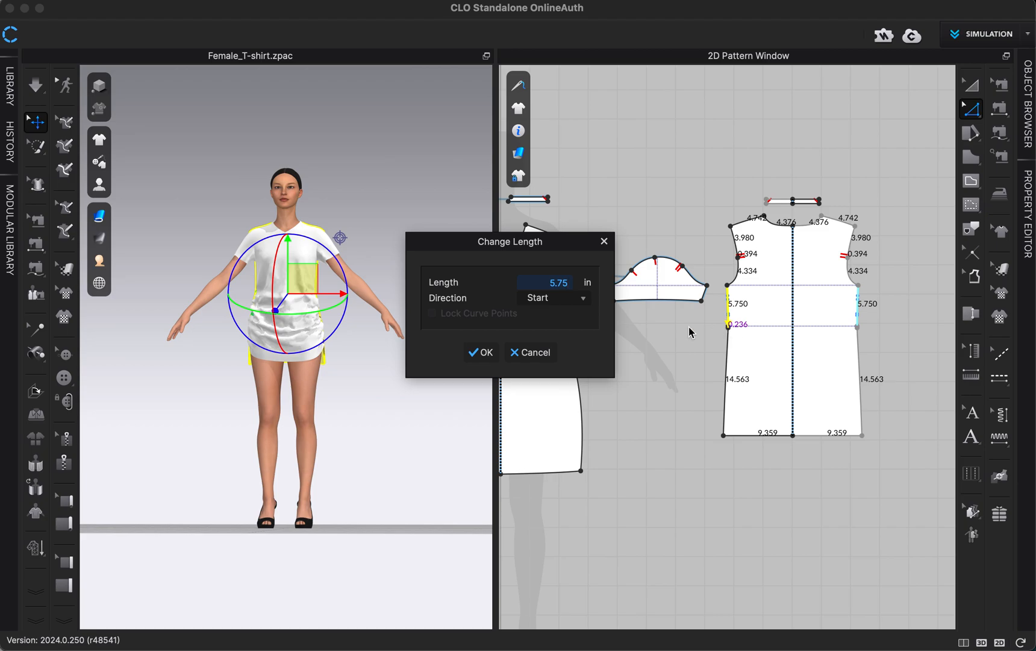
left_click(553, 297)
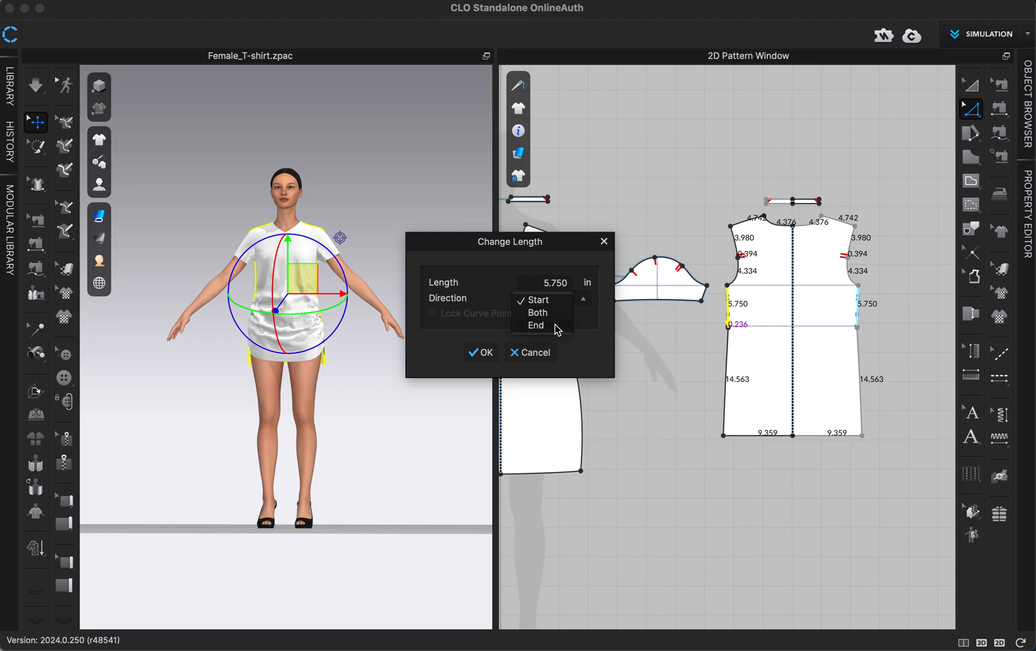
left_click(536, 324)
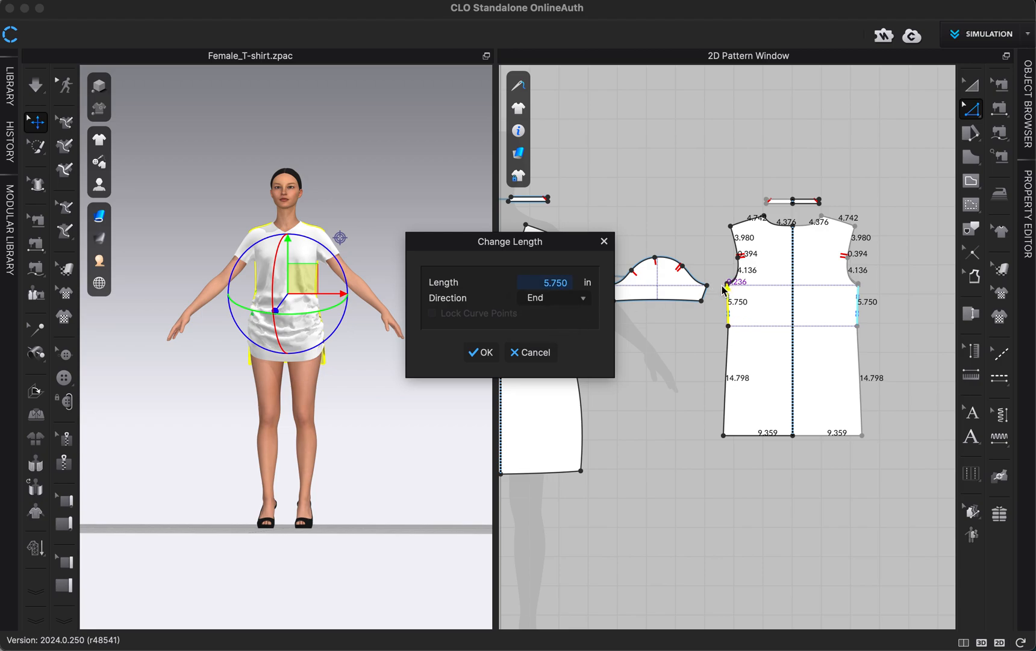
left_click(554, 297)
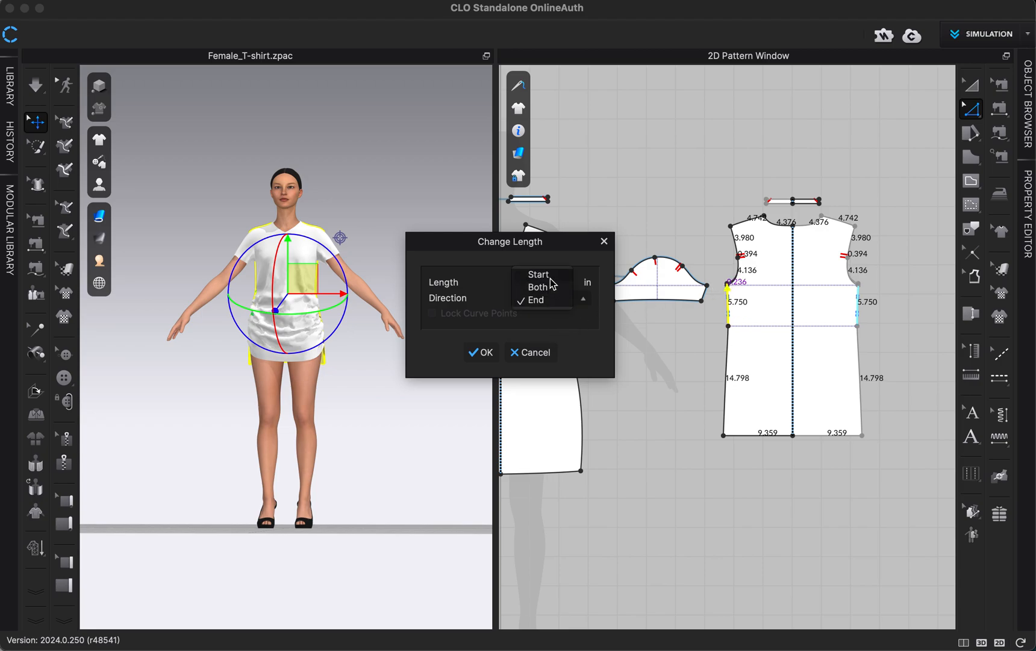
left_click(538, 299)
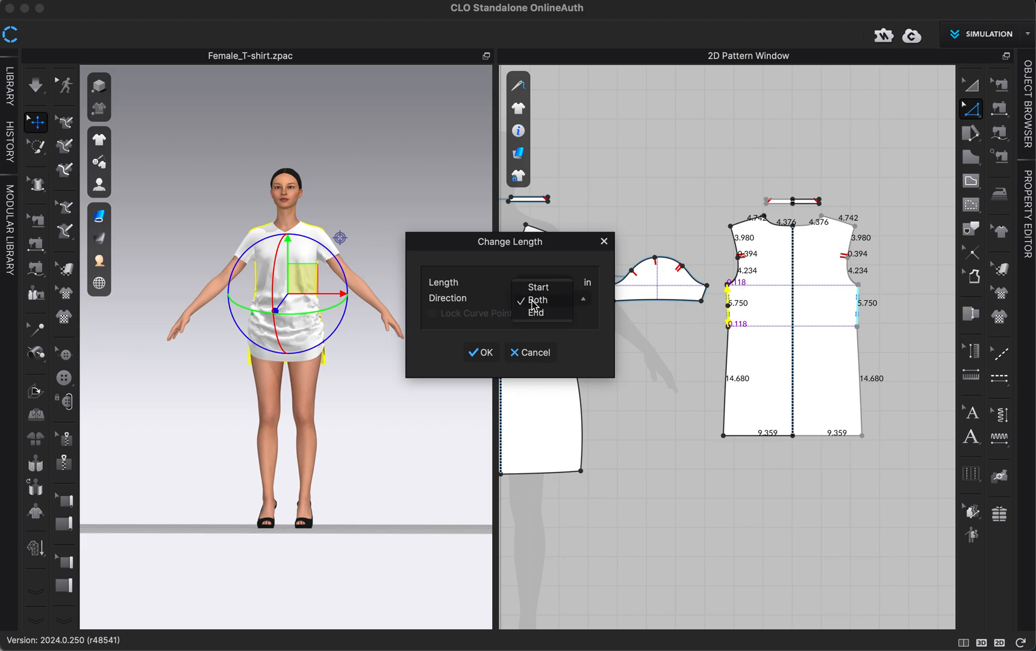
left_click(538, 287)
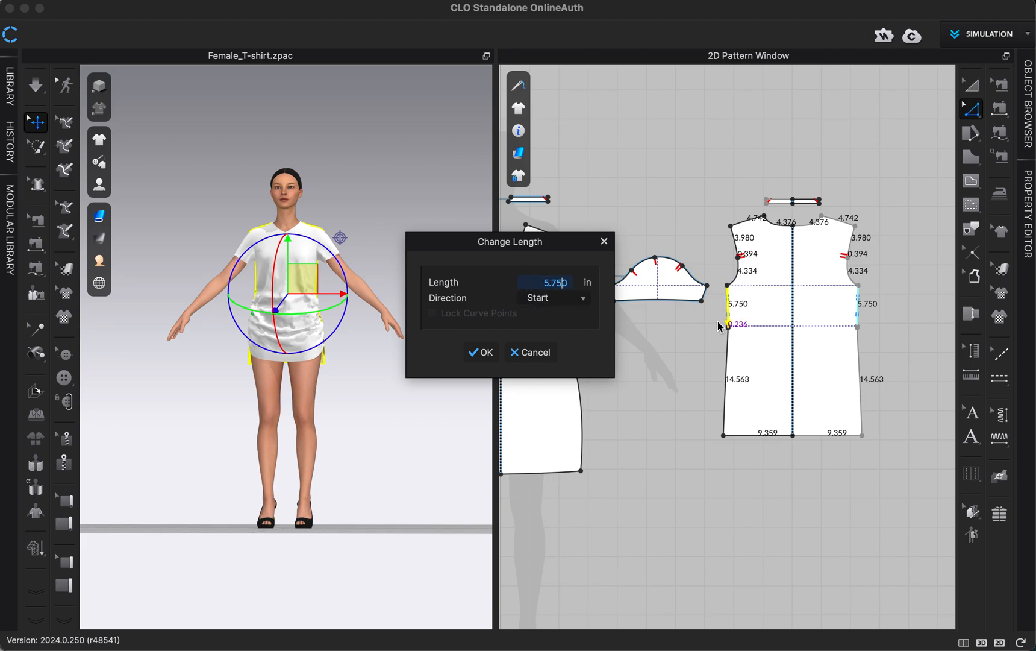
mouse_move(728, 334)
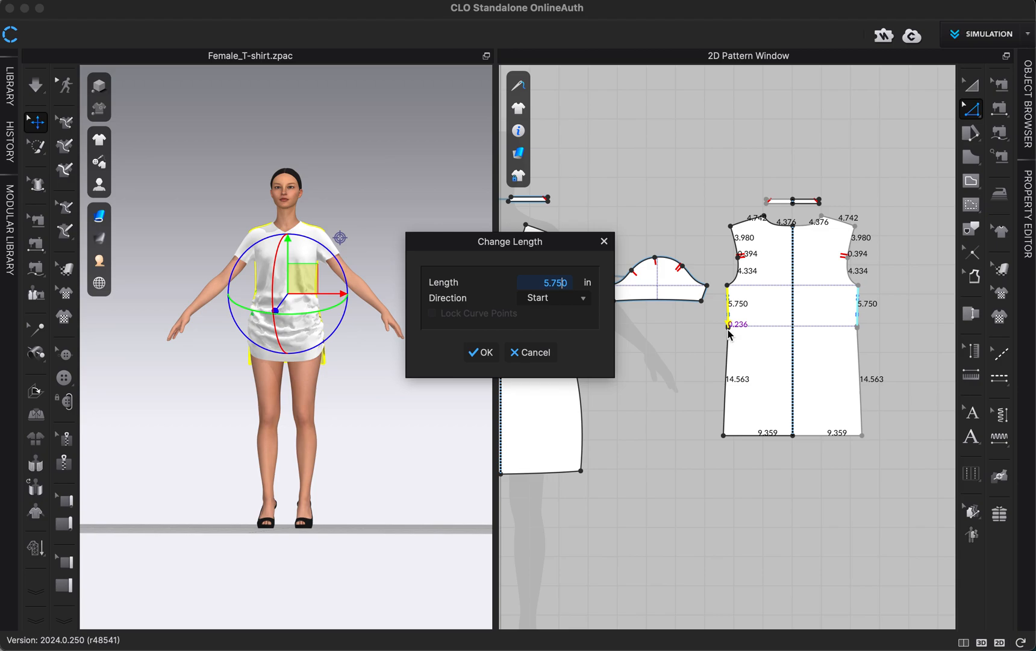
mouse_move(730, 264)
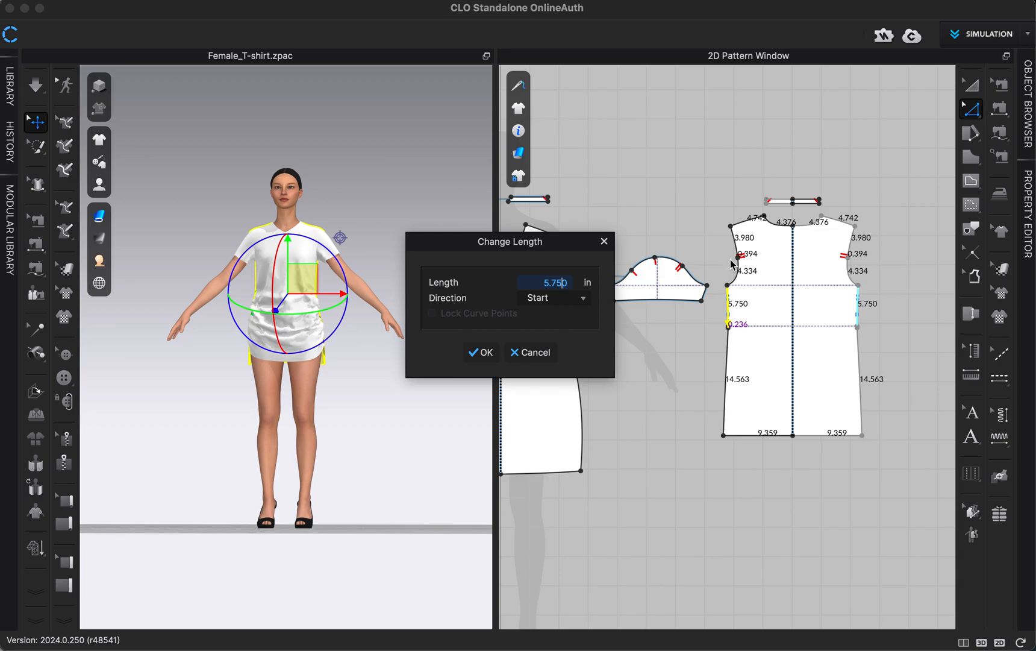
mouse_move(480, 352)
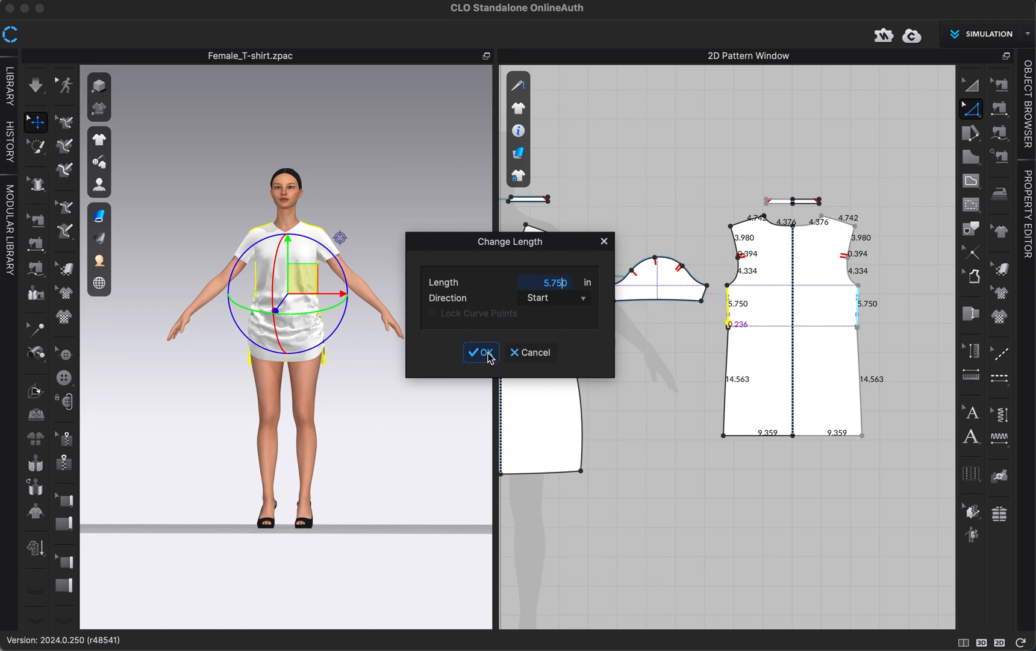
left_click(480, 352)
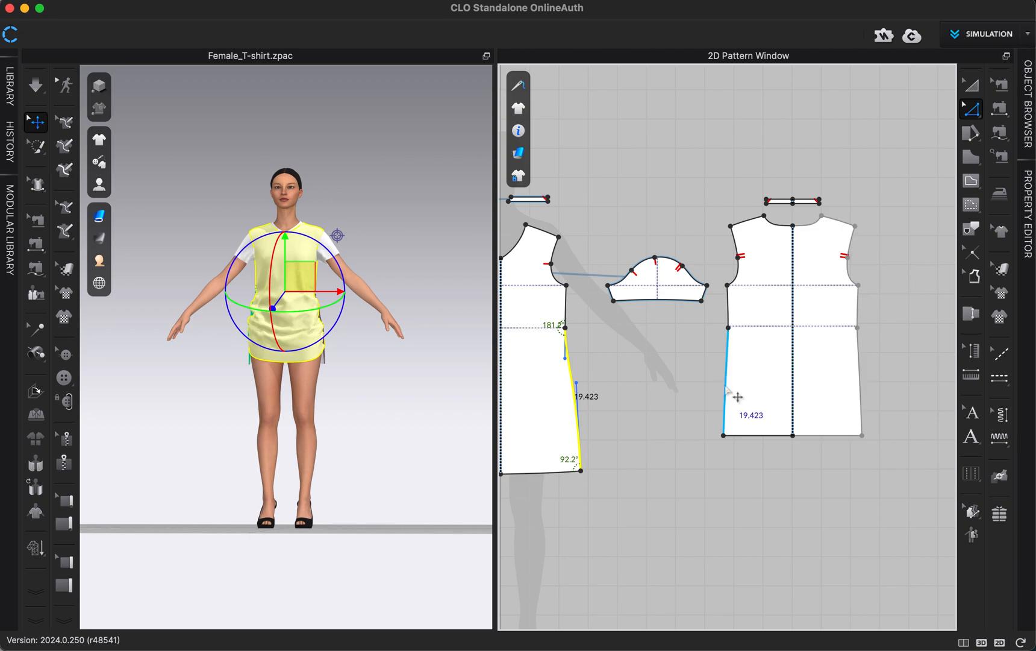
- Open Change Length on the lower back side seam and enter 19.4
right_click(747, 396)
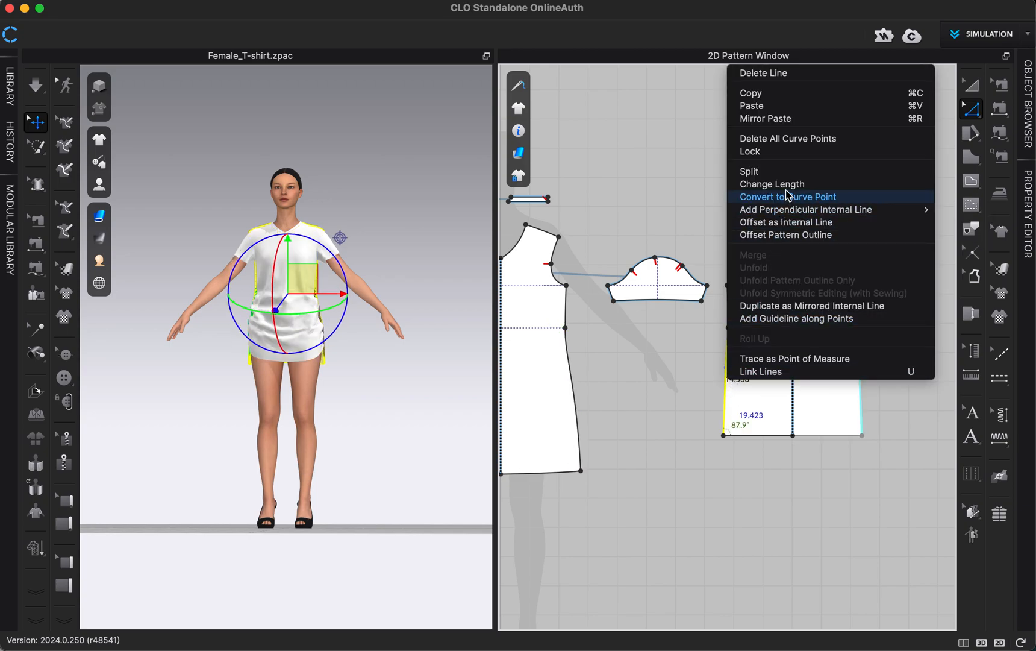
left_click(771, 183)
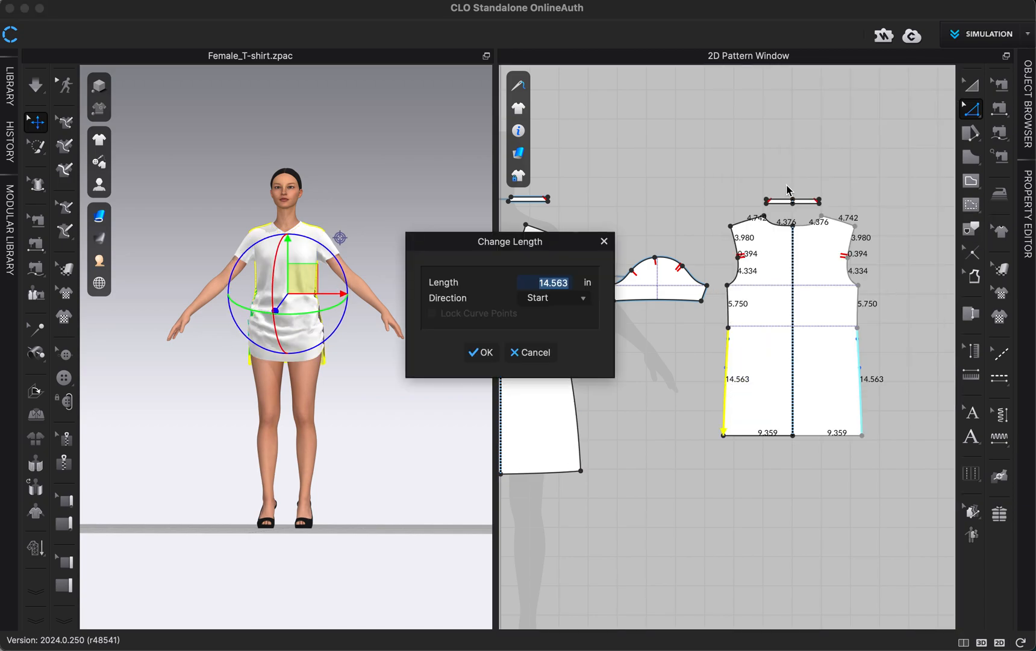
type("19.42")
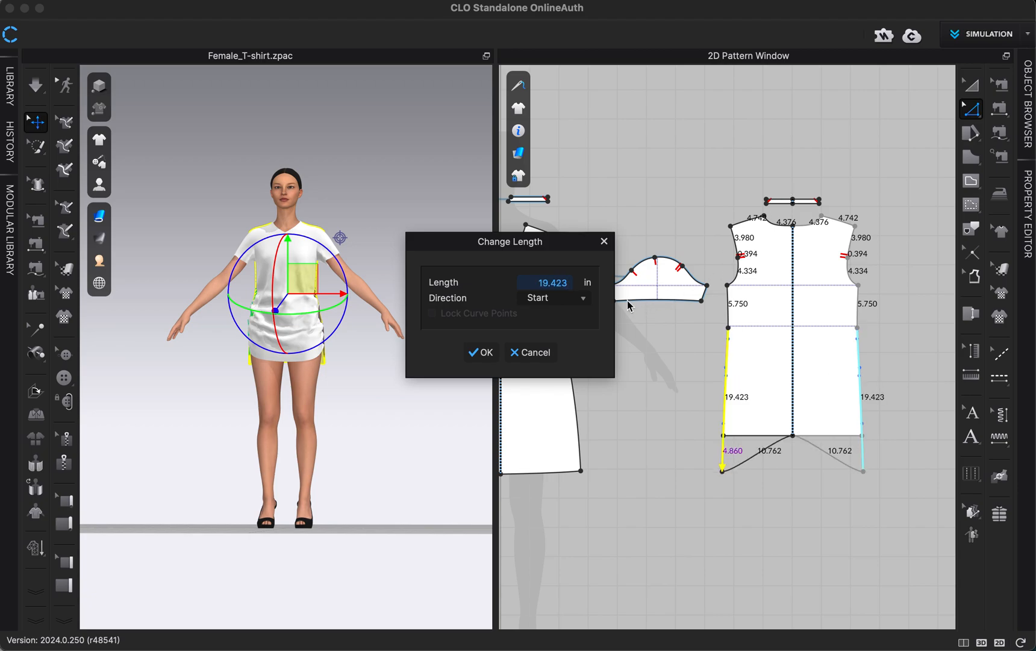
mouse_move(532, 309)
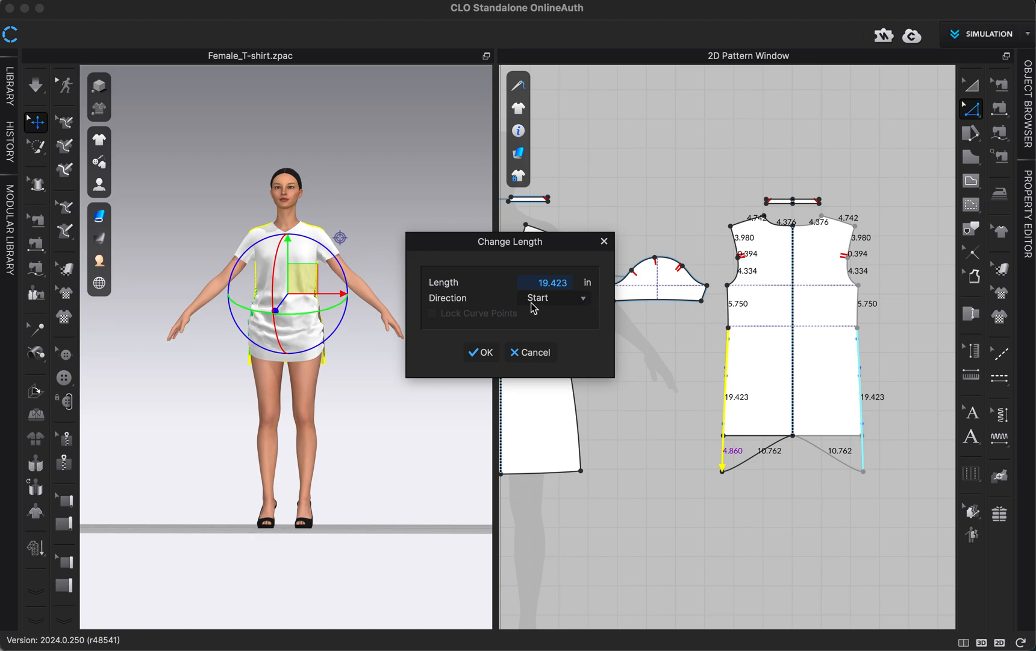
mouse_move(718, 480)
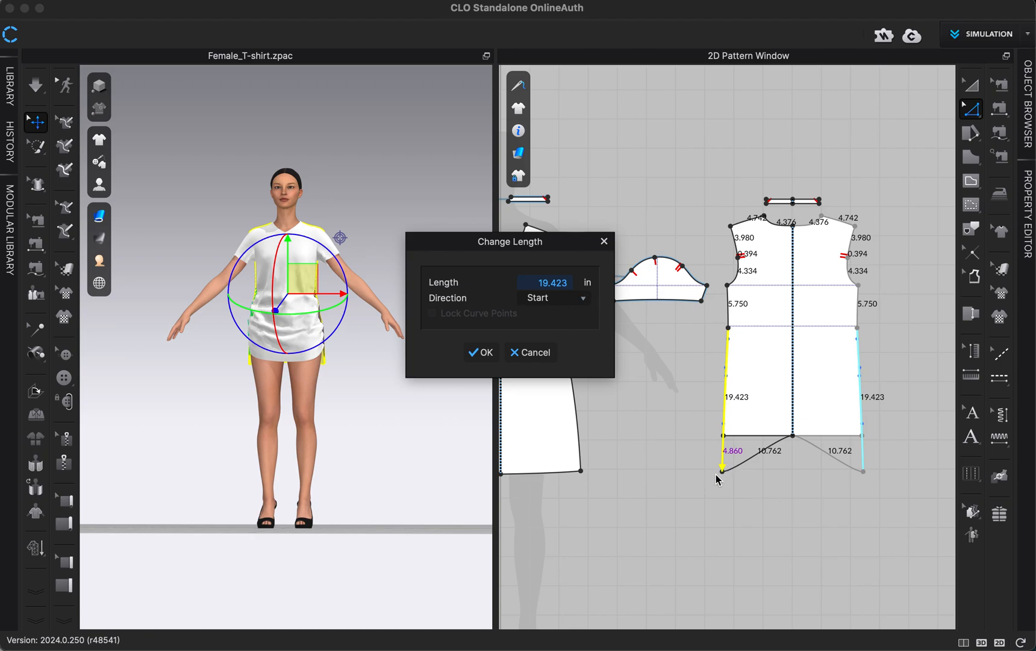
mouse_move(723, 468)
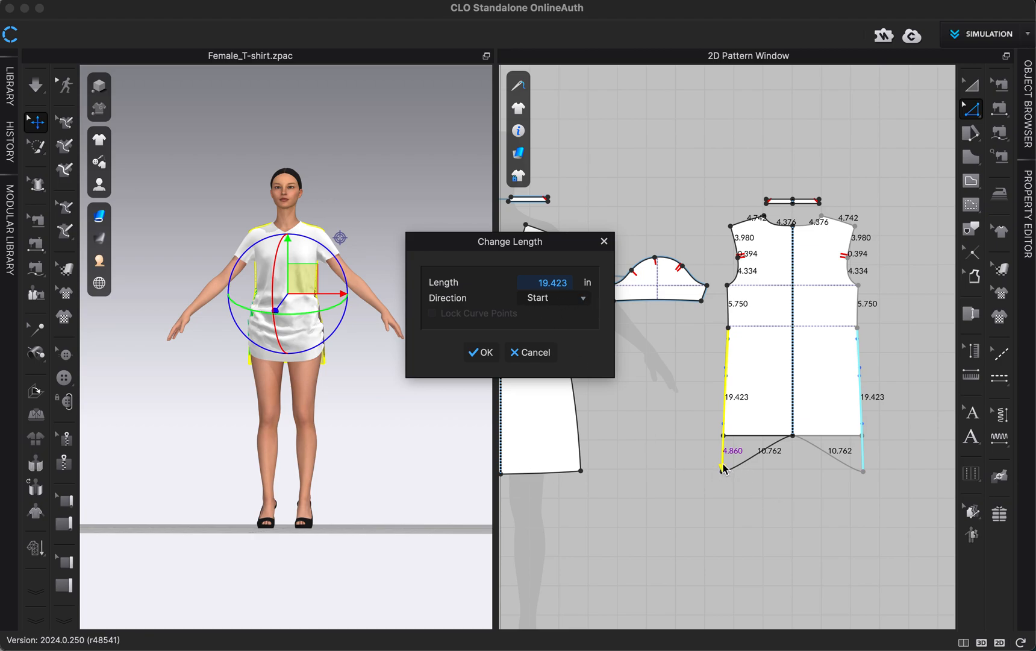
mouse_move(481, 352)
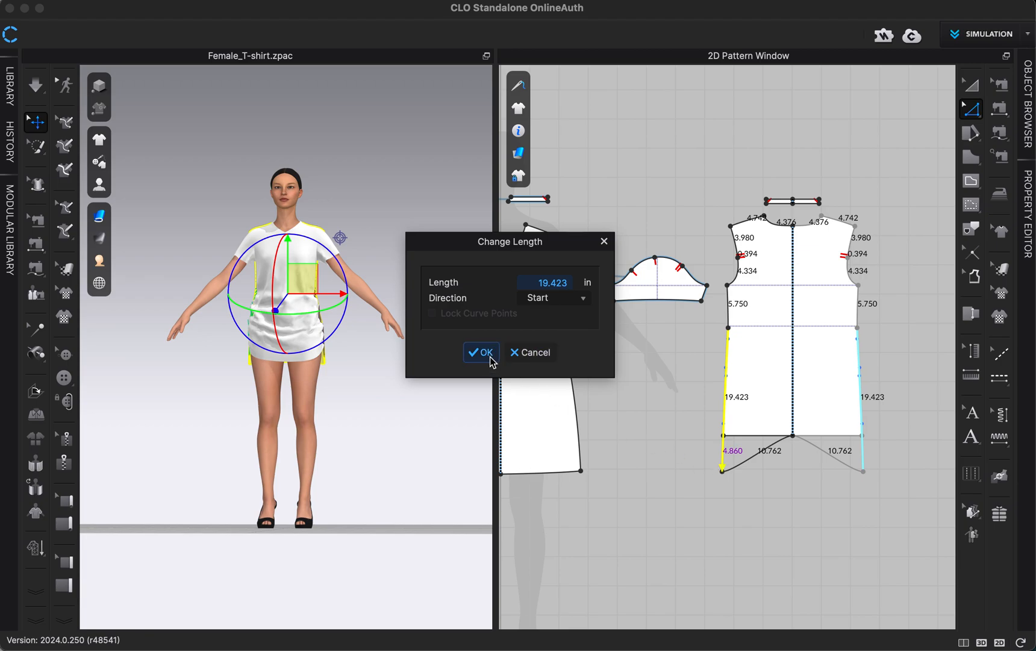
left_click(482, 351)
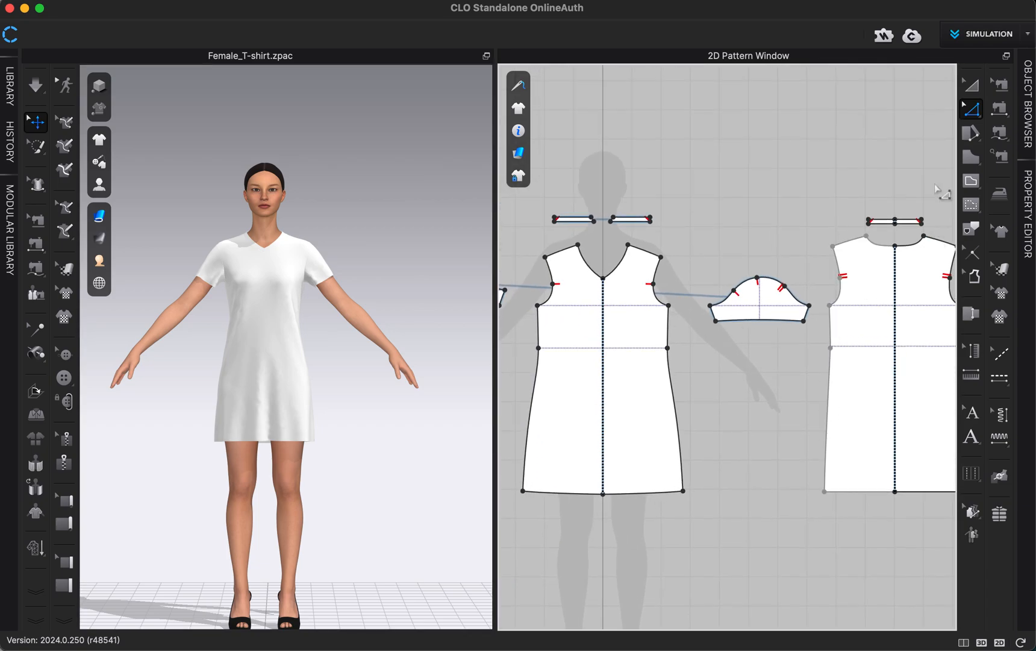
mouse_move(973, 109)
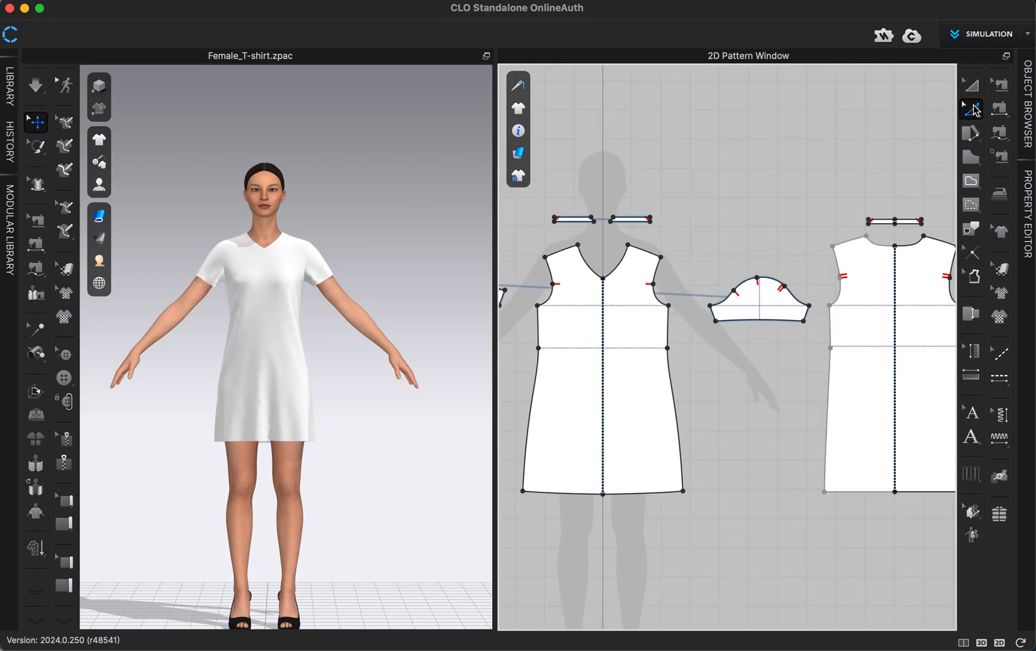
mouse_move(971, 108)
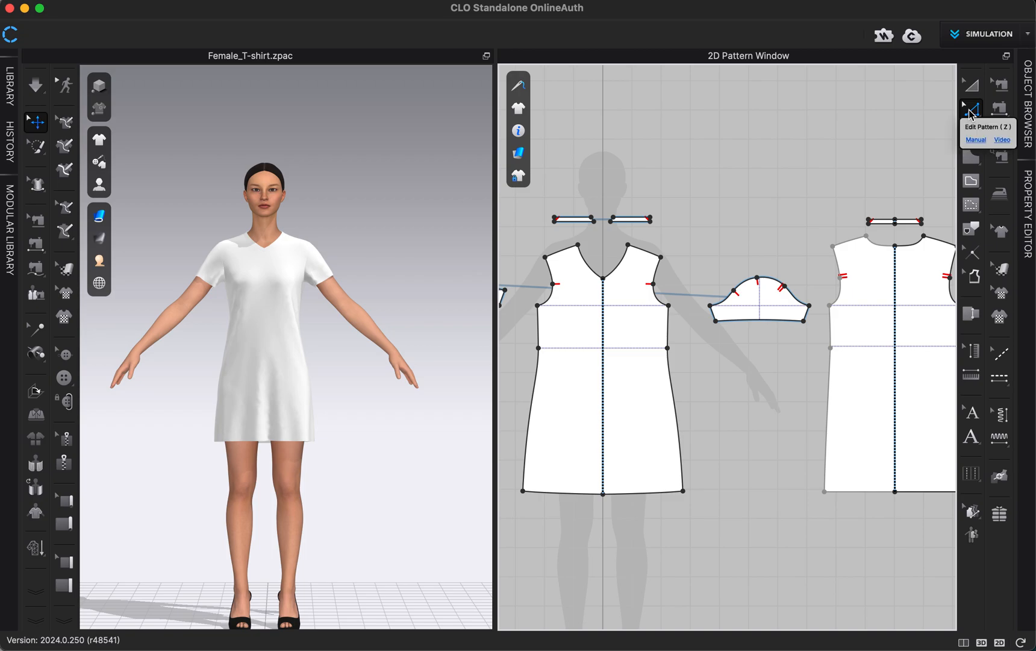
- Open the Edit Pattern tool flyout to browse the pattern-editing tools
left_click(971, 108)
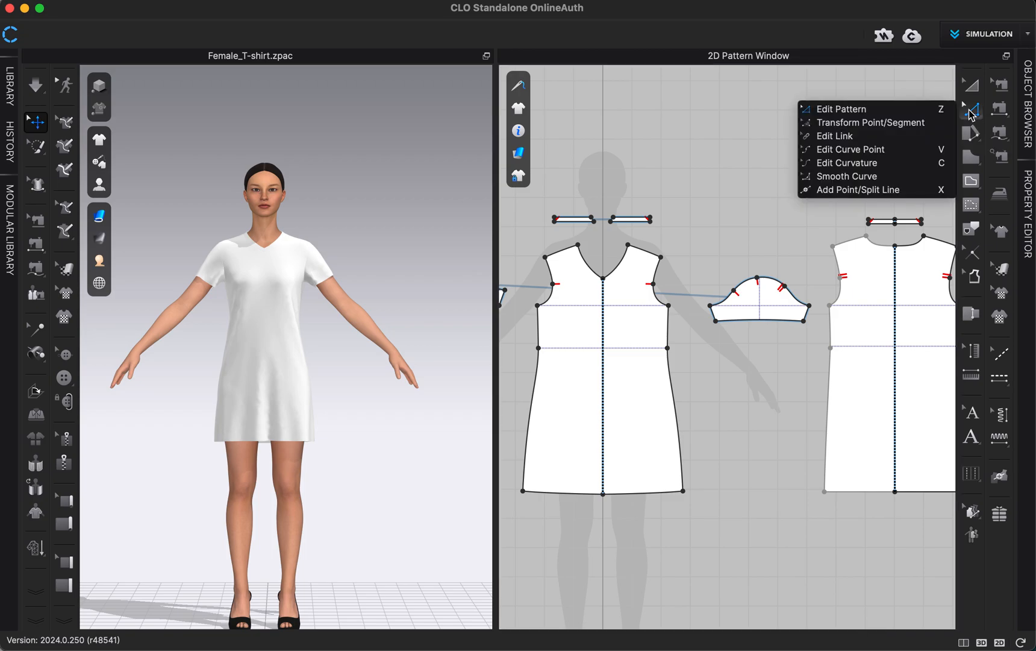
mouse_move(869, 122)
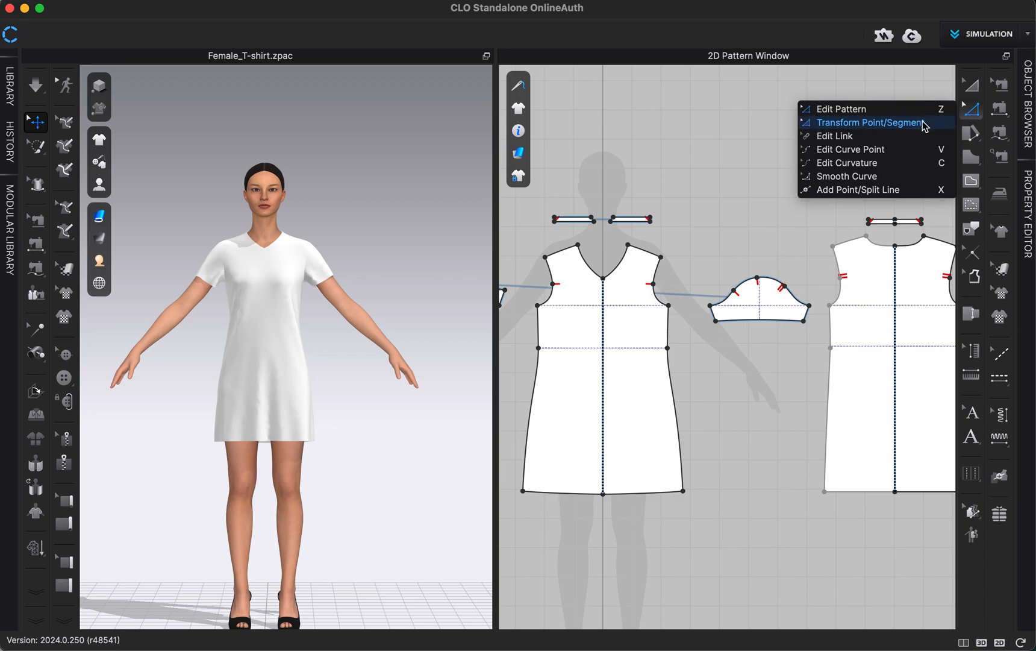
mouse_move(918, 130)
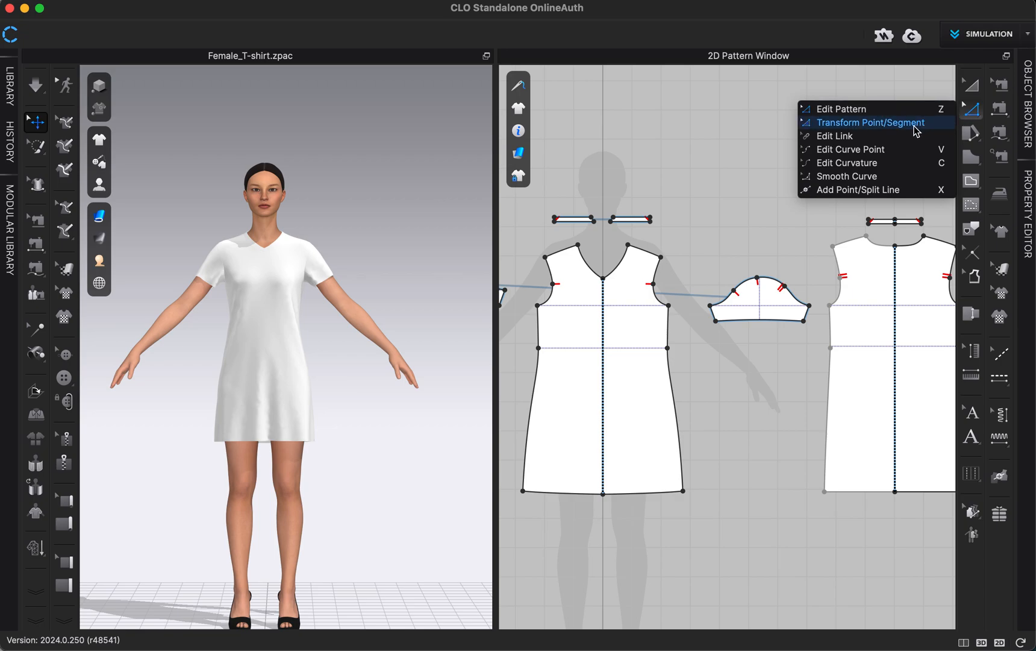
mouse_move(893, 136)
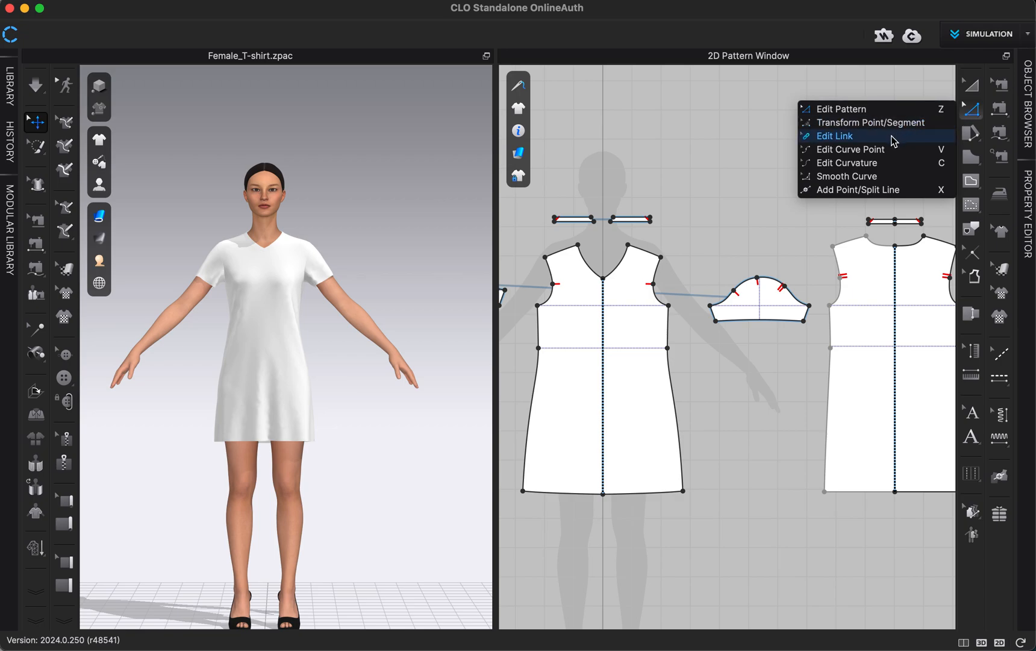
mouse_move(872, 162)
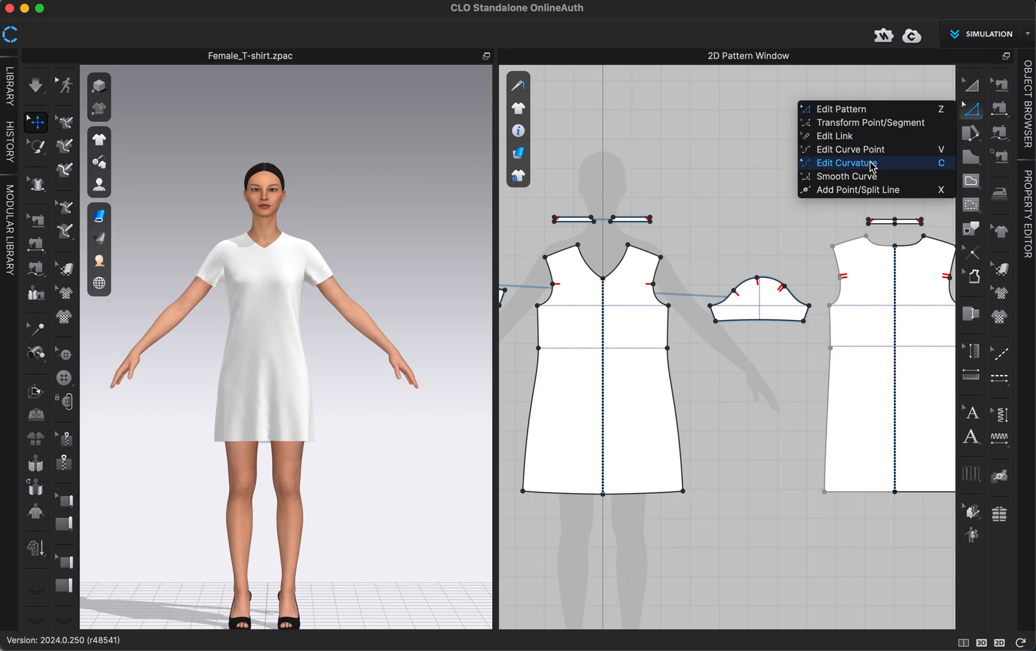
mouse_move(863, 176)
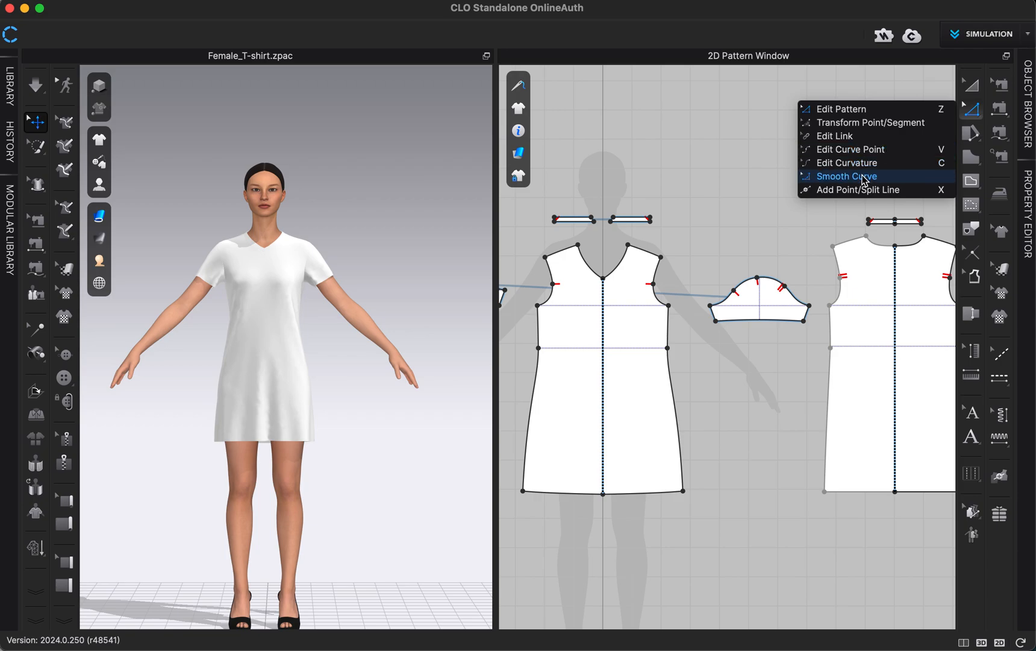
mouse_move(857, 191)
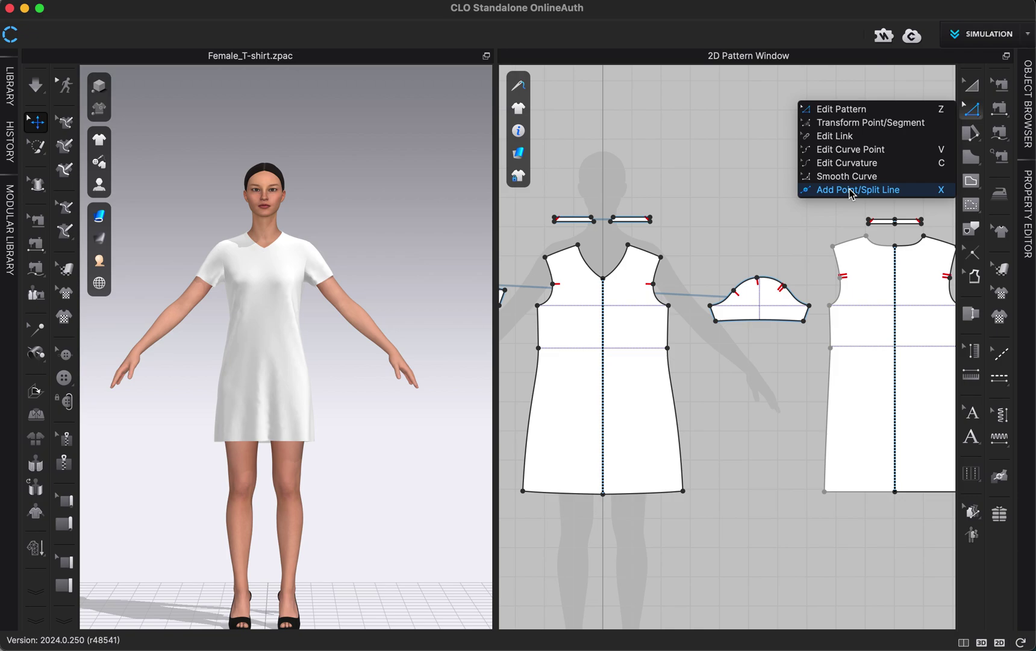
mouse_move(848, 163)
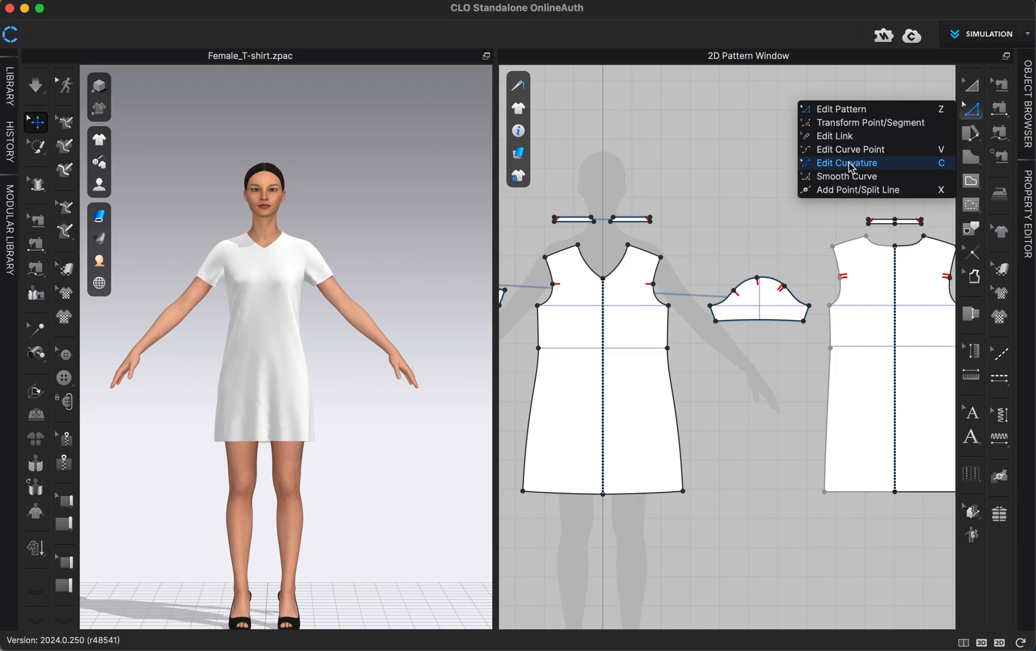
mouse_move(852, 163)
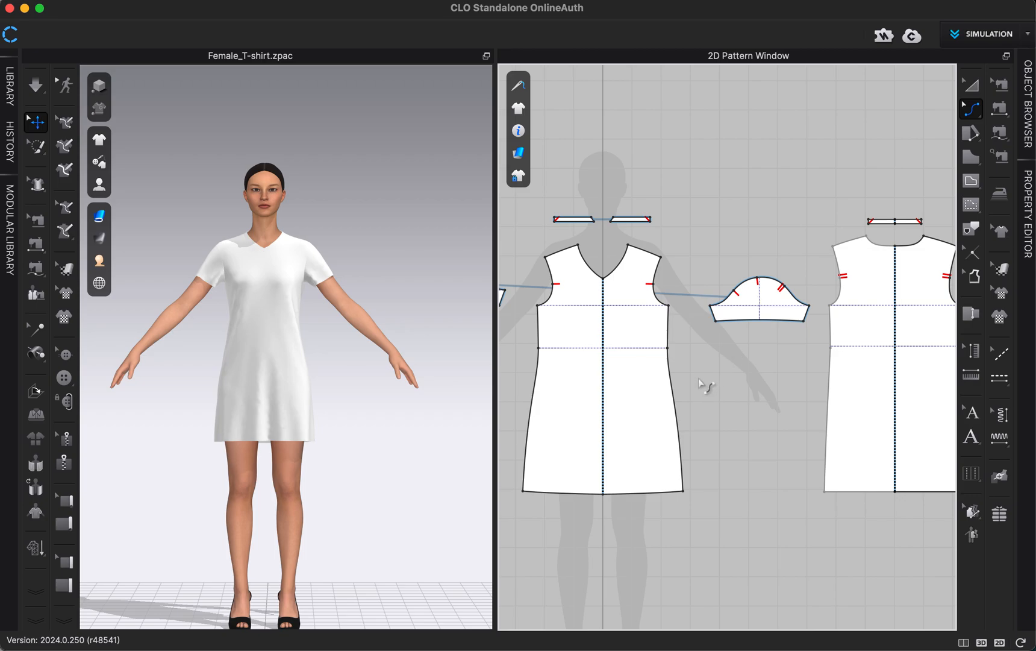
mouse_move(702, 371)
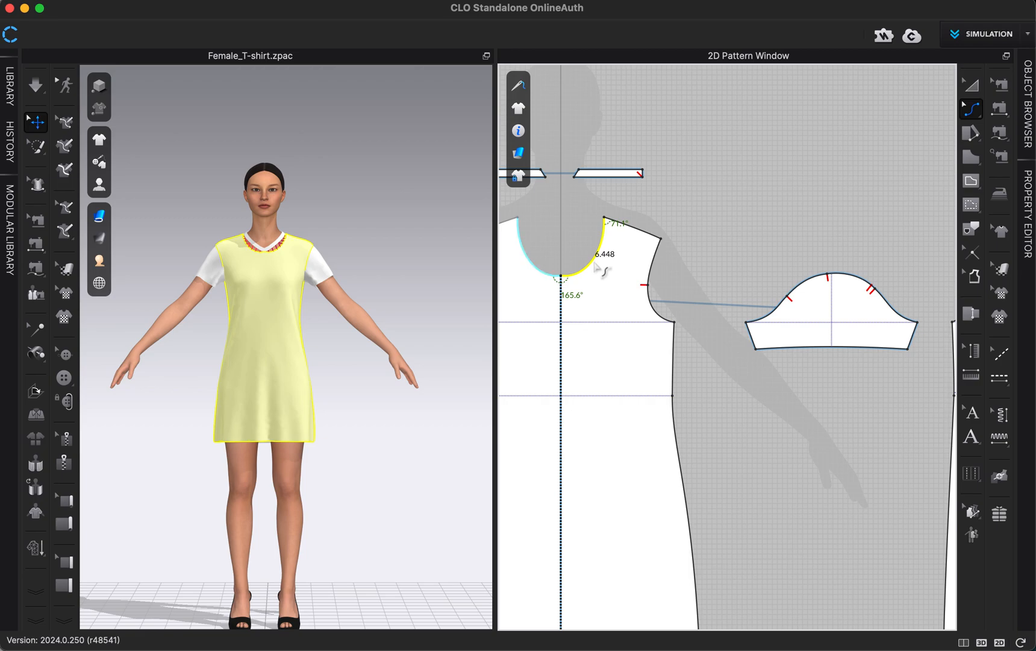
mouse_move(730, 223)
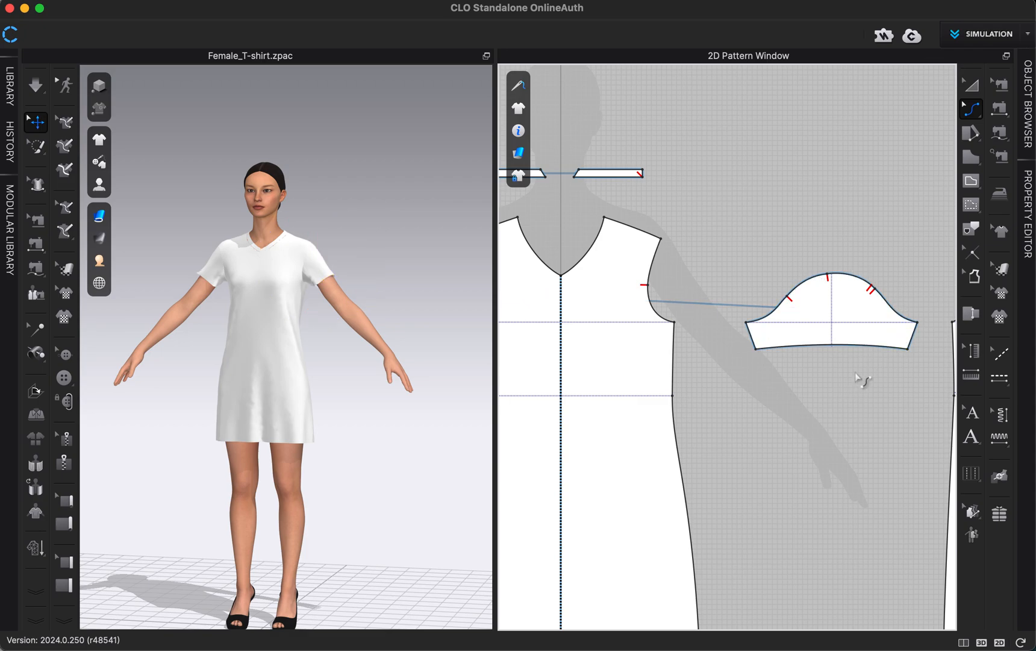
mouse_move(971, 124)
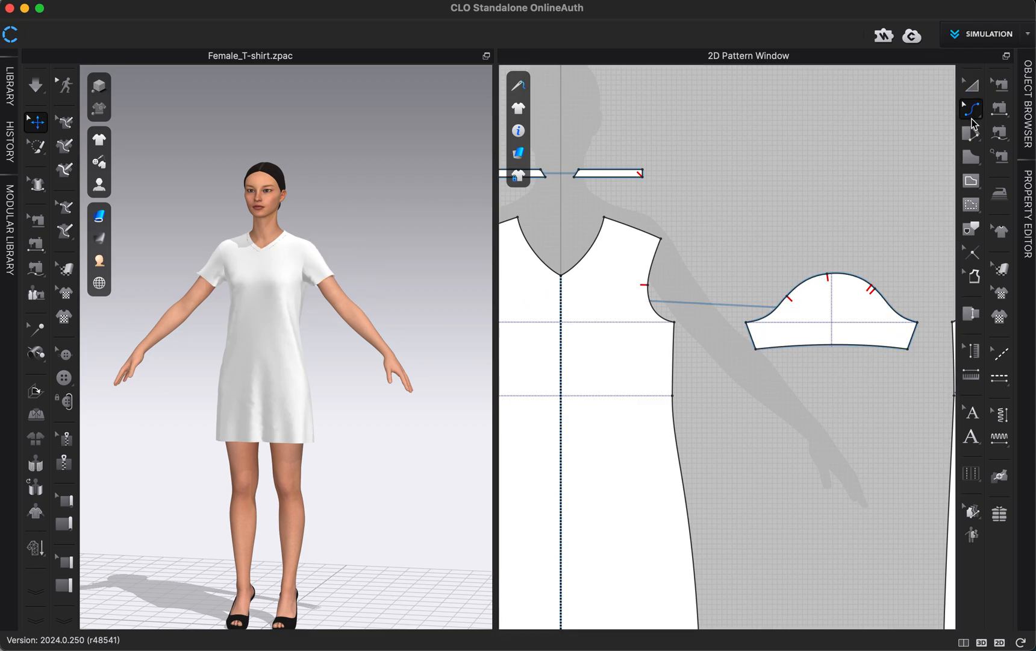
- Pick the corner-smoothing curve tool from the Edit Pattern flyout
left_click(971, 109)
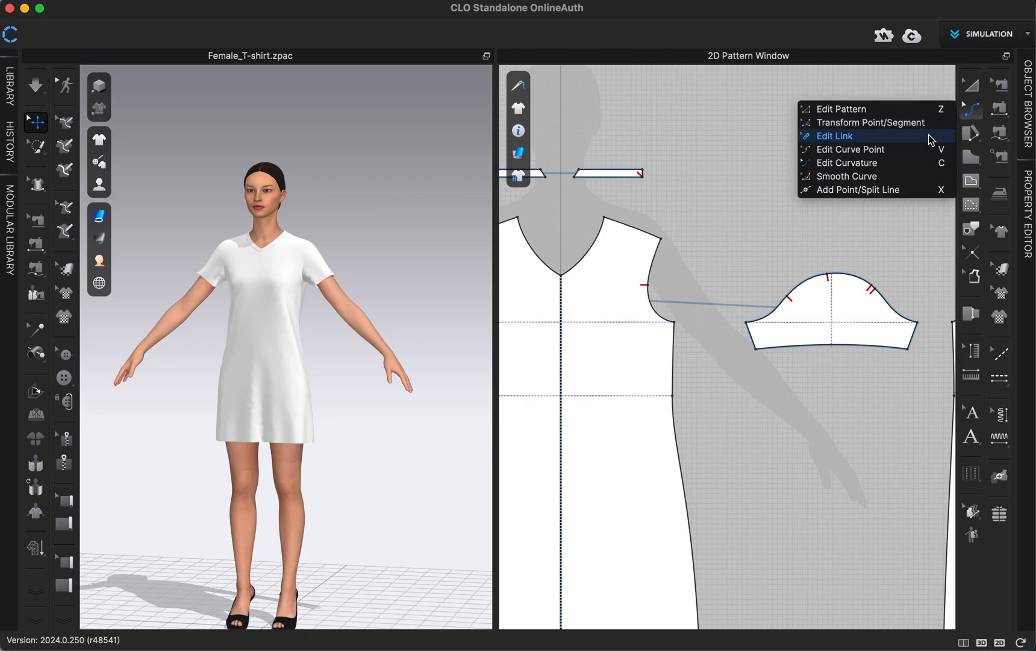
mouse_move(881, 180)
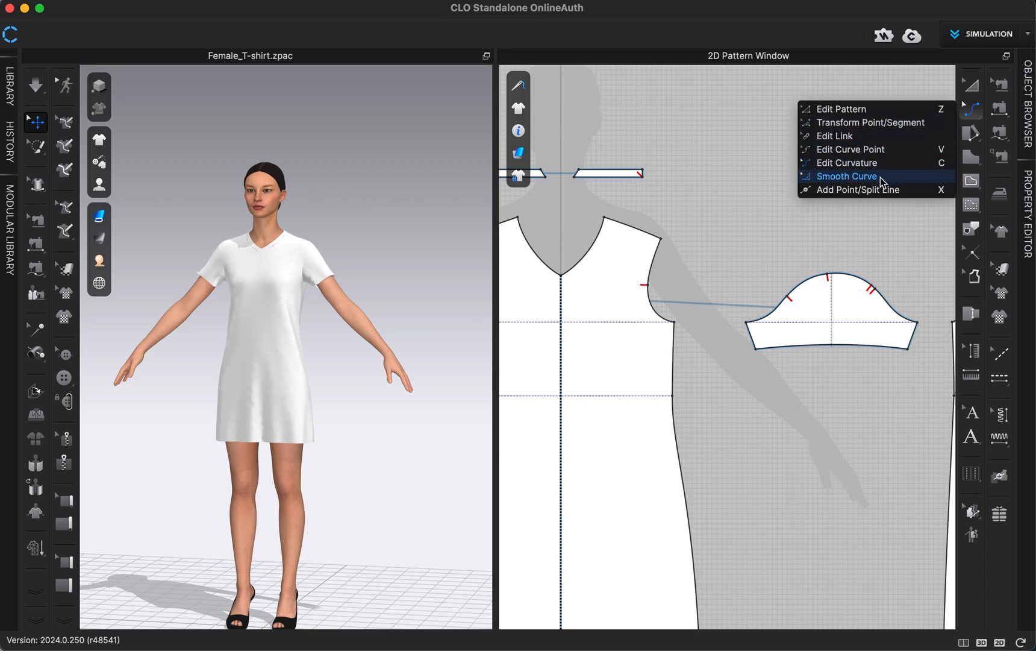
left_click(845, 176)
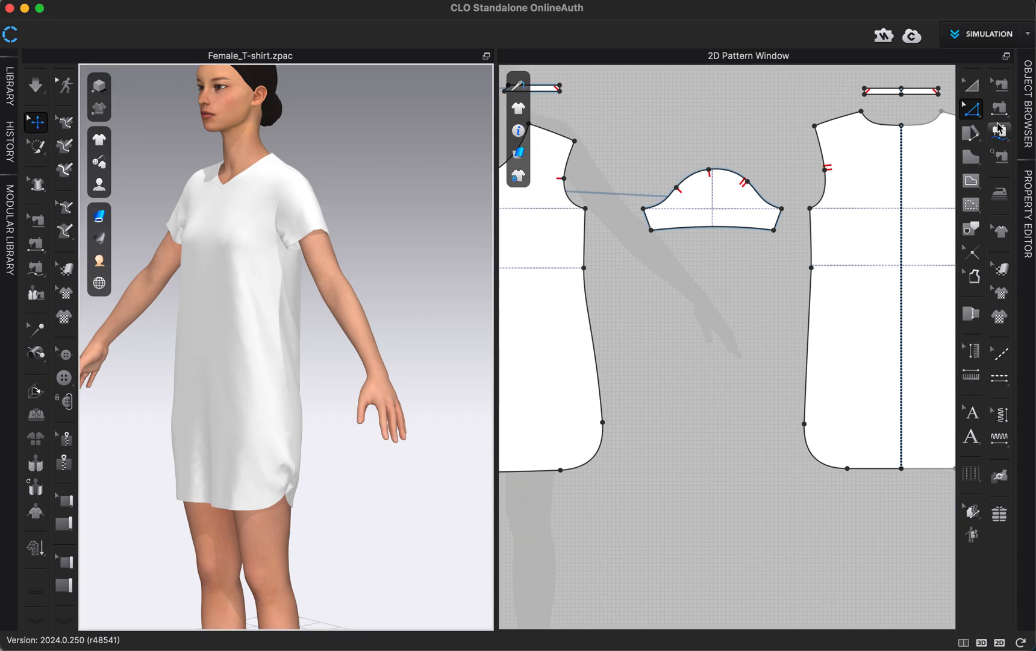
mouse_move(1000, 130)
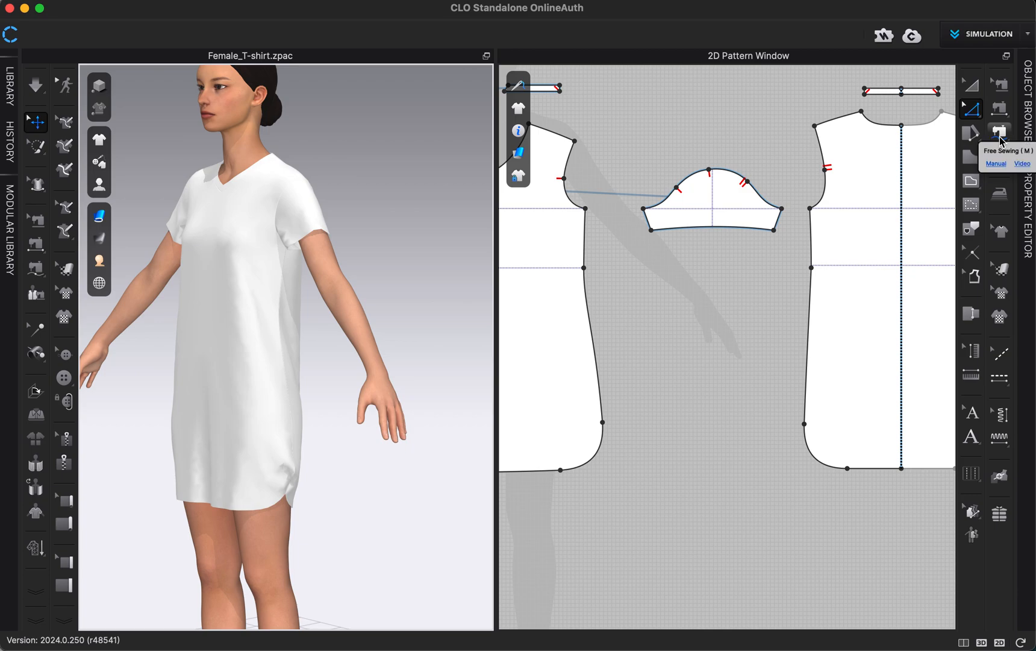
mouse_move(999, 84)
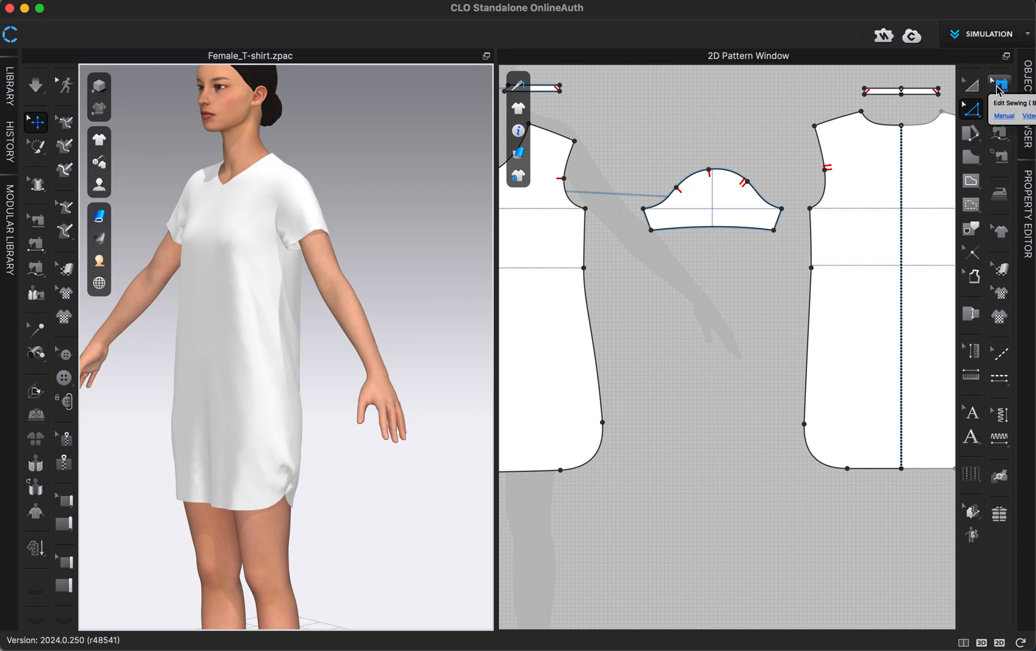
- Reopen the Edit Pattern tool flyout to reach Edit Curve Point
left_click(1000, 84)
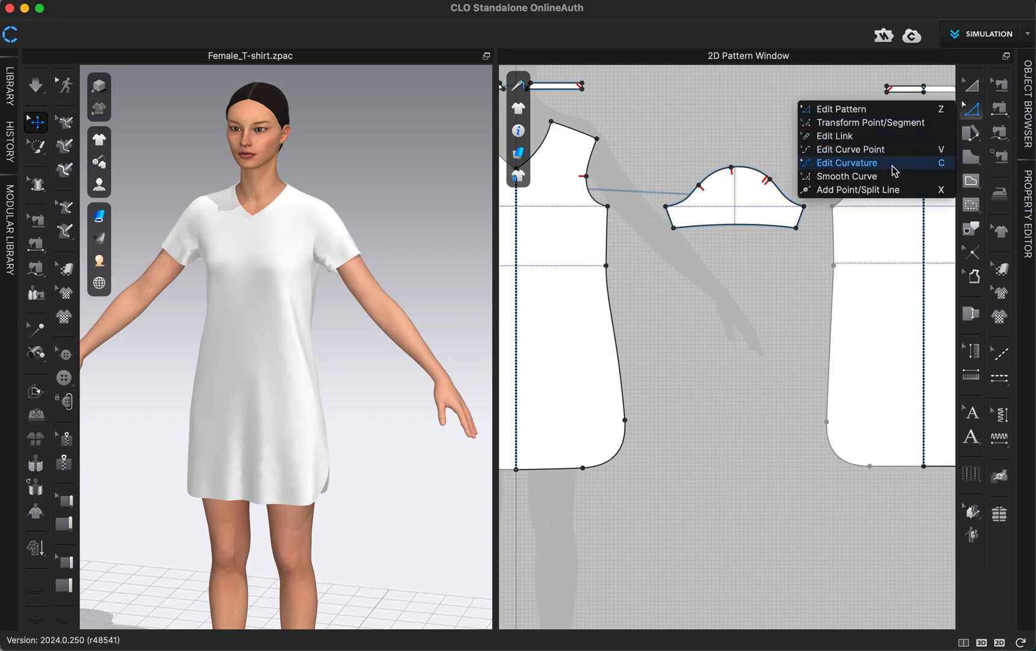
mouse_move(866, 177)
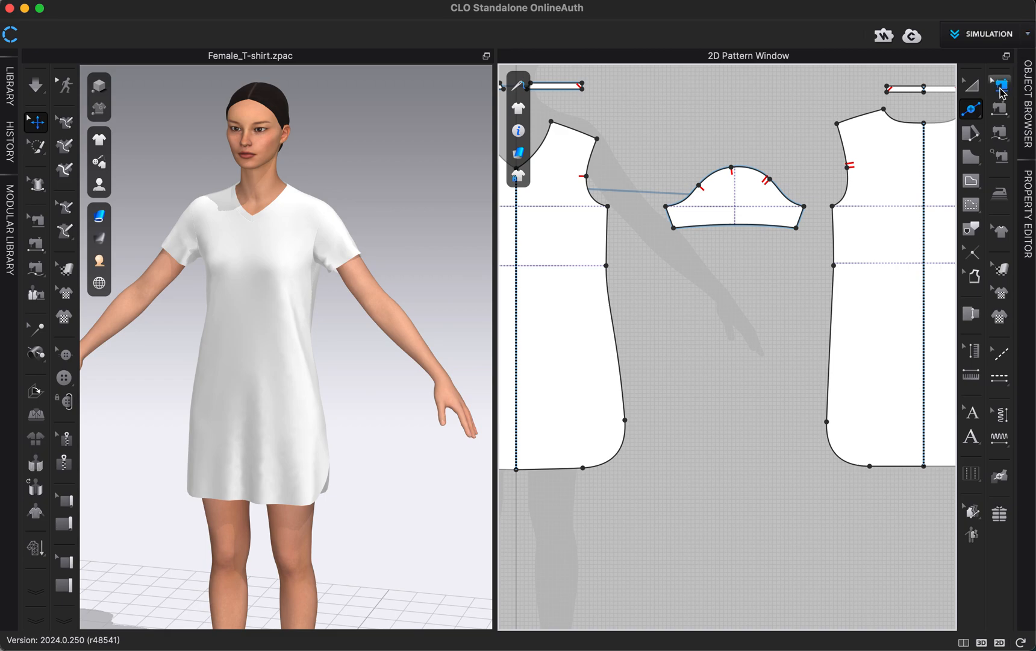
left_click(999, 82)
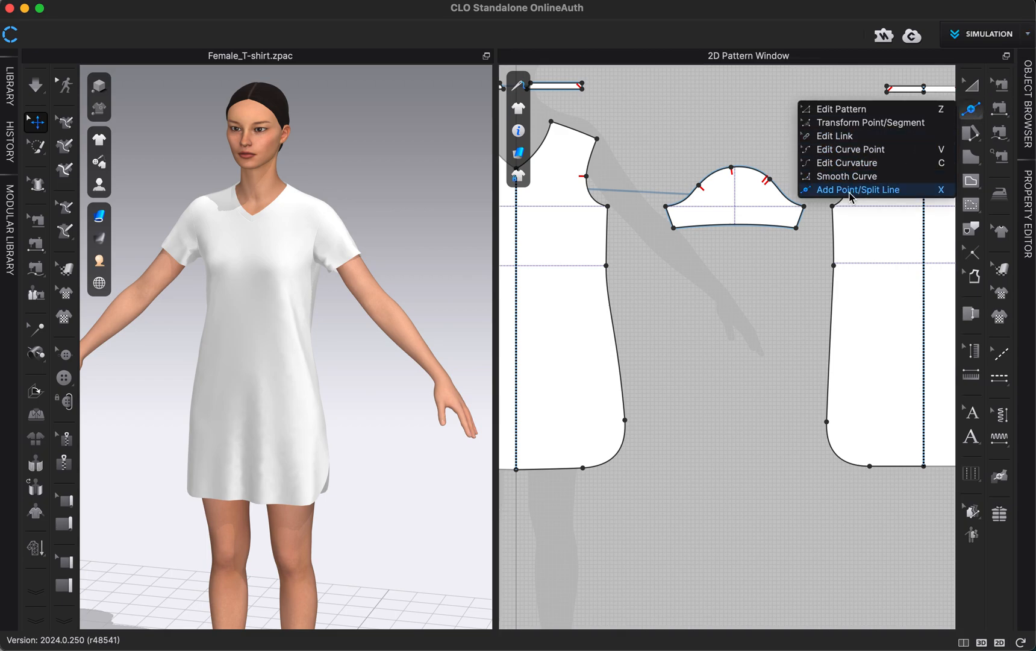
left_click(857, 190)
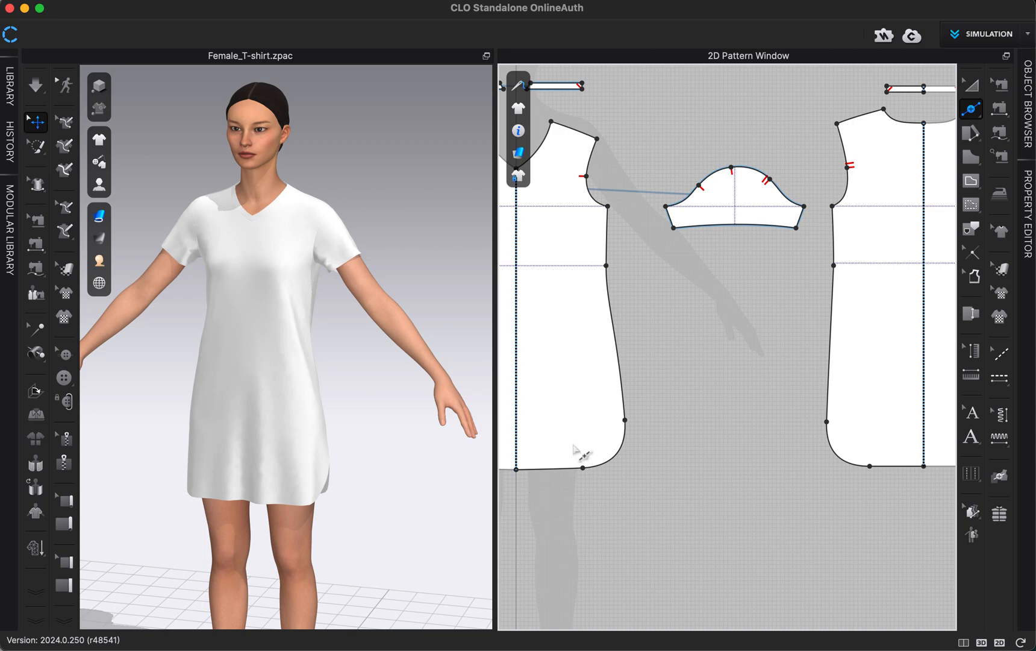
mouse_move(756, 338)
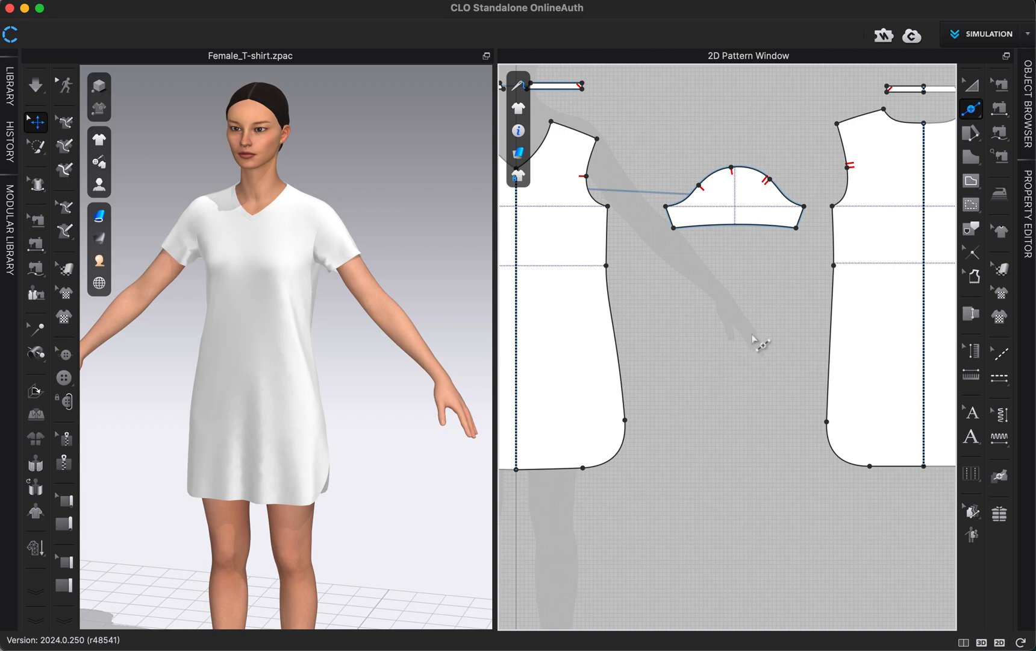
mouse_move(753, 340)
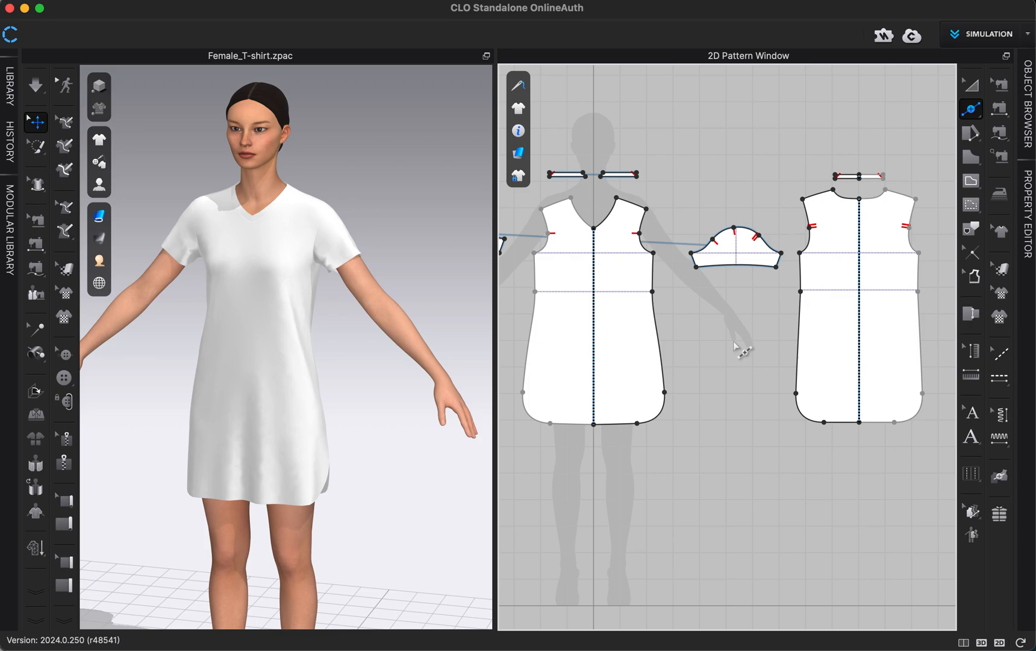
mouse_move(725, 347)
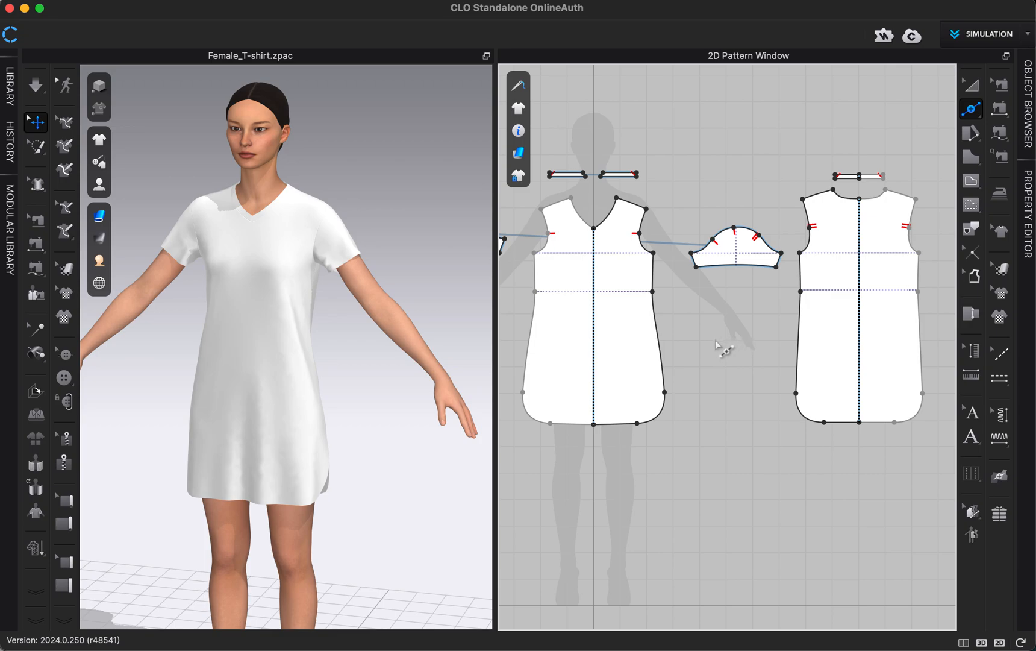
mouse_move(670, 397)
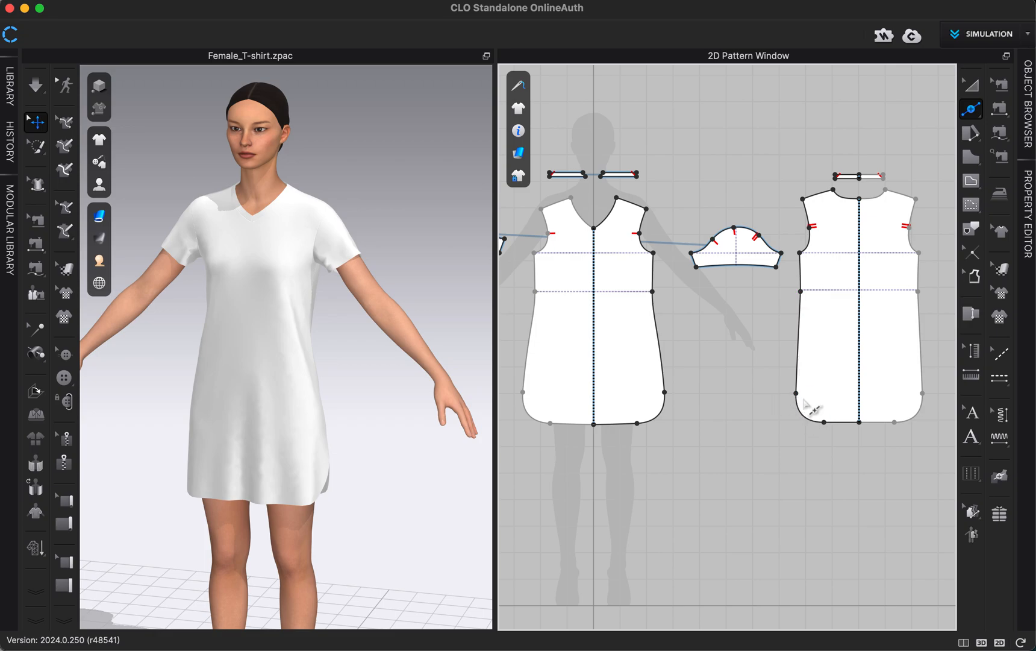
mouse_move(754, 388)
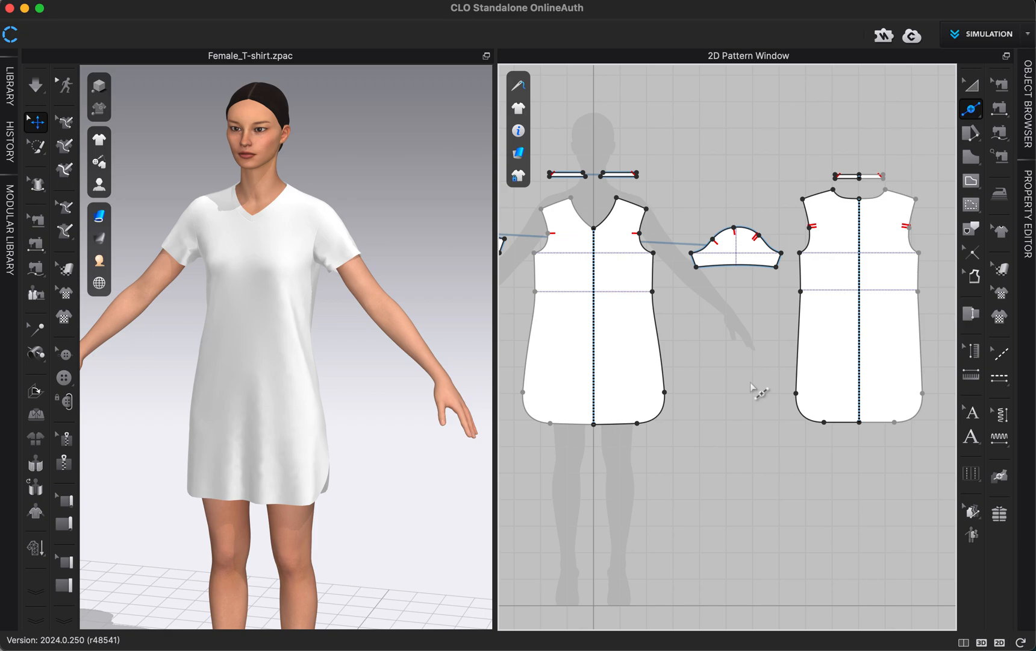
mouse_move(758, 385)
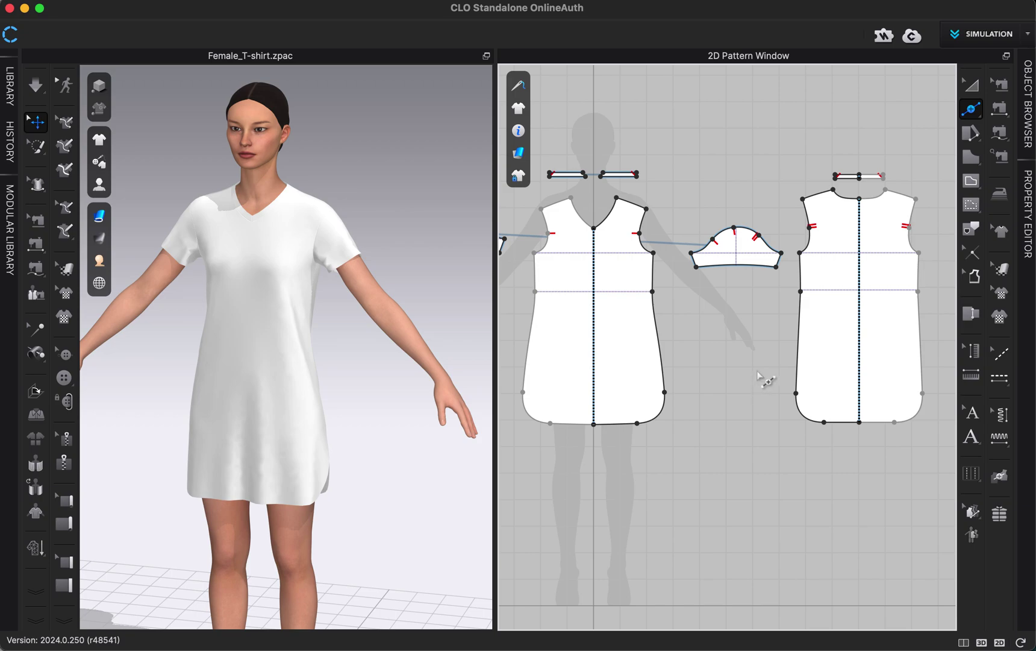
mouse_move(766, 376)
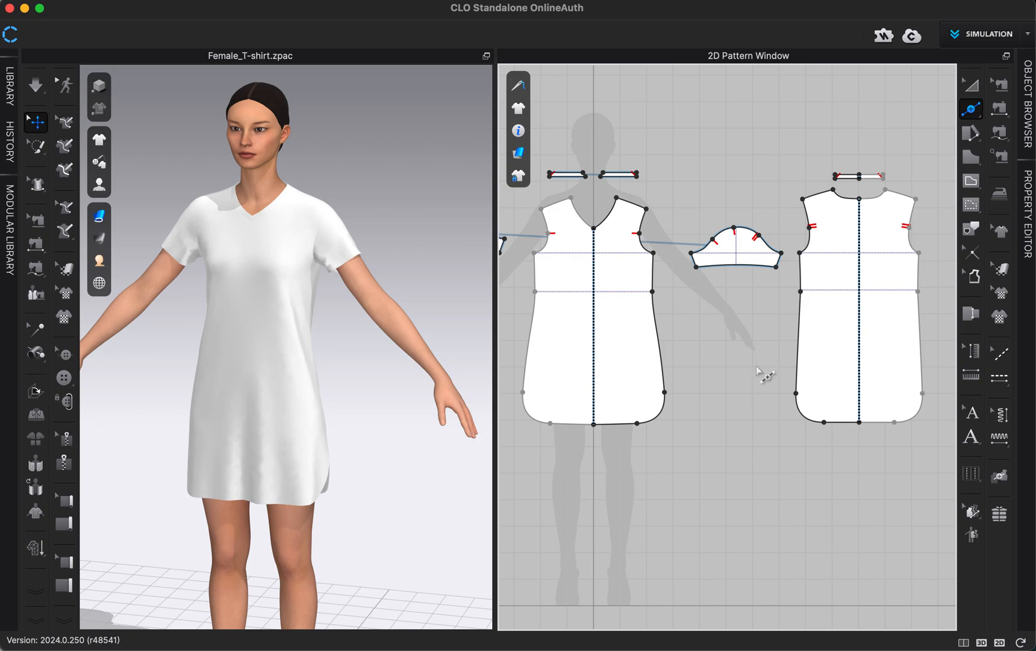
mouse_move(755, 364)
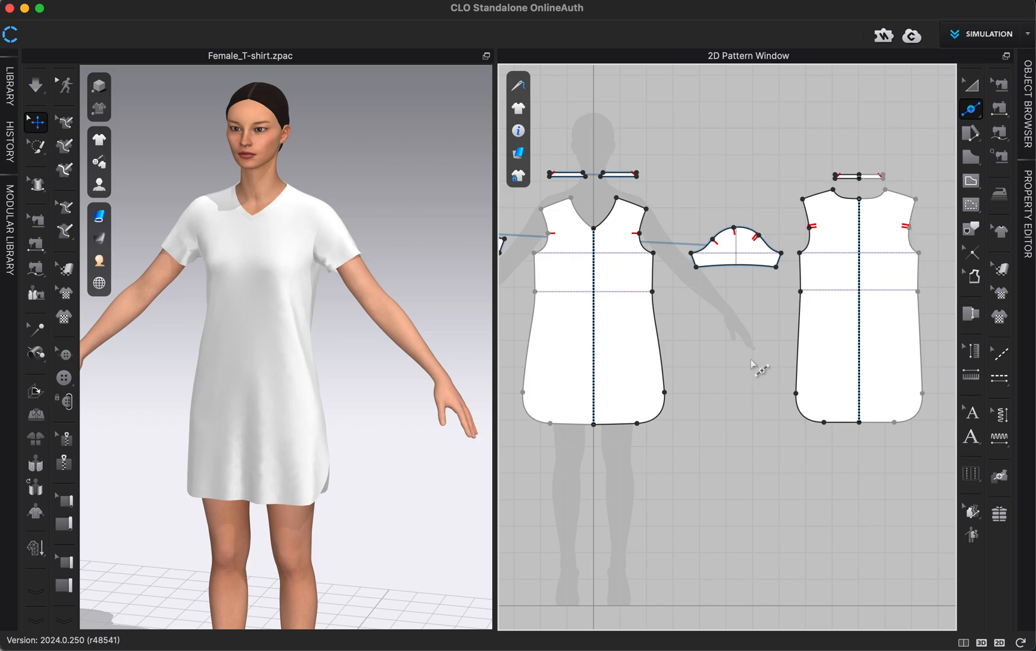
mouse_move(754, 360)
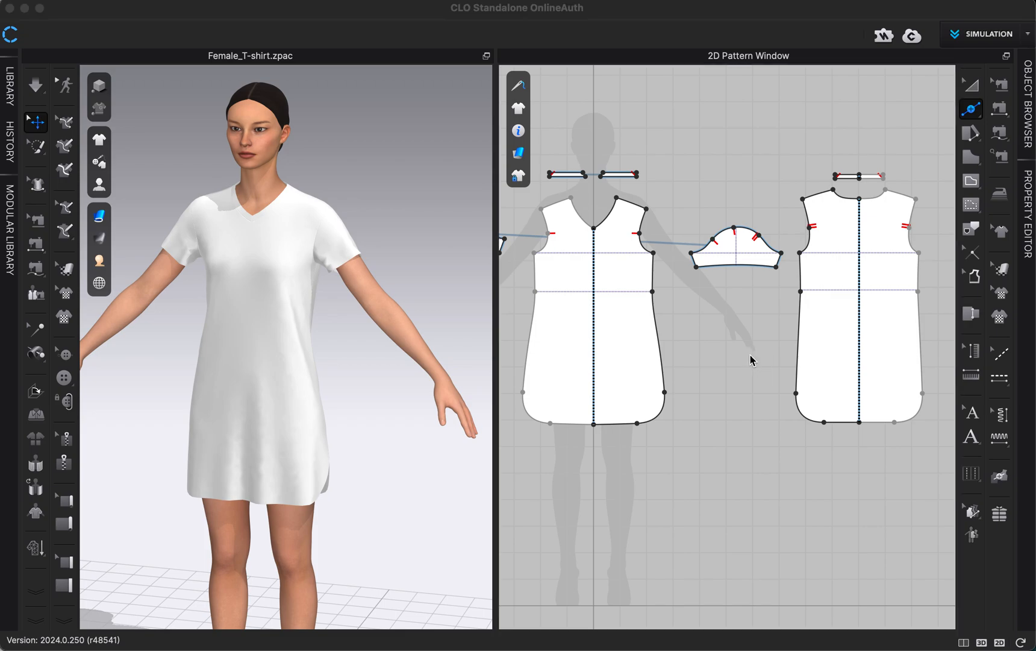
mouse_move(758, 354)
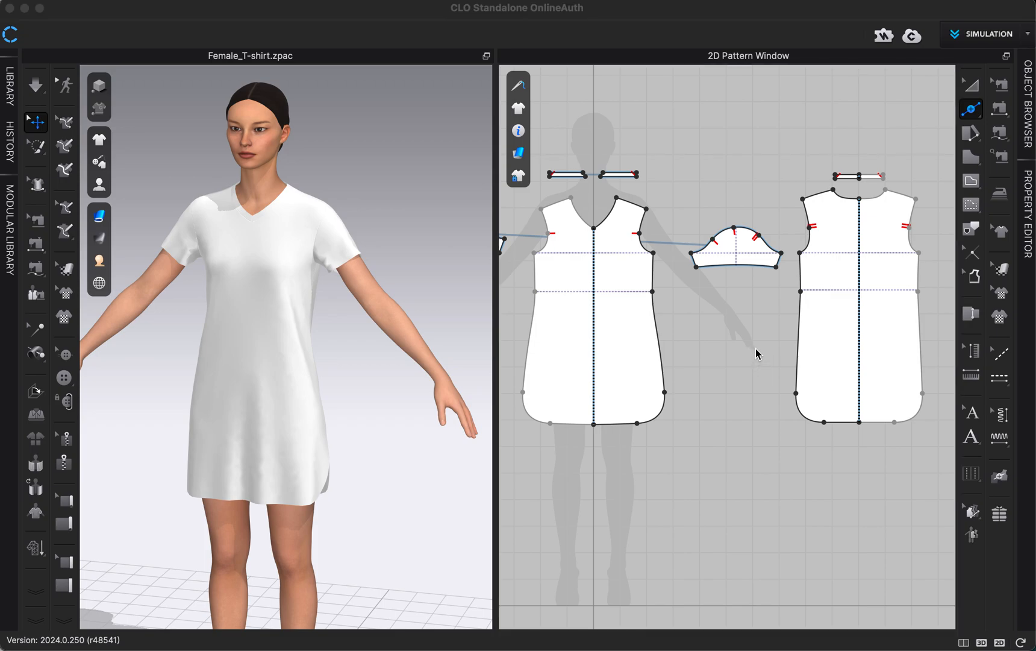
mouse_move(607, 365)
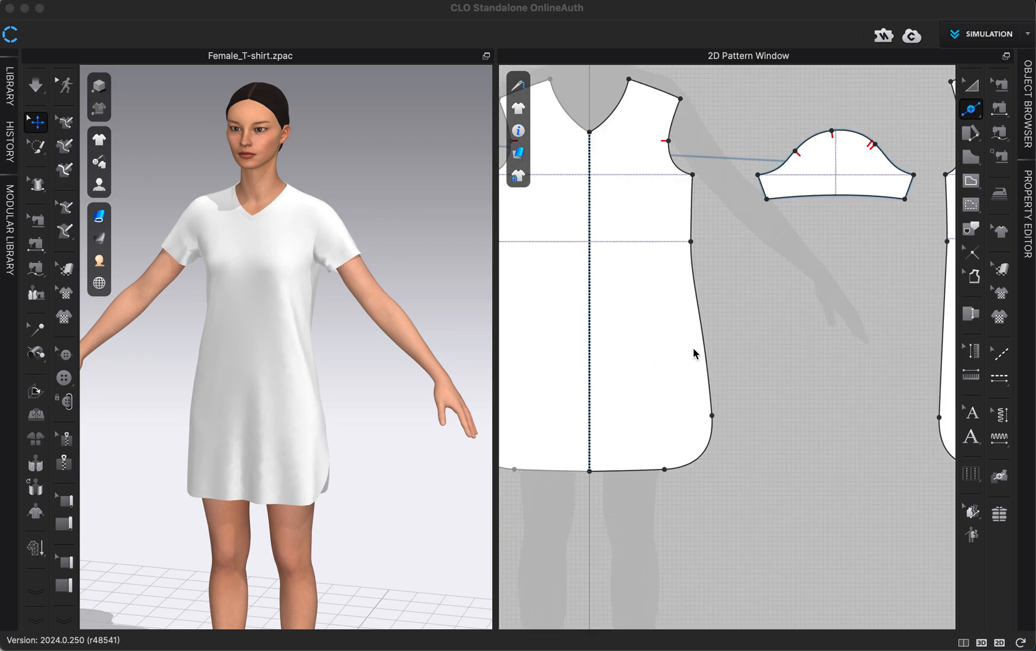
mouse_move(704, 347)
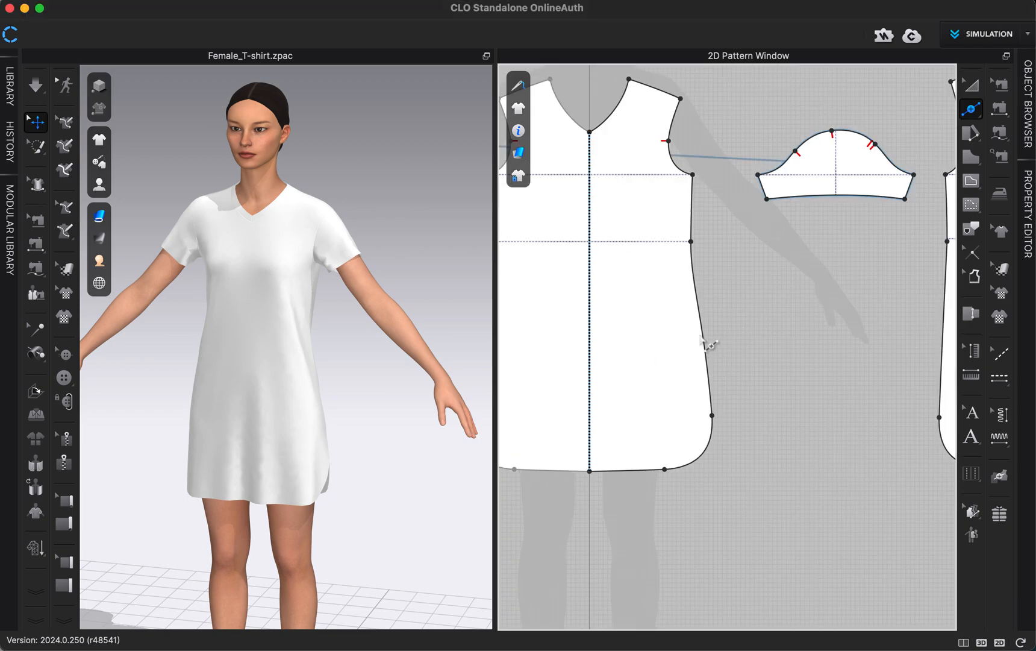
mouse_move(796, 228)
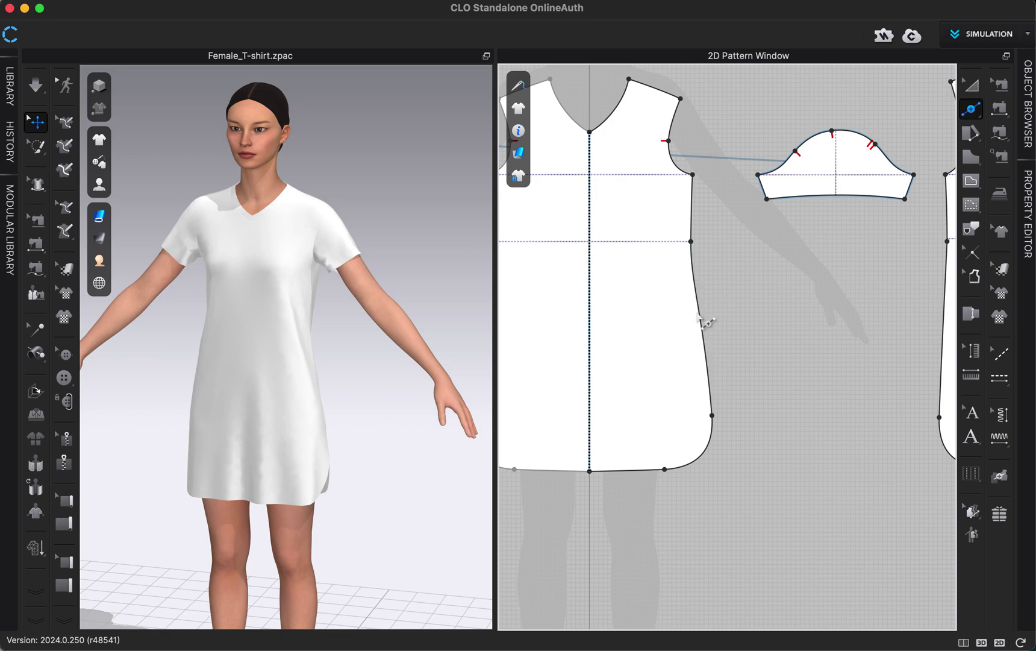
left_click(697, 294)
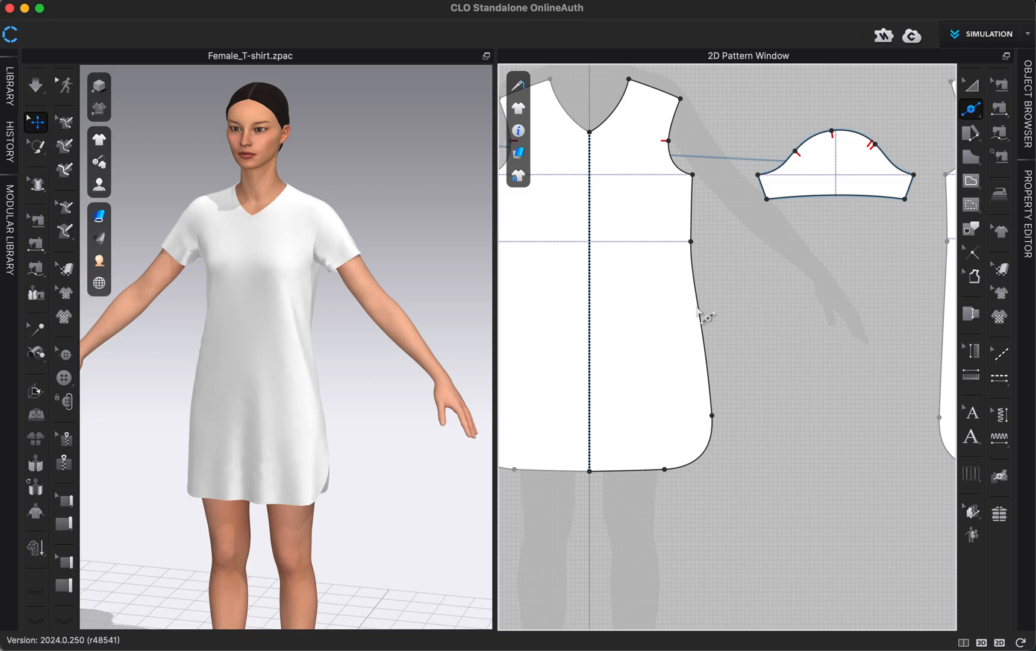
left_click(696, 303)
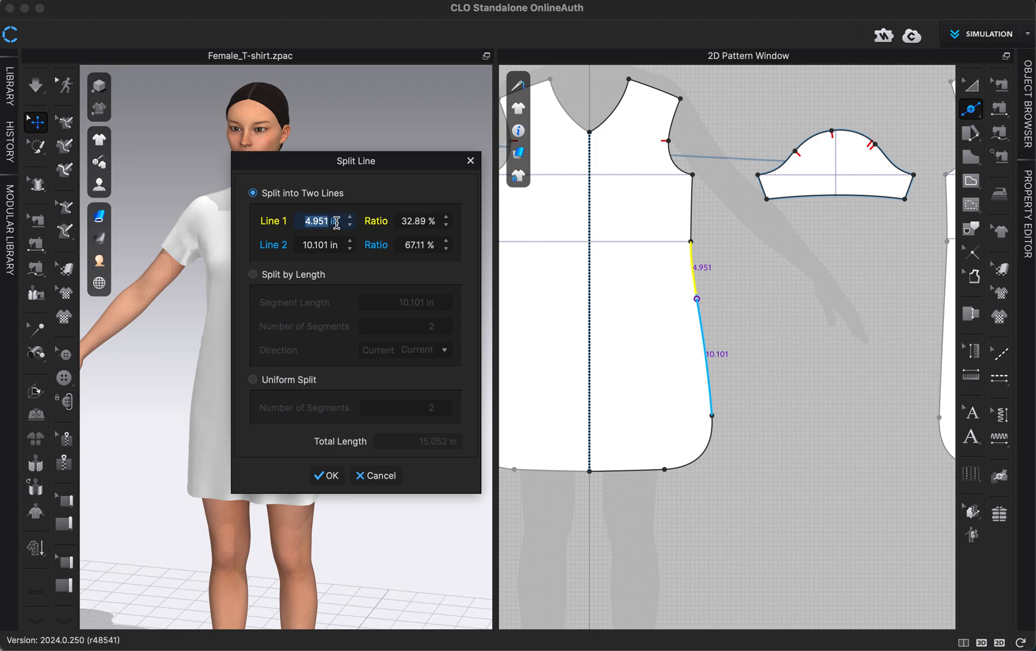
mouse_move(314, 238)
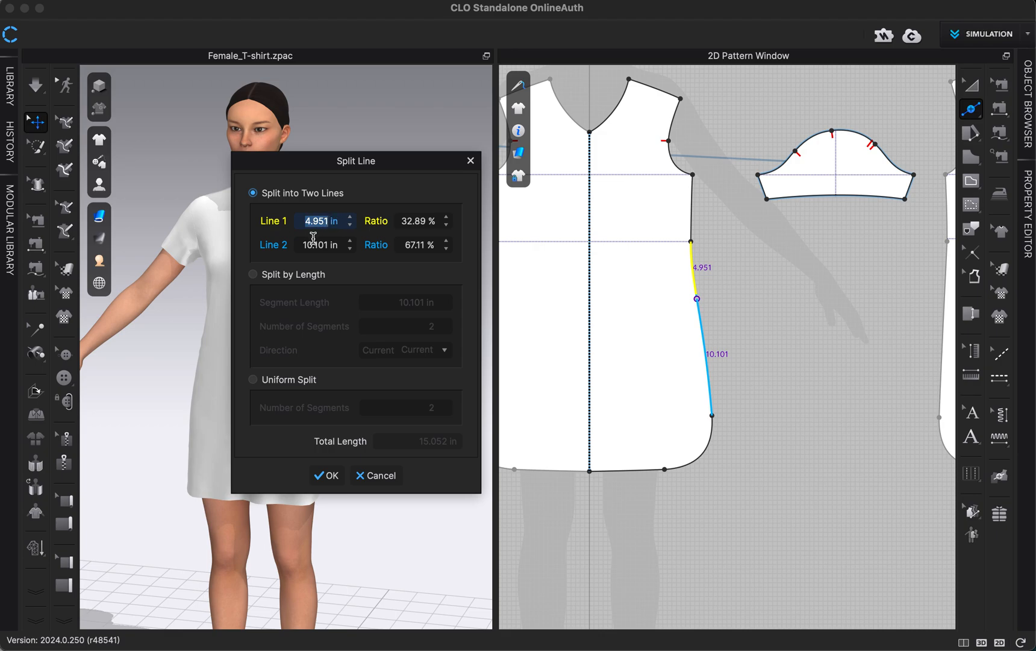
mouse_move(684, 265)
type("5")
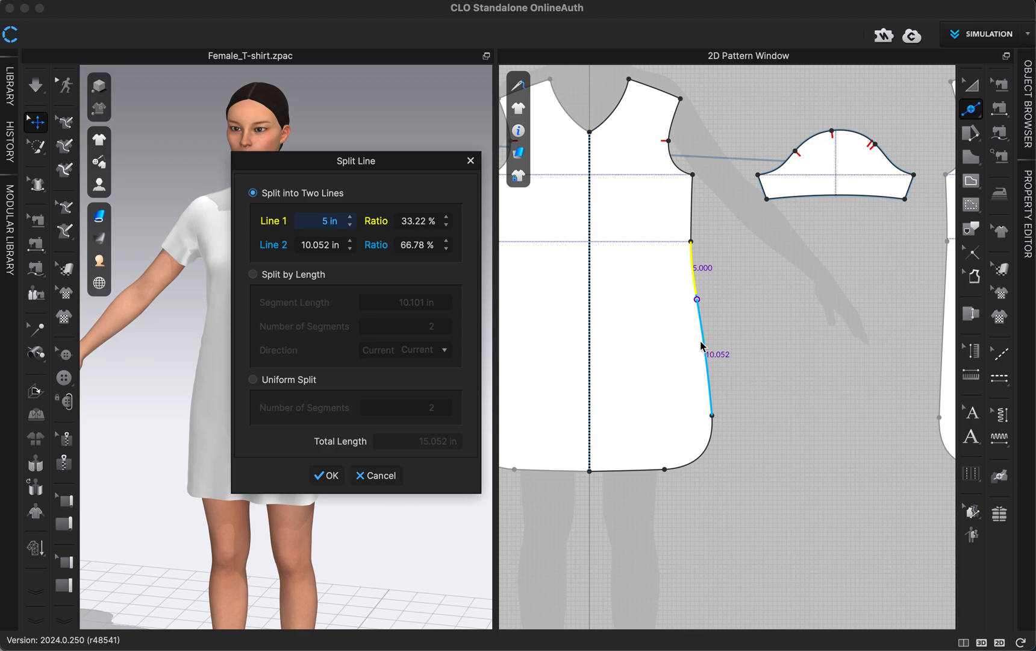
mouse_move(285, 232)
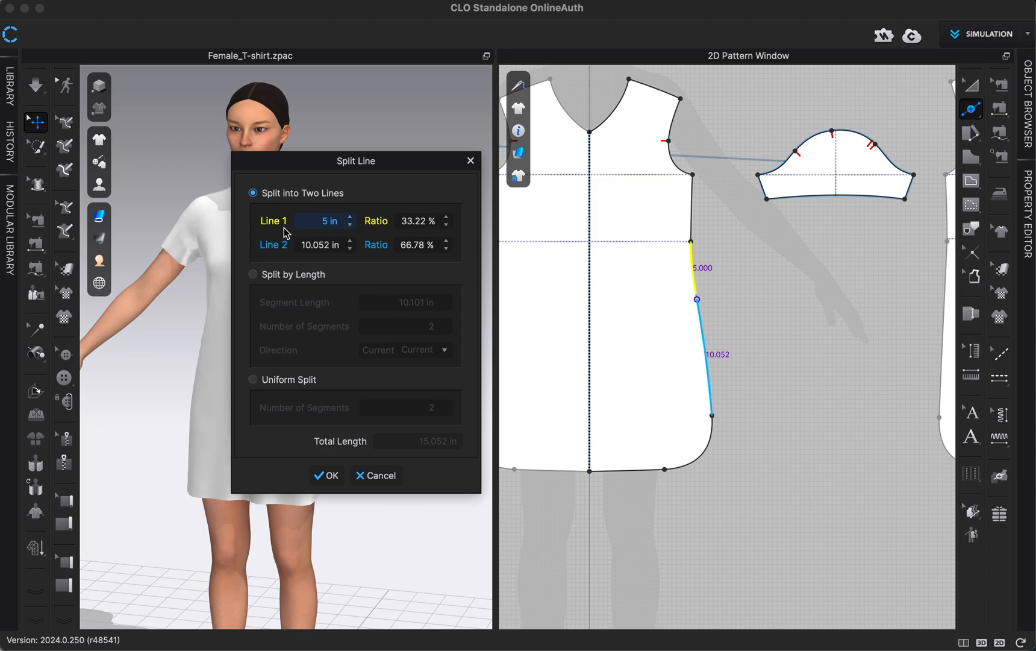
mouse_move(312, 239)
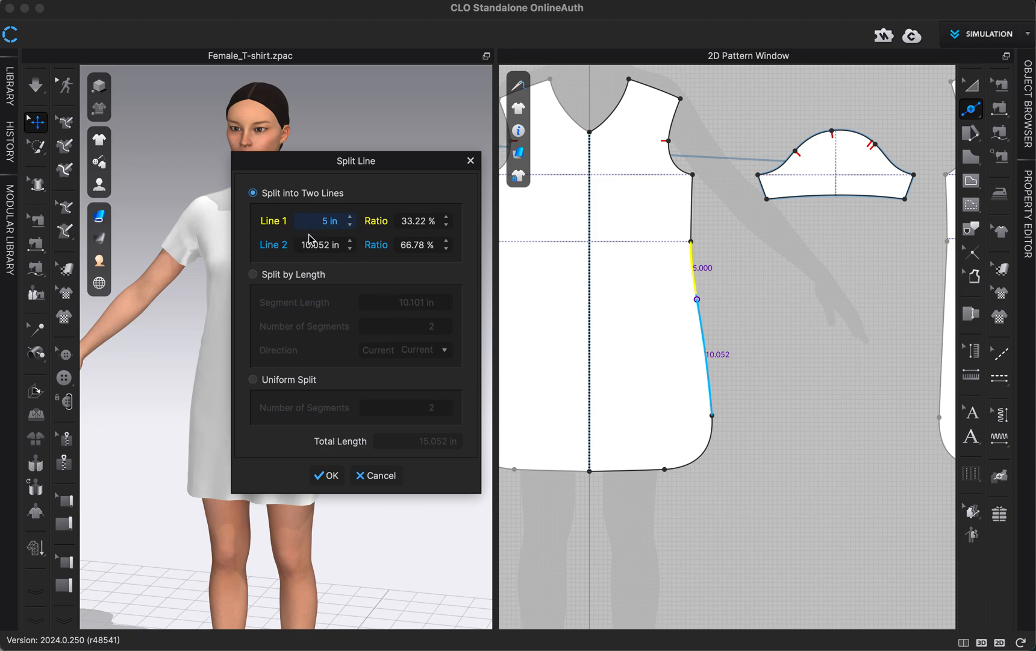
mouse_move(298, 271)
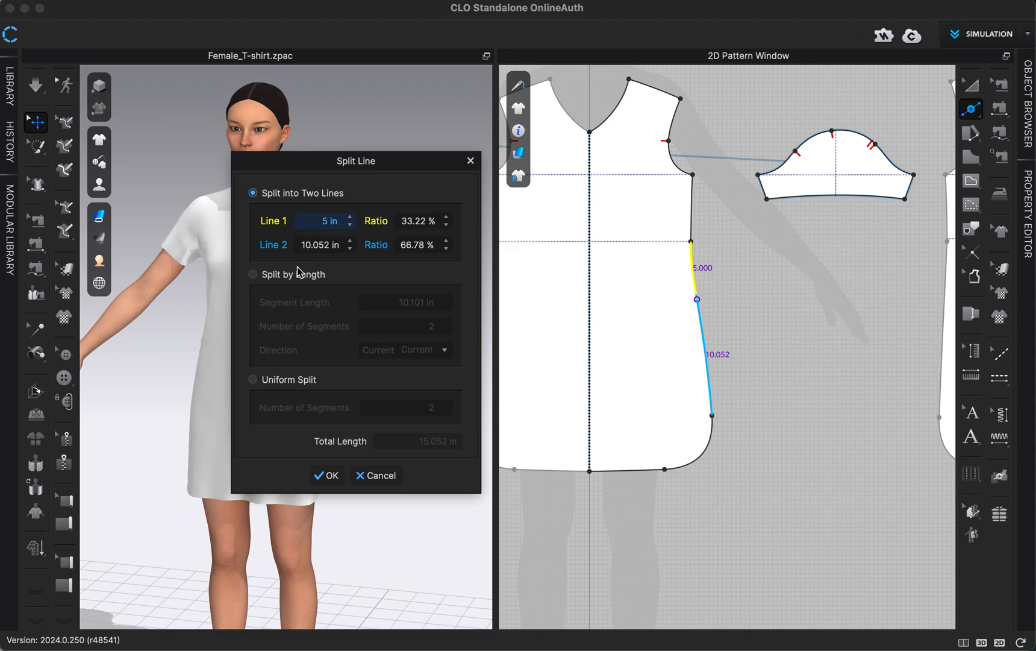
mouse_move(311, 200)
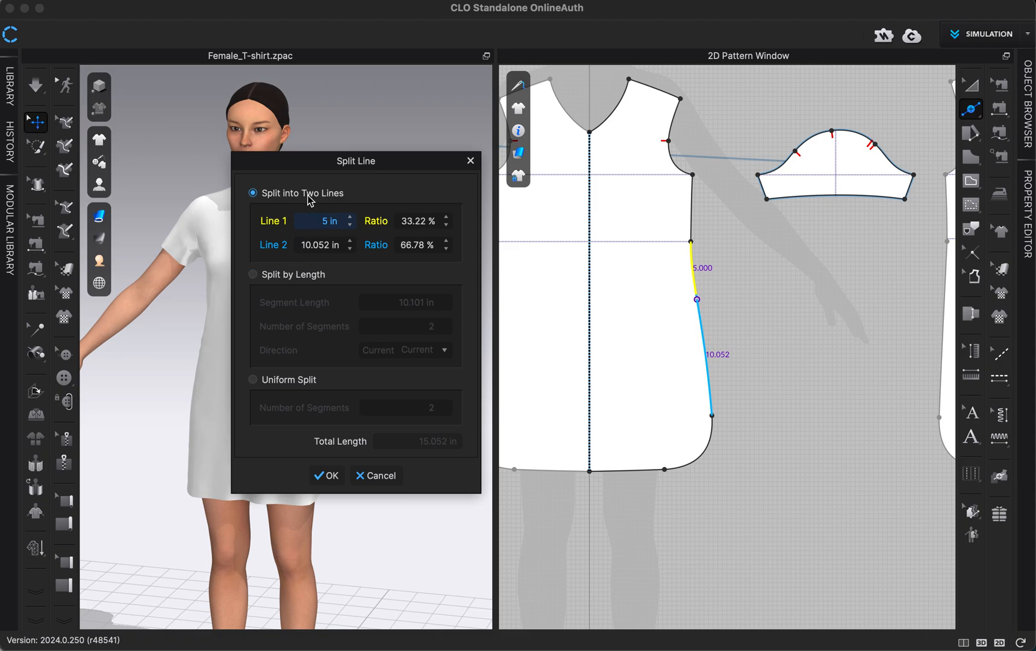
- Try length-based splitting, then preview Uniform Split with 6 segments of 2.509 in
left_click(253, 274)
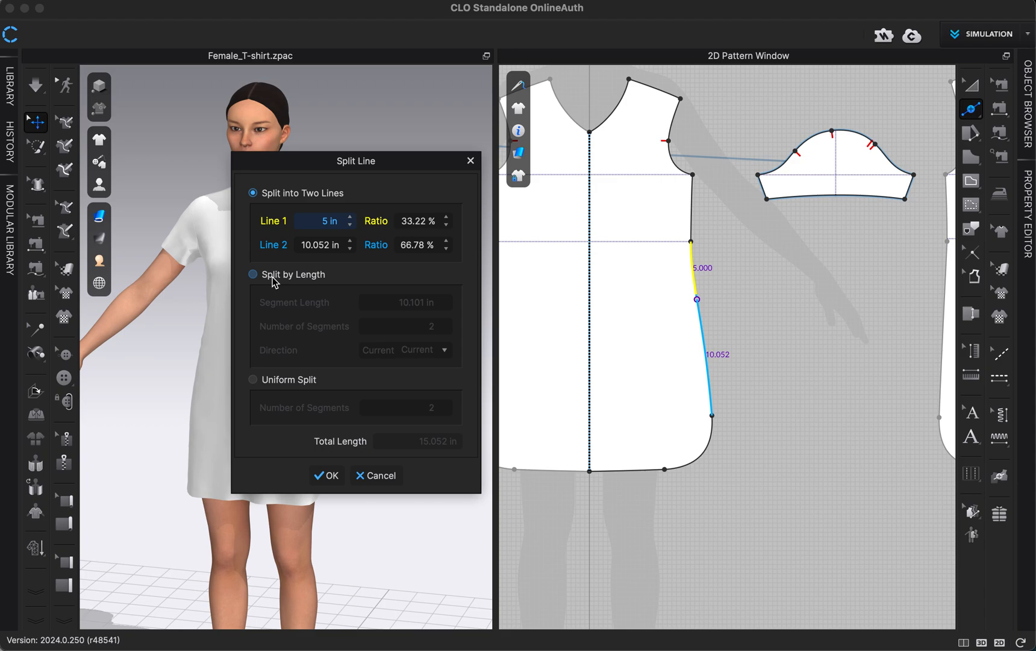
left_click(253, 274)
type("4")
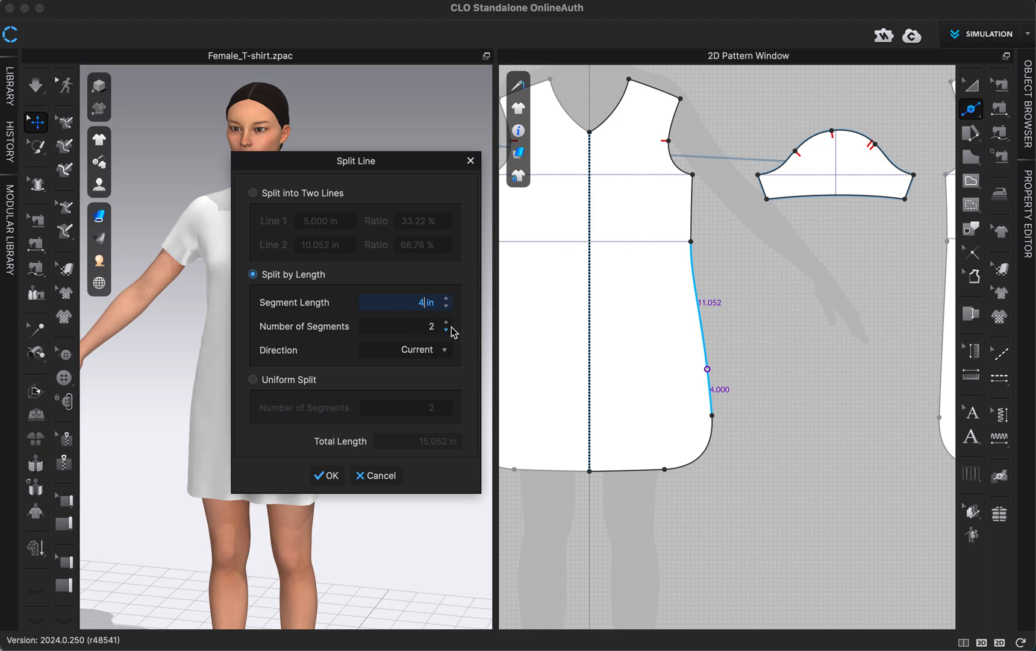
left_click(445, 323)
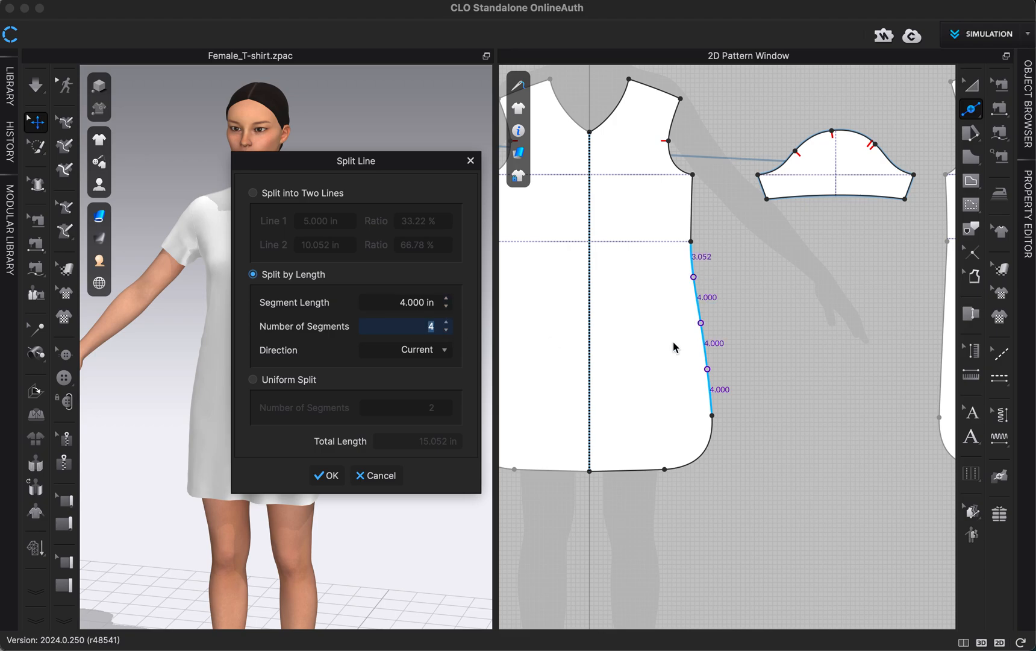
mouse_move(472, 397)
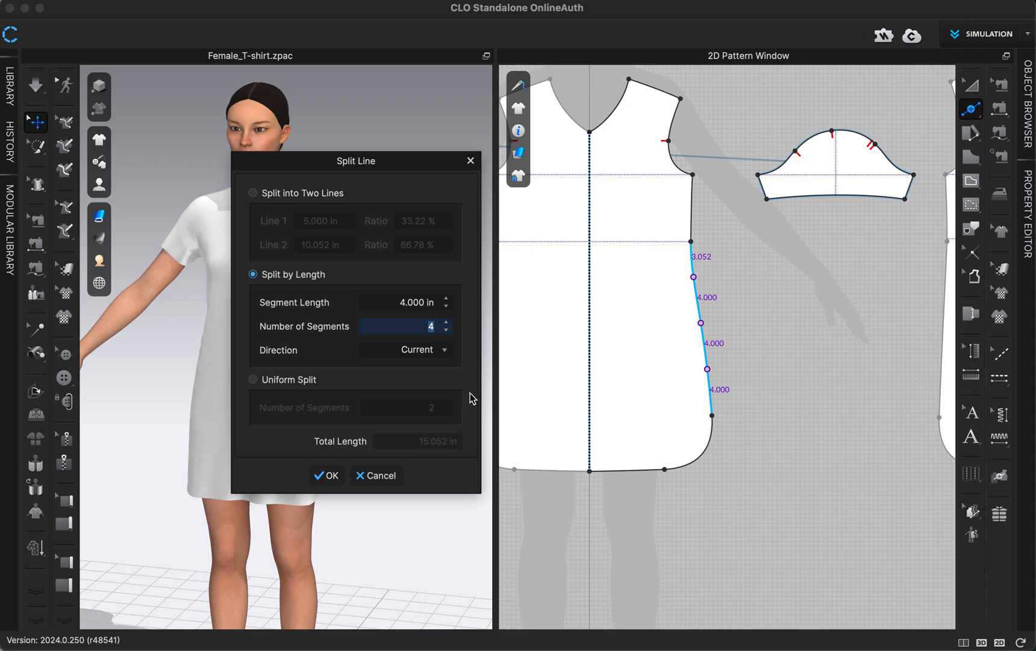
left_click(253, 379)
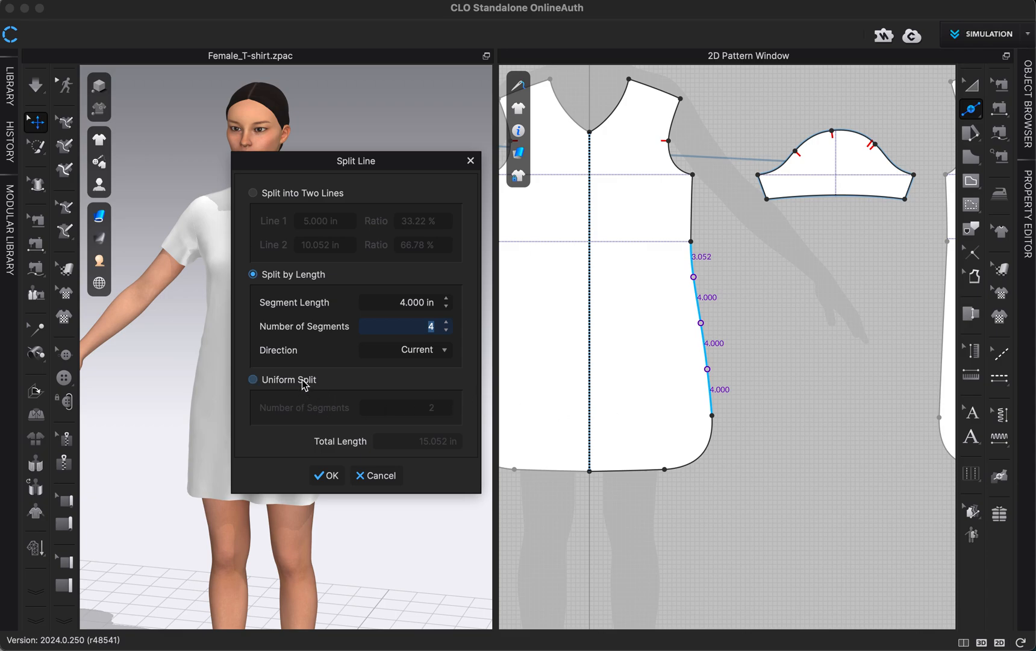
left_click(253, 379)
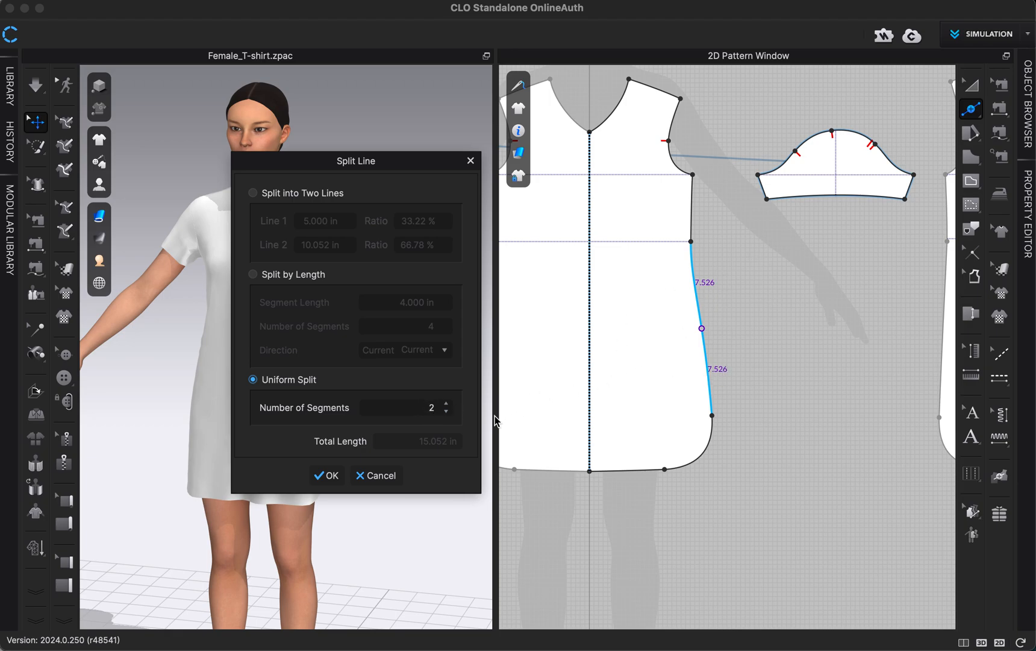
left_click(447, 404)
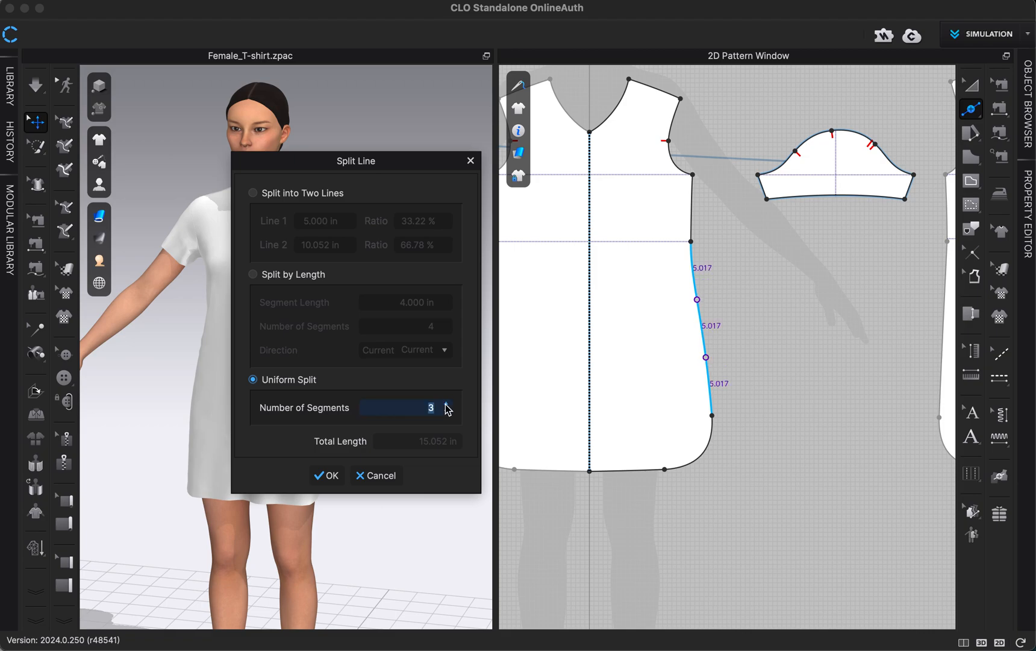
left_click(447, 403)
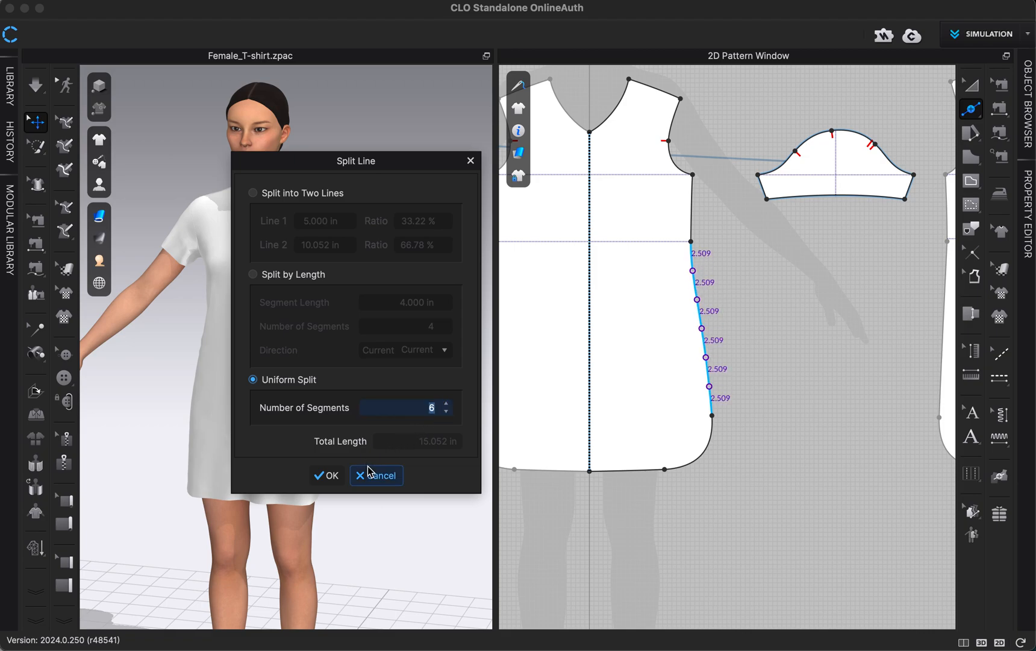
mouse_move(375, 455)
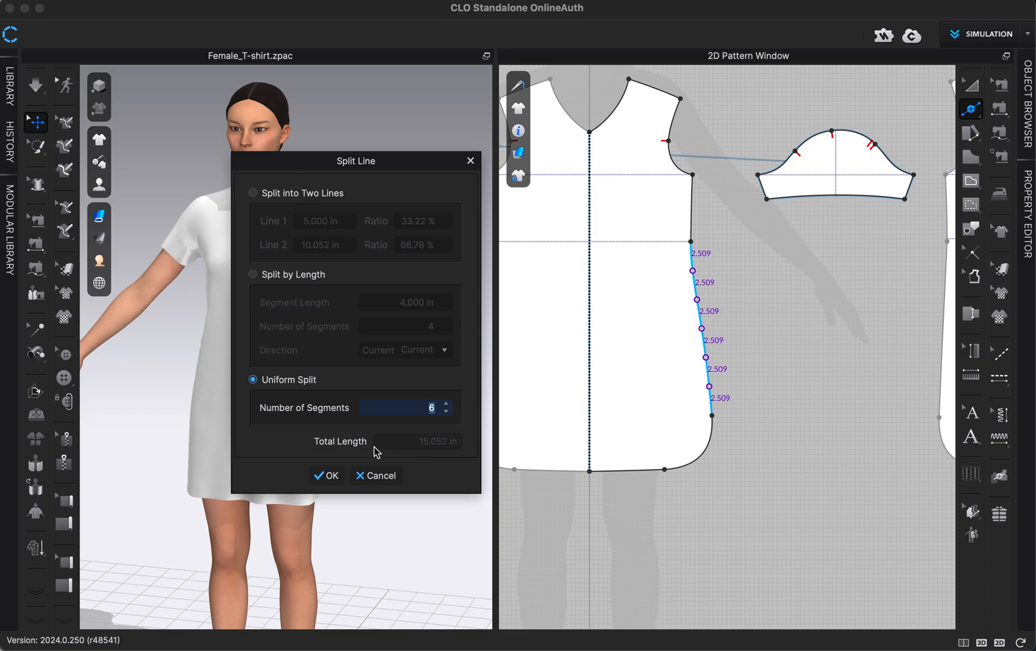
mouse_move(381, 459)
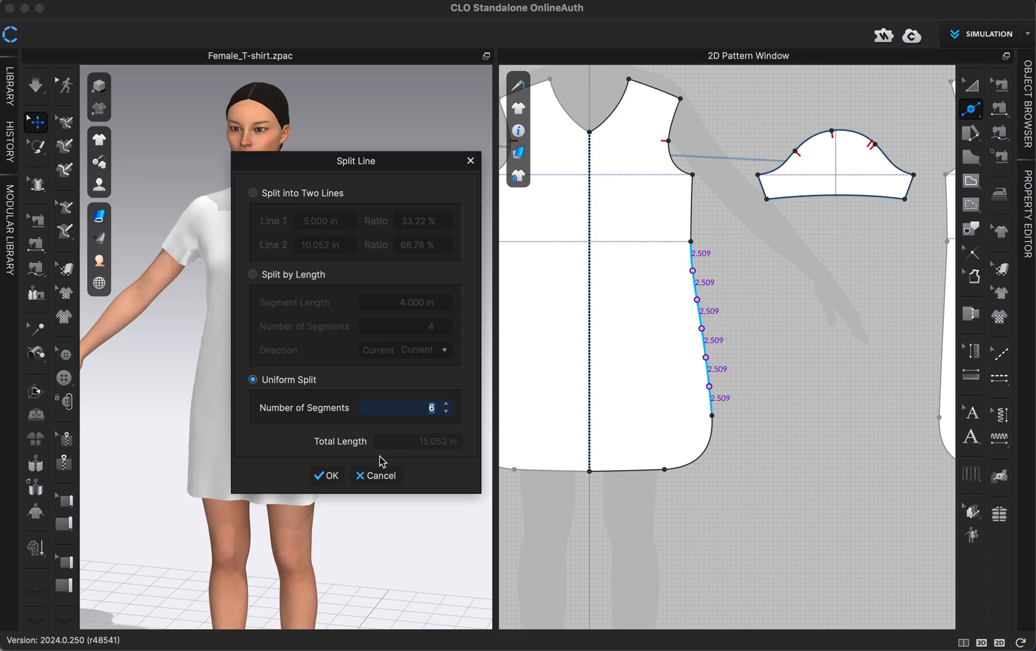
mouse_move(400, 457)
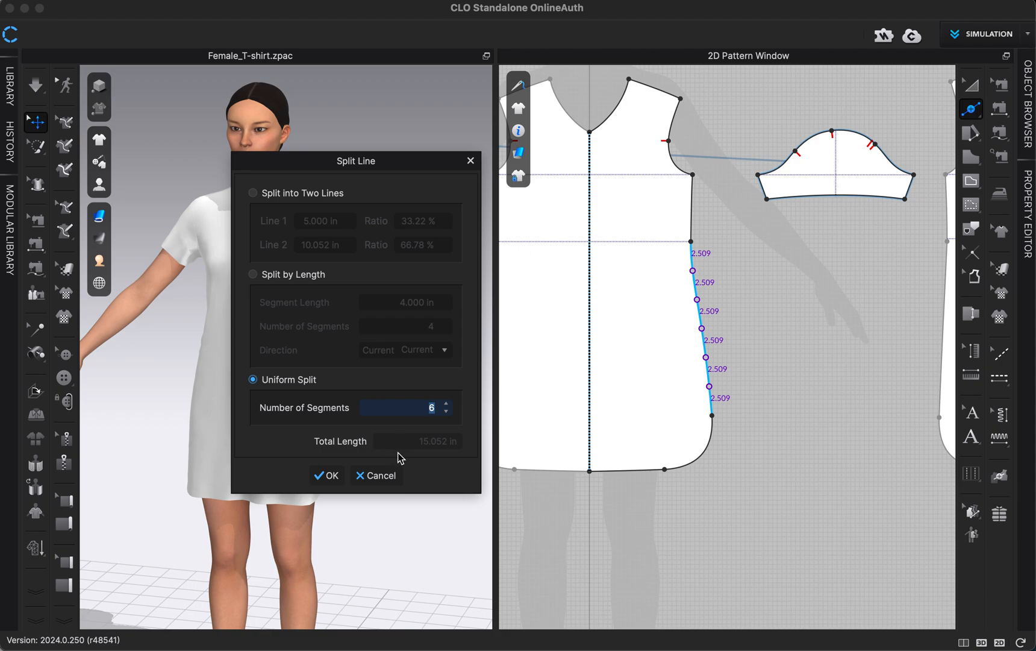
mouse_move(701, 328)
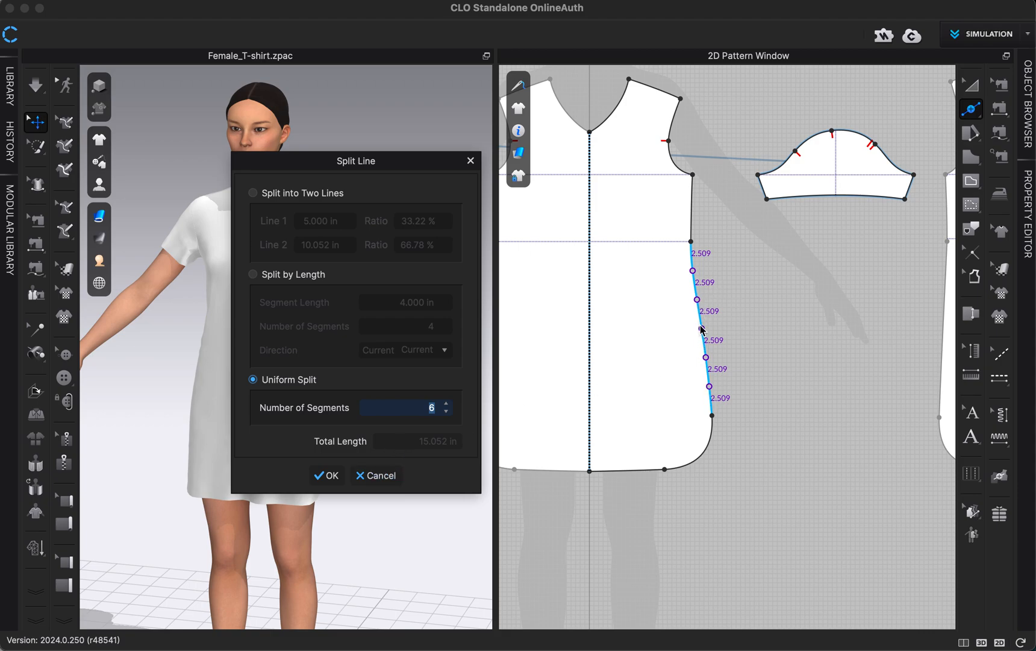
mouse_move(704, 337)
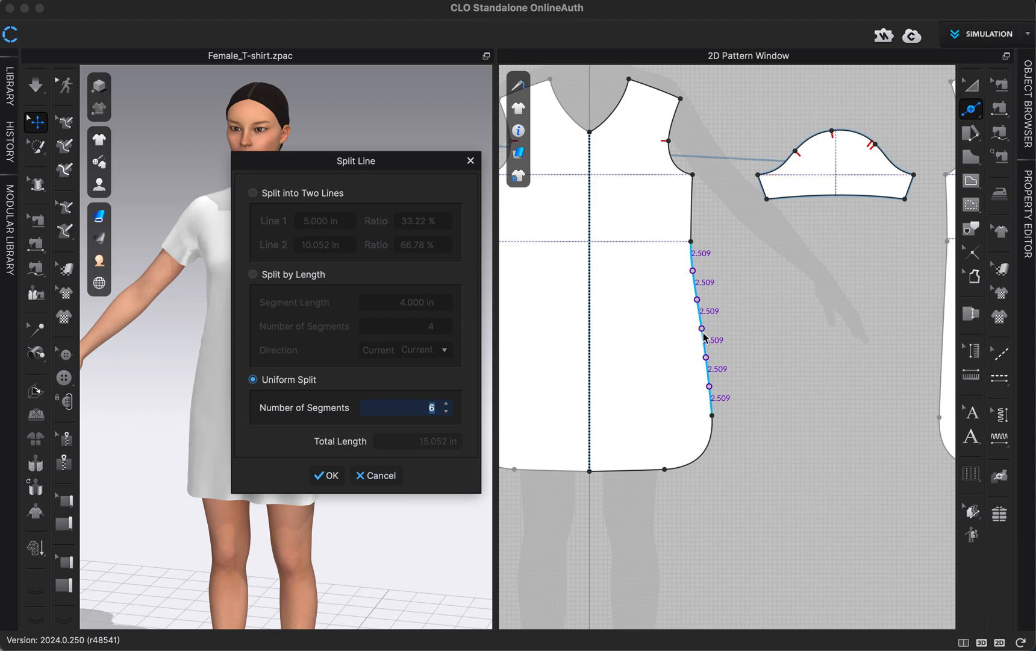
mouse_move(675, 280)
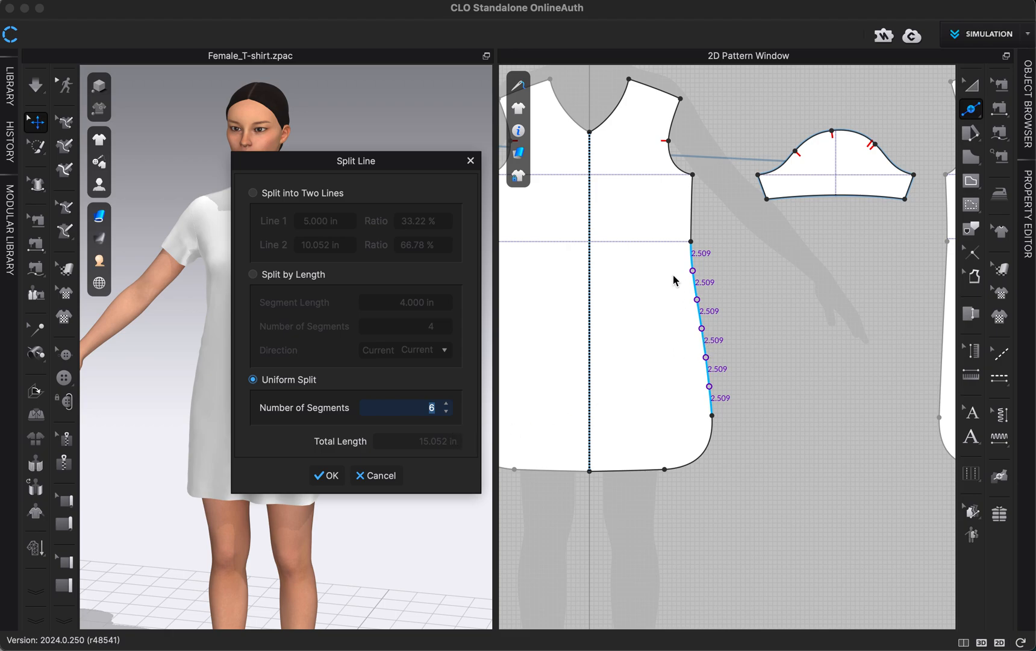
mouse_move(436, 451)
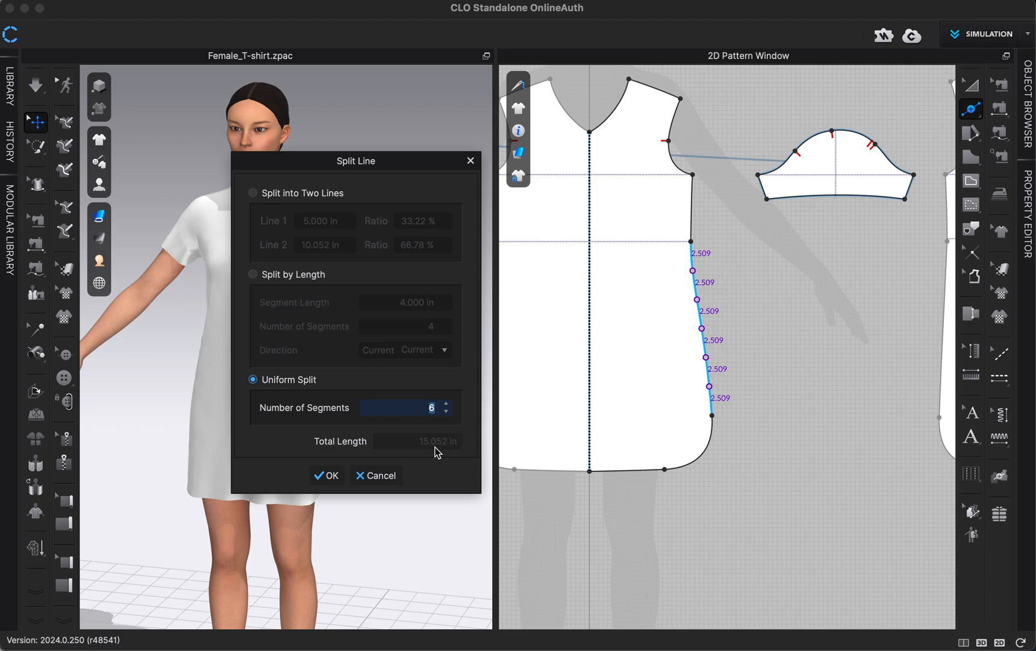
mouse_move(376, 475)
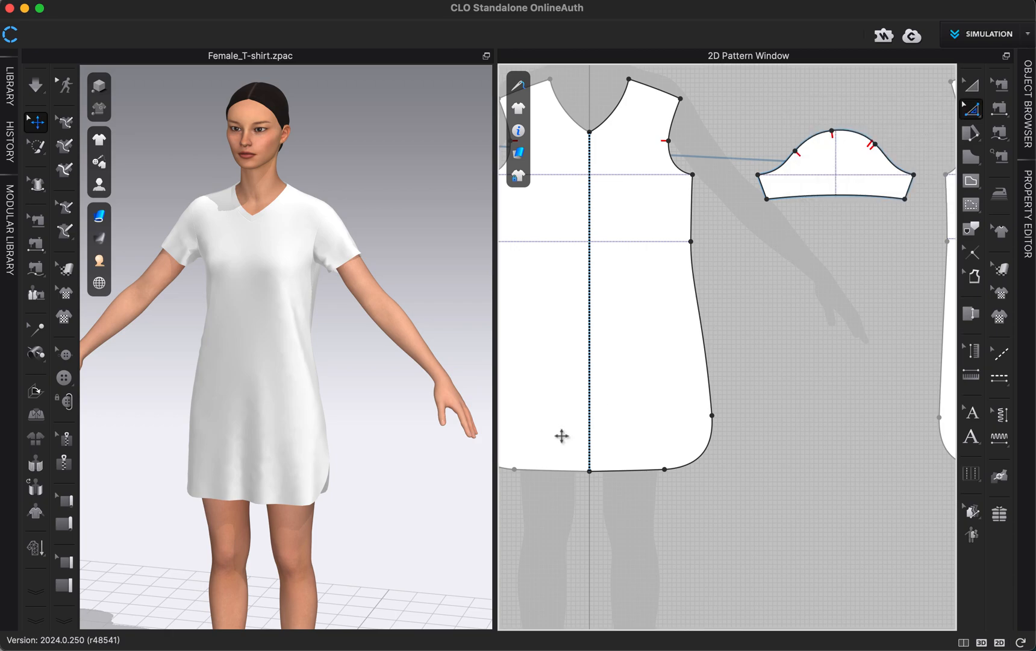
- Select the front piece's rounded hem corner and bring up the Edit Pattern tool flyout
left_click(709, 415)
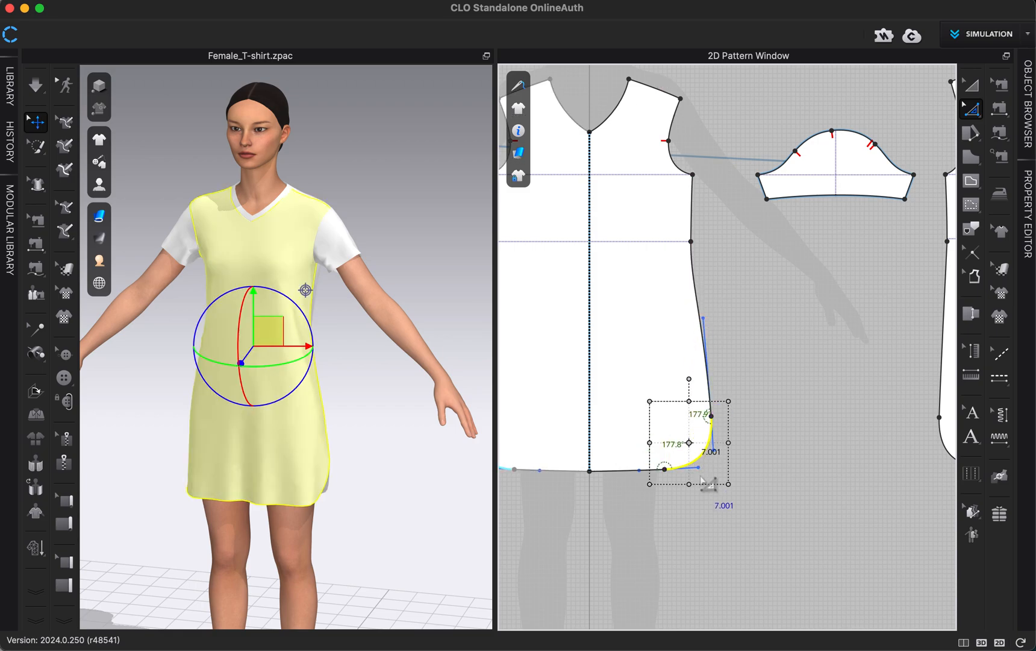
left_click(780, 354)
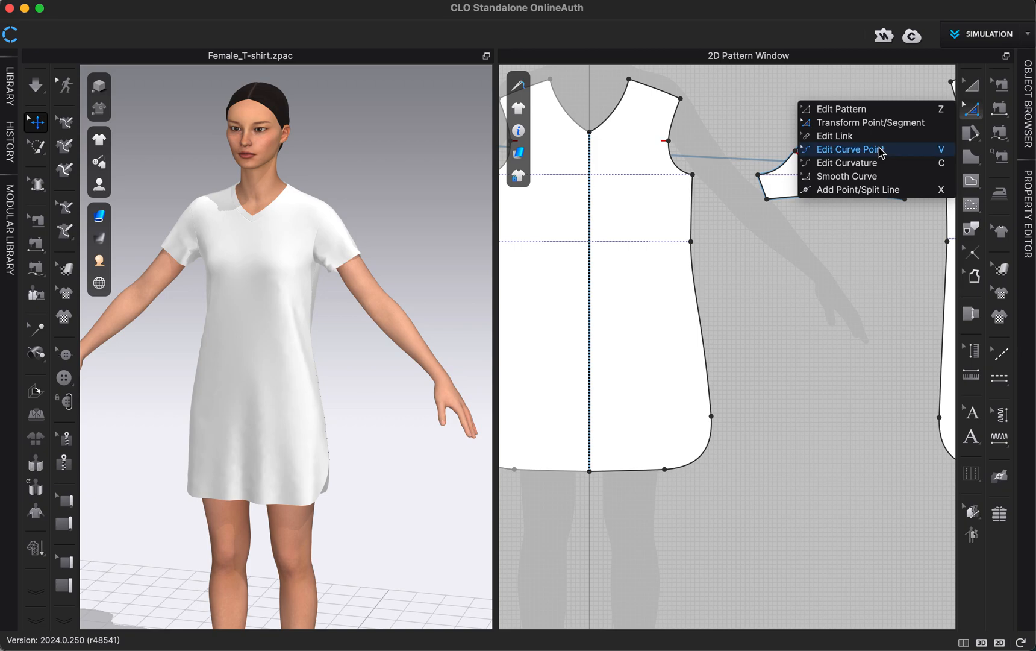
mouse_move(863, 136)
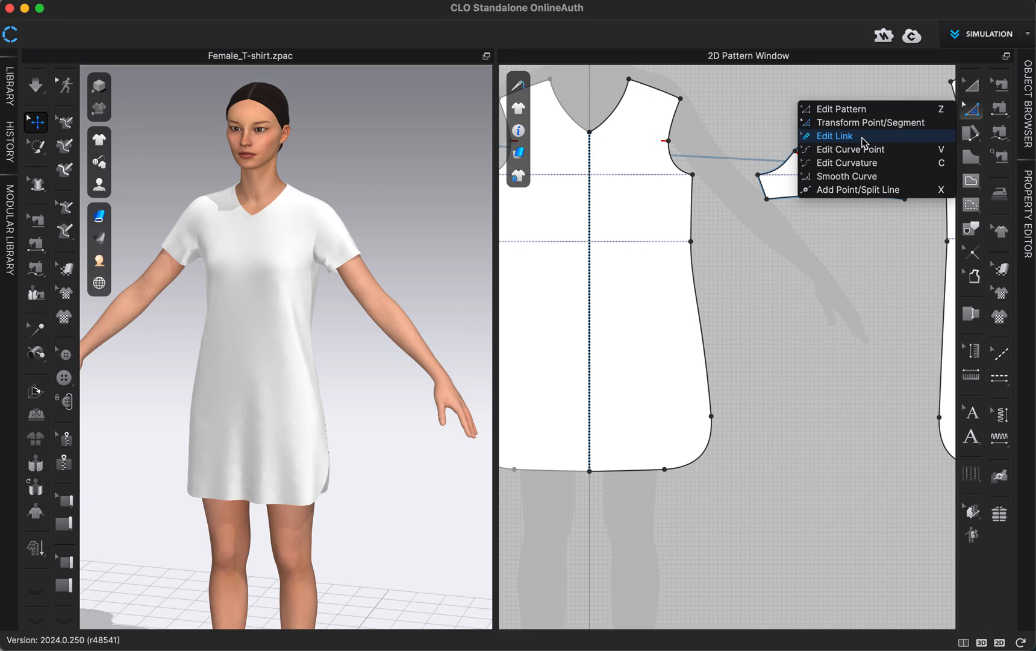
- Use Edit Curve Point on the front side seam, then run the dress simulation
left_click(833, 135)
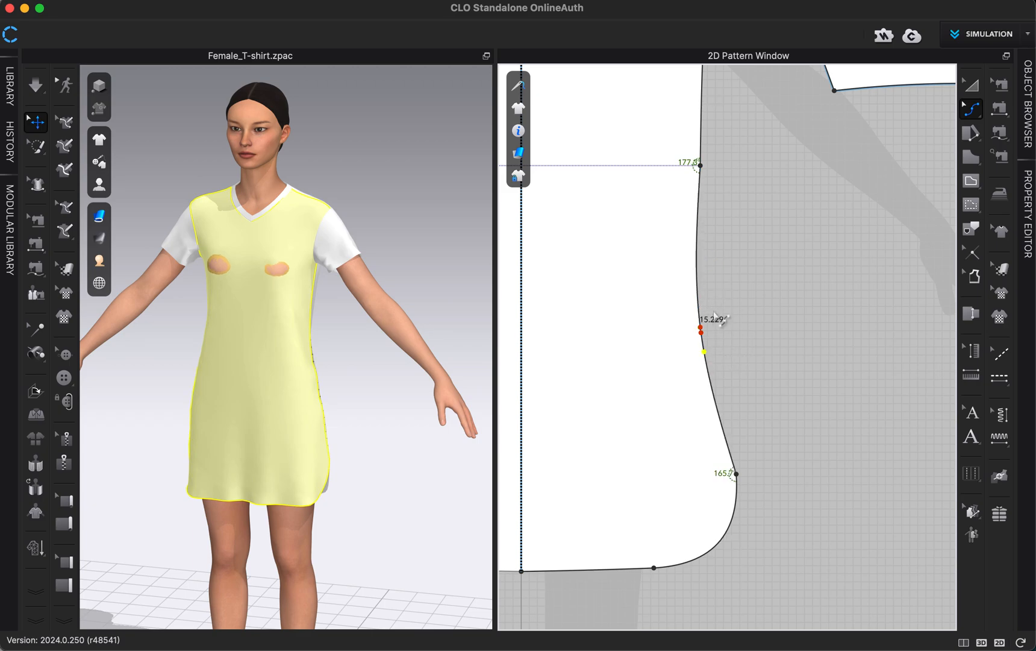
left_click(35, 85)
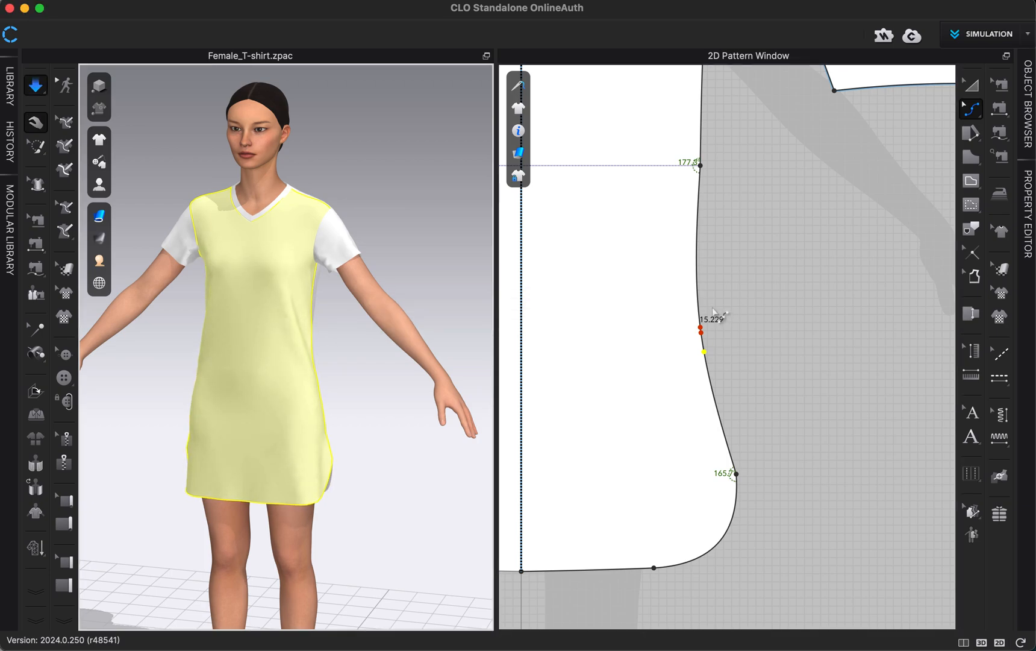
mouse_move(886, 217)
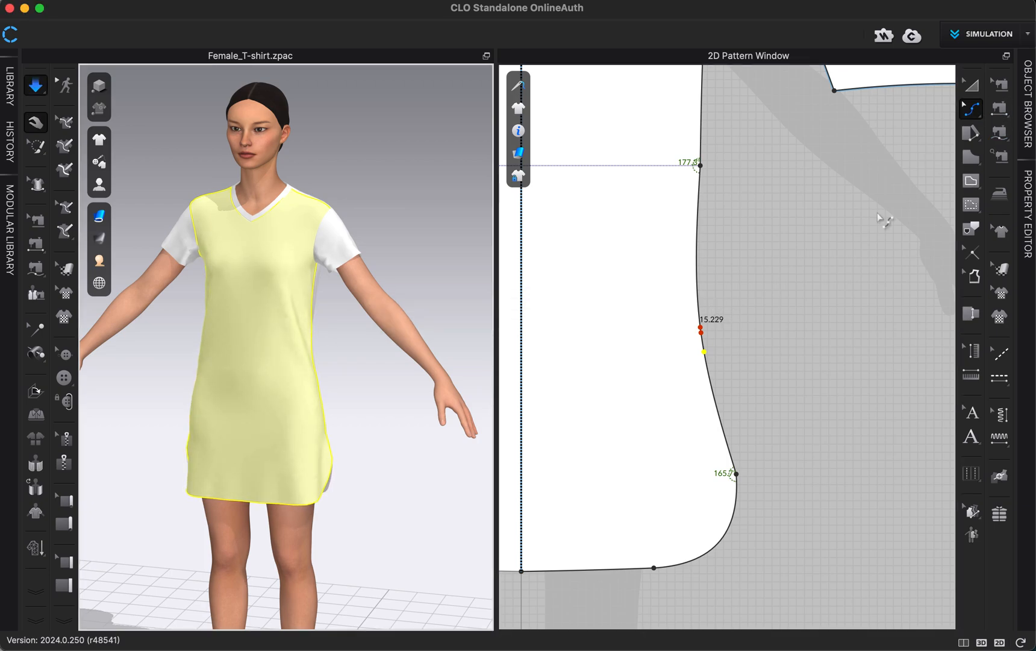
right_click(886, 218)
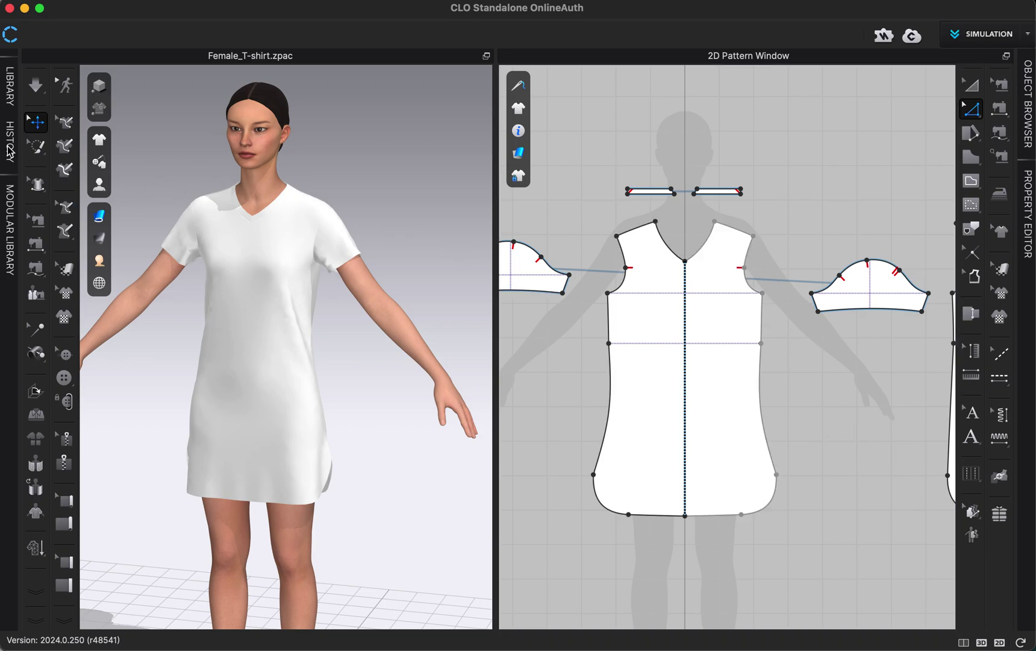
- In History, revert to the Selection entry just before the Edit Curve Point edits
left_click(9, 130)
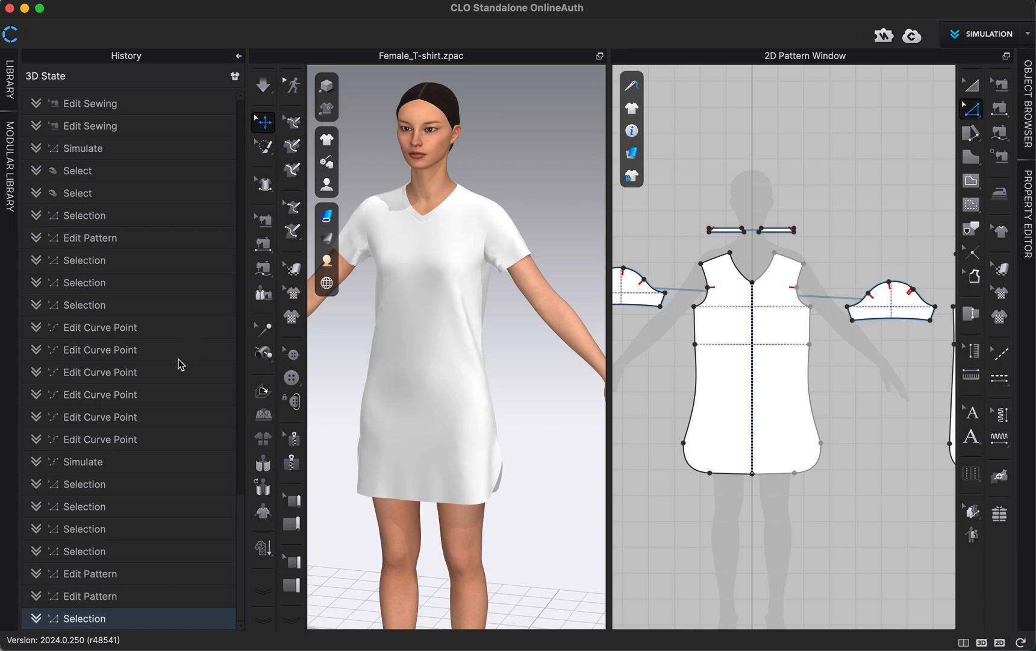
mouse_move(88, 337)
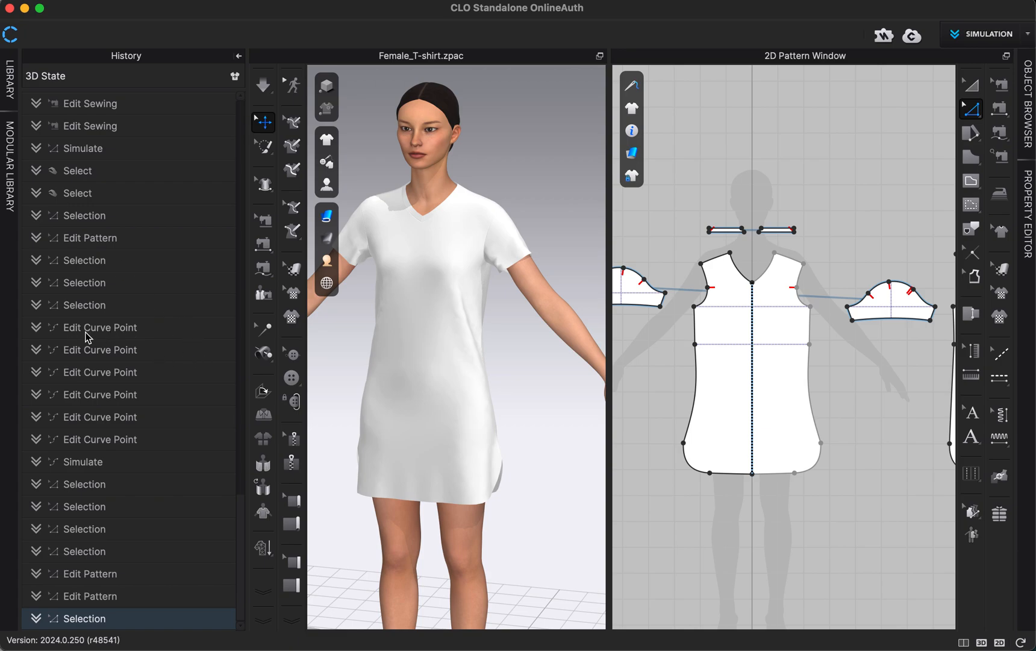
mouse_move(89, 312)
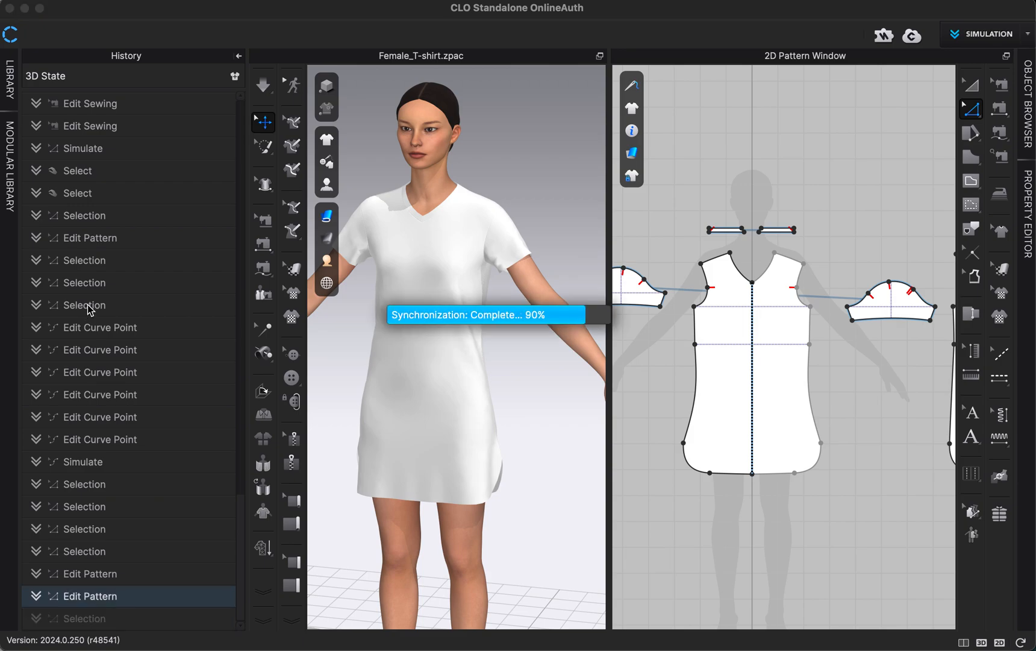
left_click(84, 304)
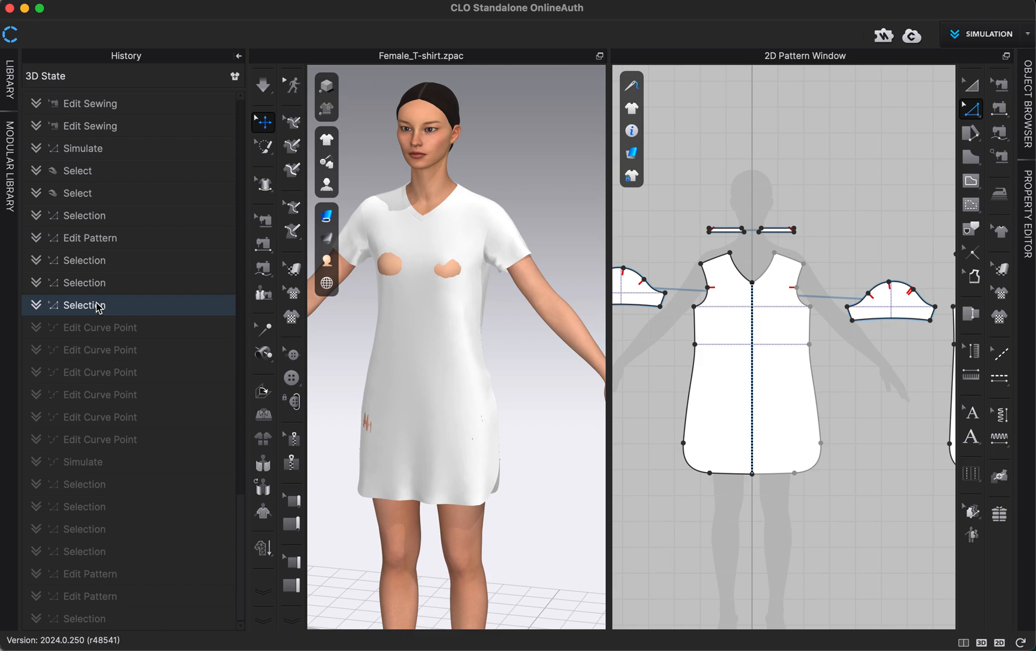
left_click(236, 55)
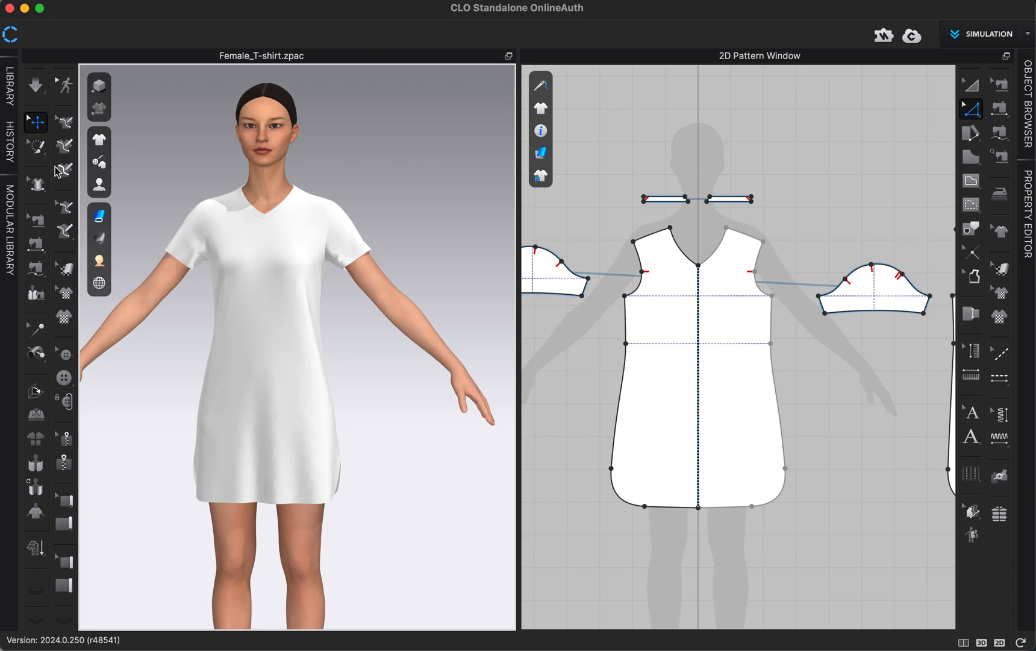
mouse_move(849, 99)
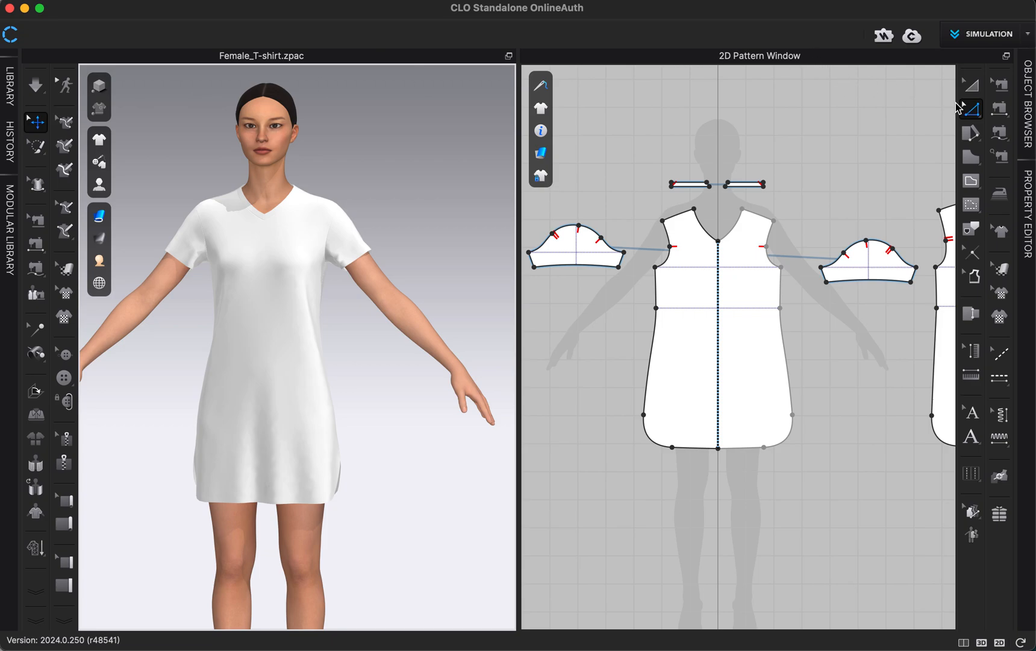
mouse_move(905, 122)
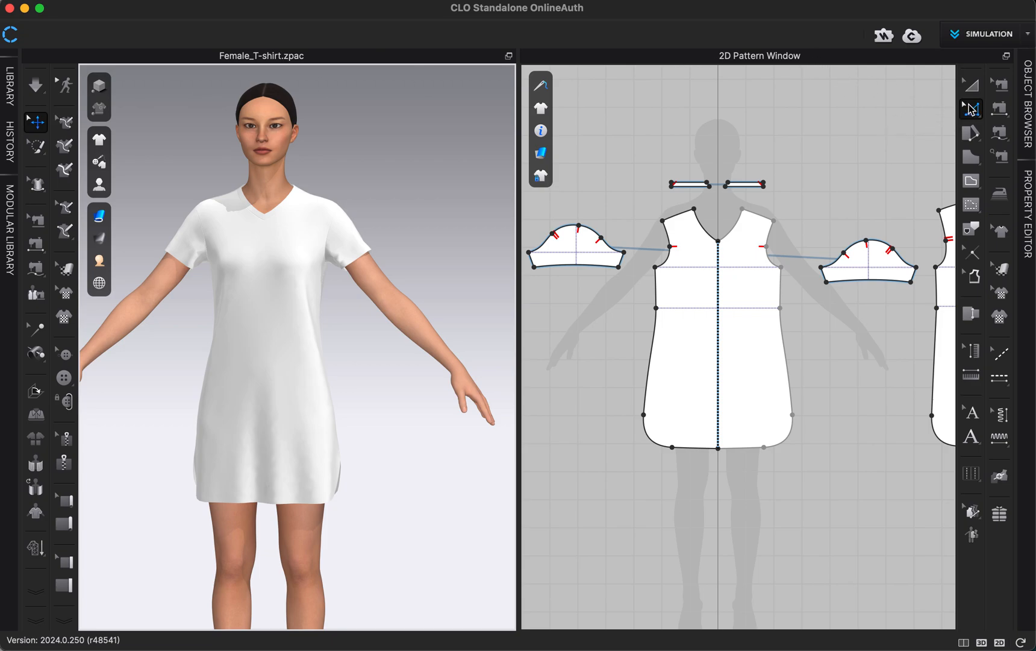
mouse_move(971, 110)
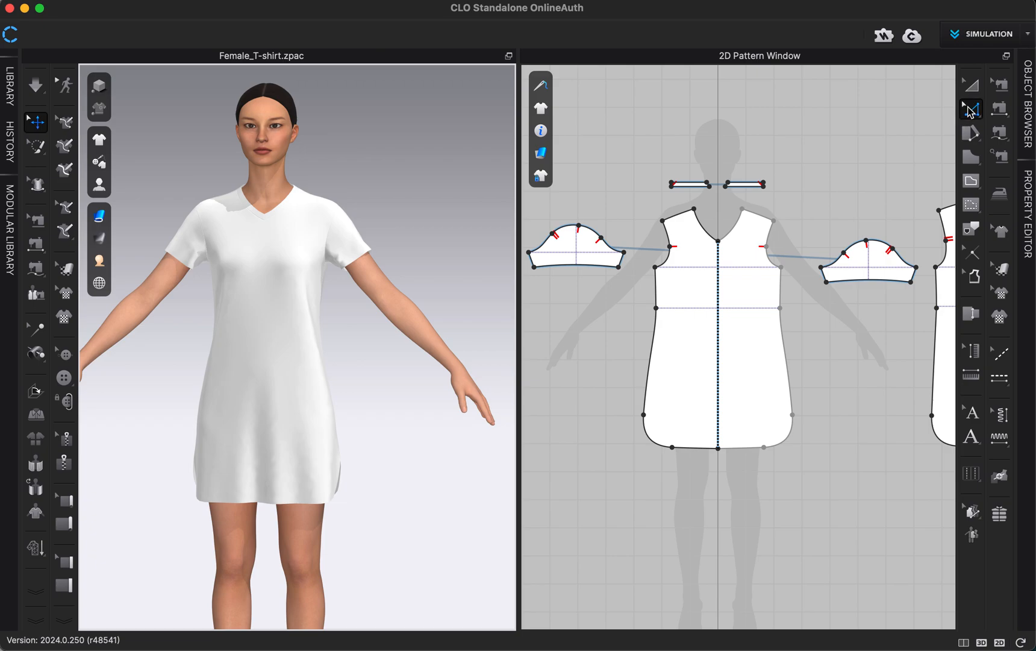